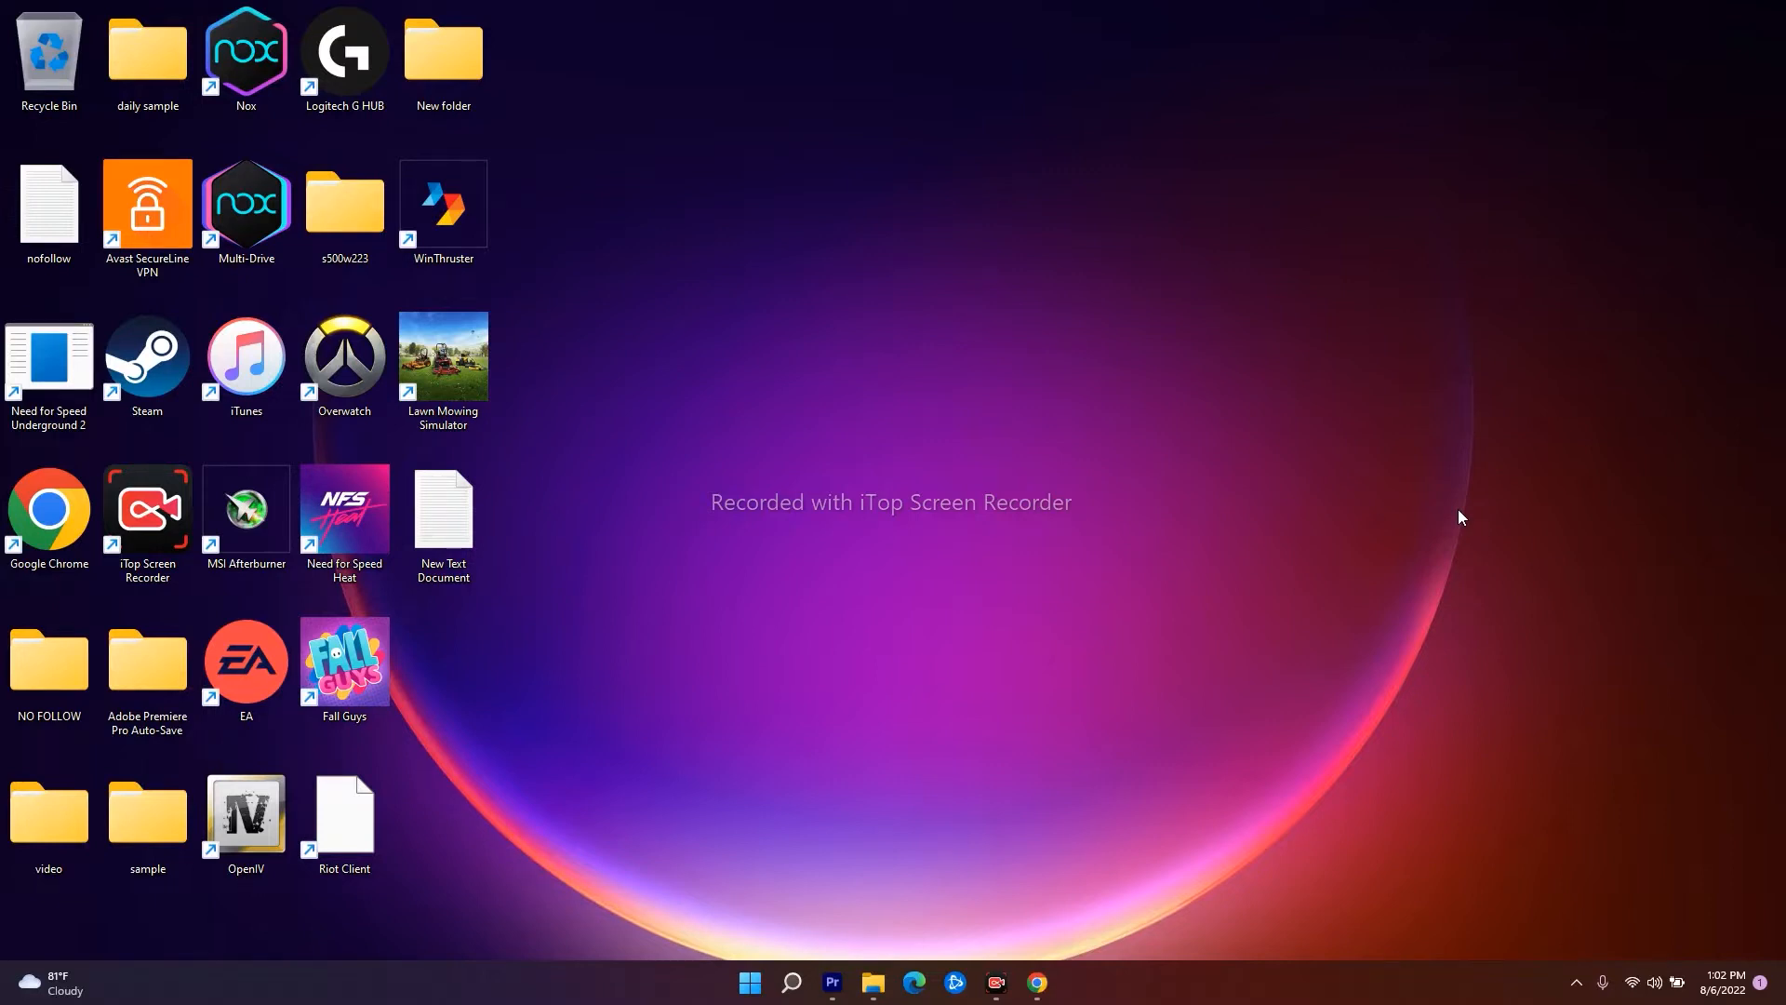
mouse_move(1401, 229)
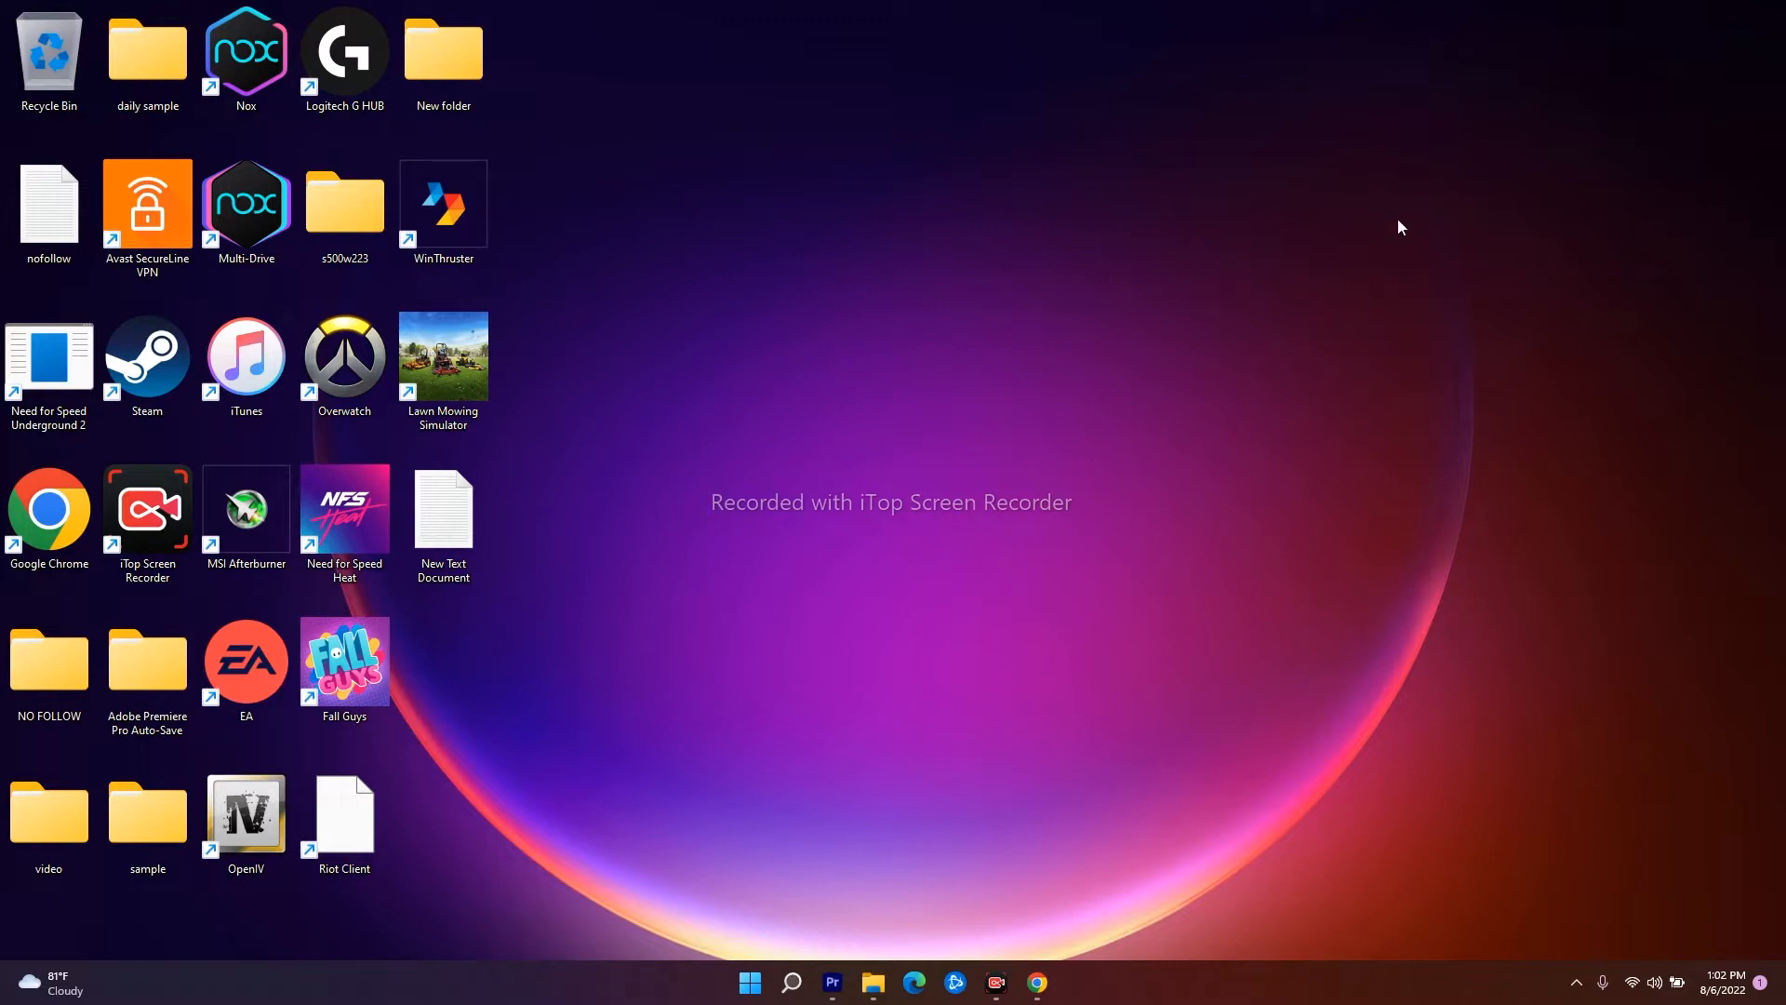
Step: Search Windows for 'registry Editor' so the Registry Editor app is the best match
left_click(791, 982)
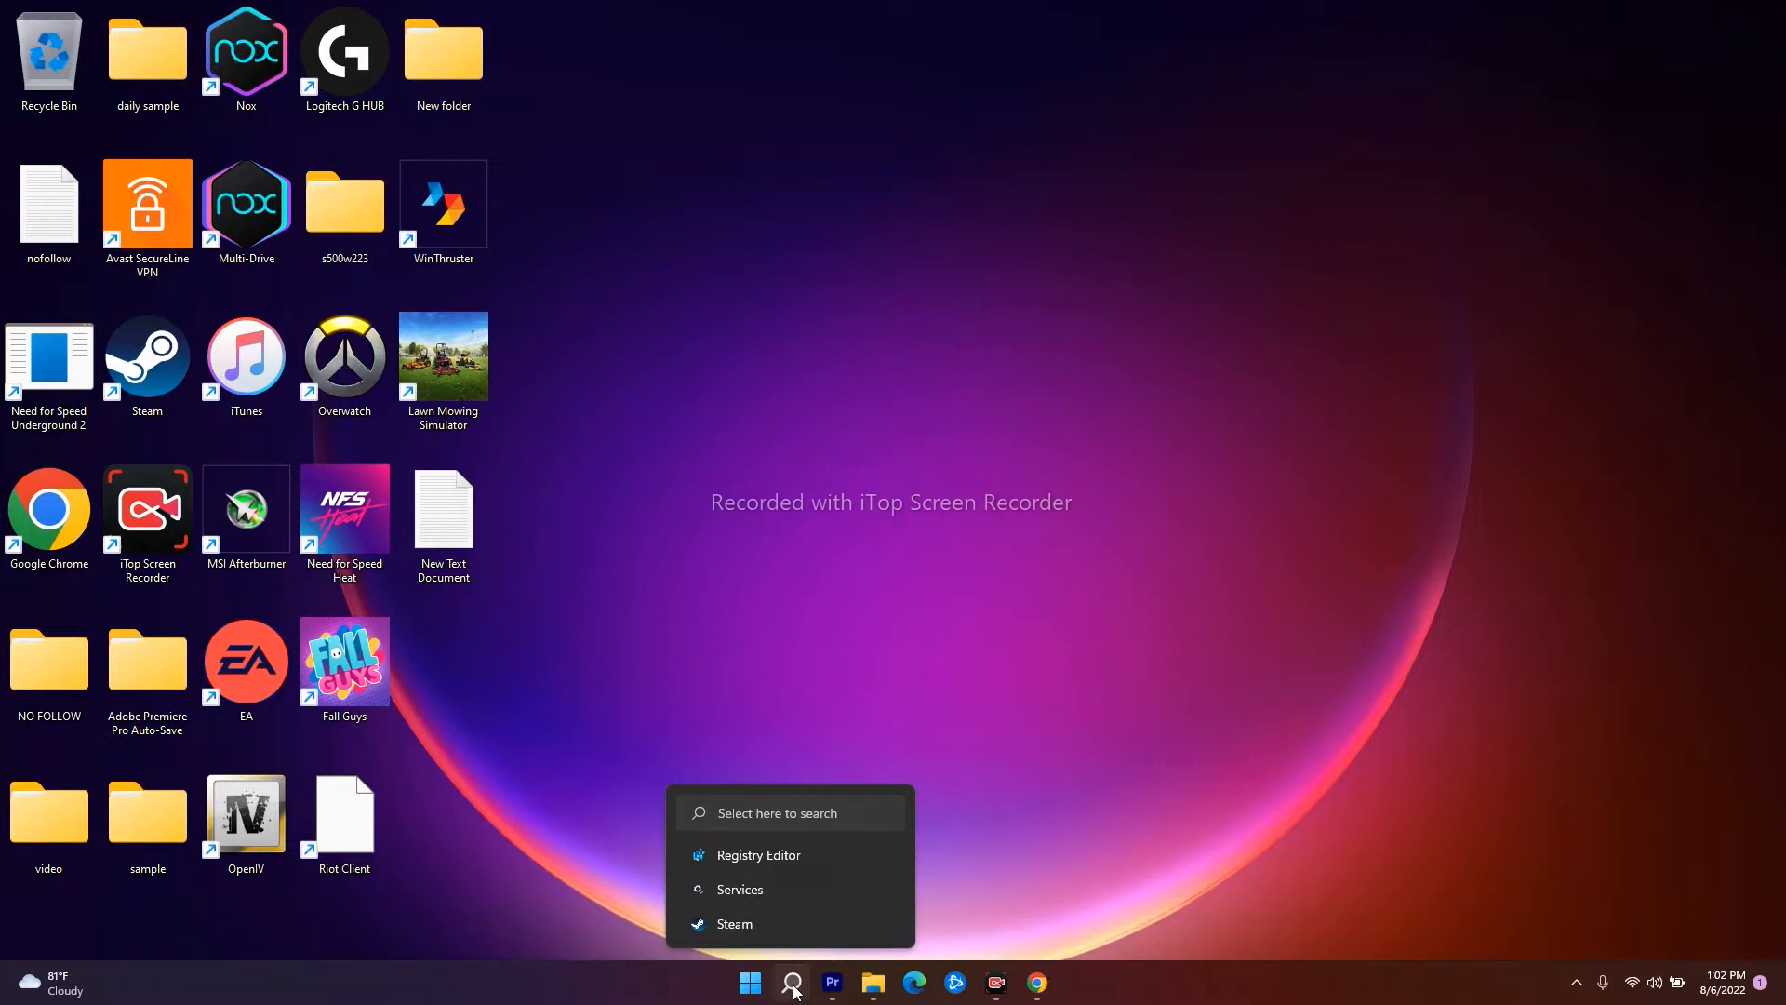
left_click(792, 982)
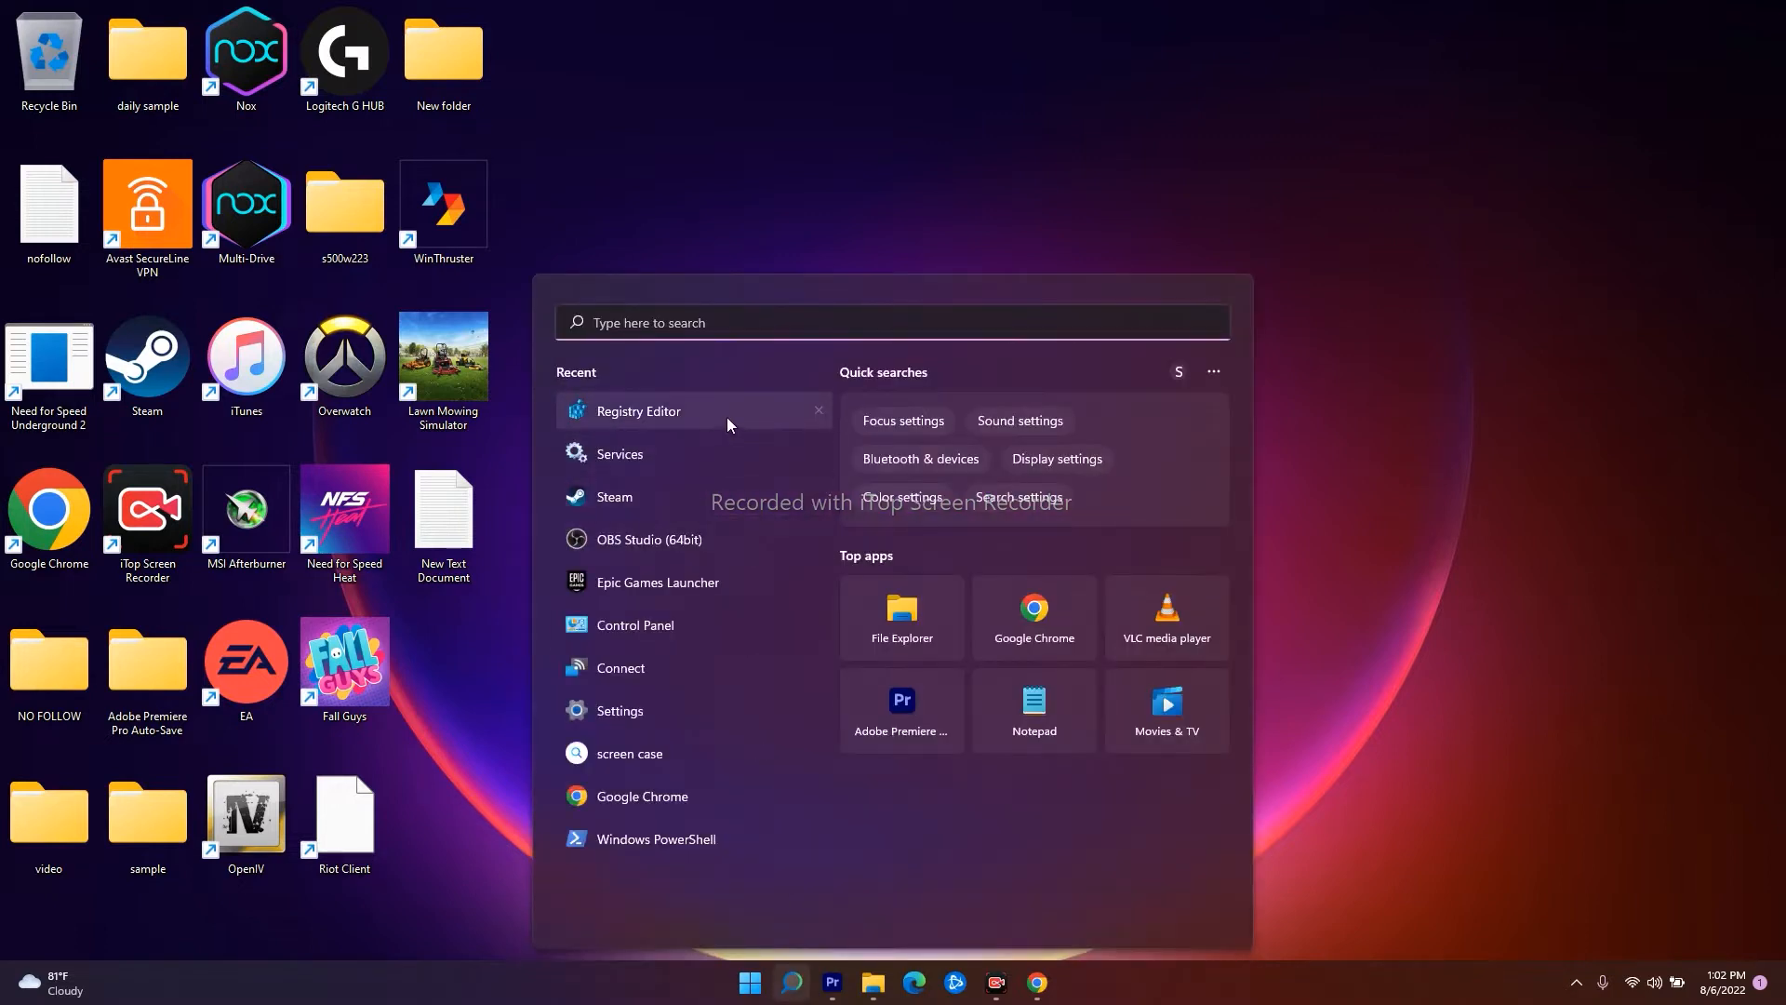
mouse_move(729, 424)
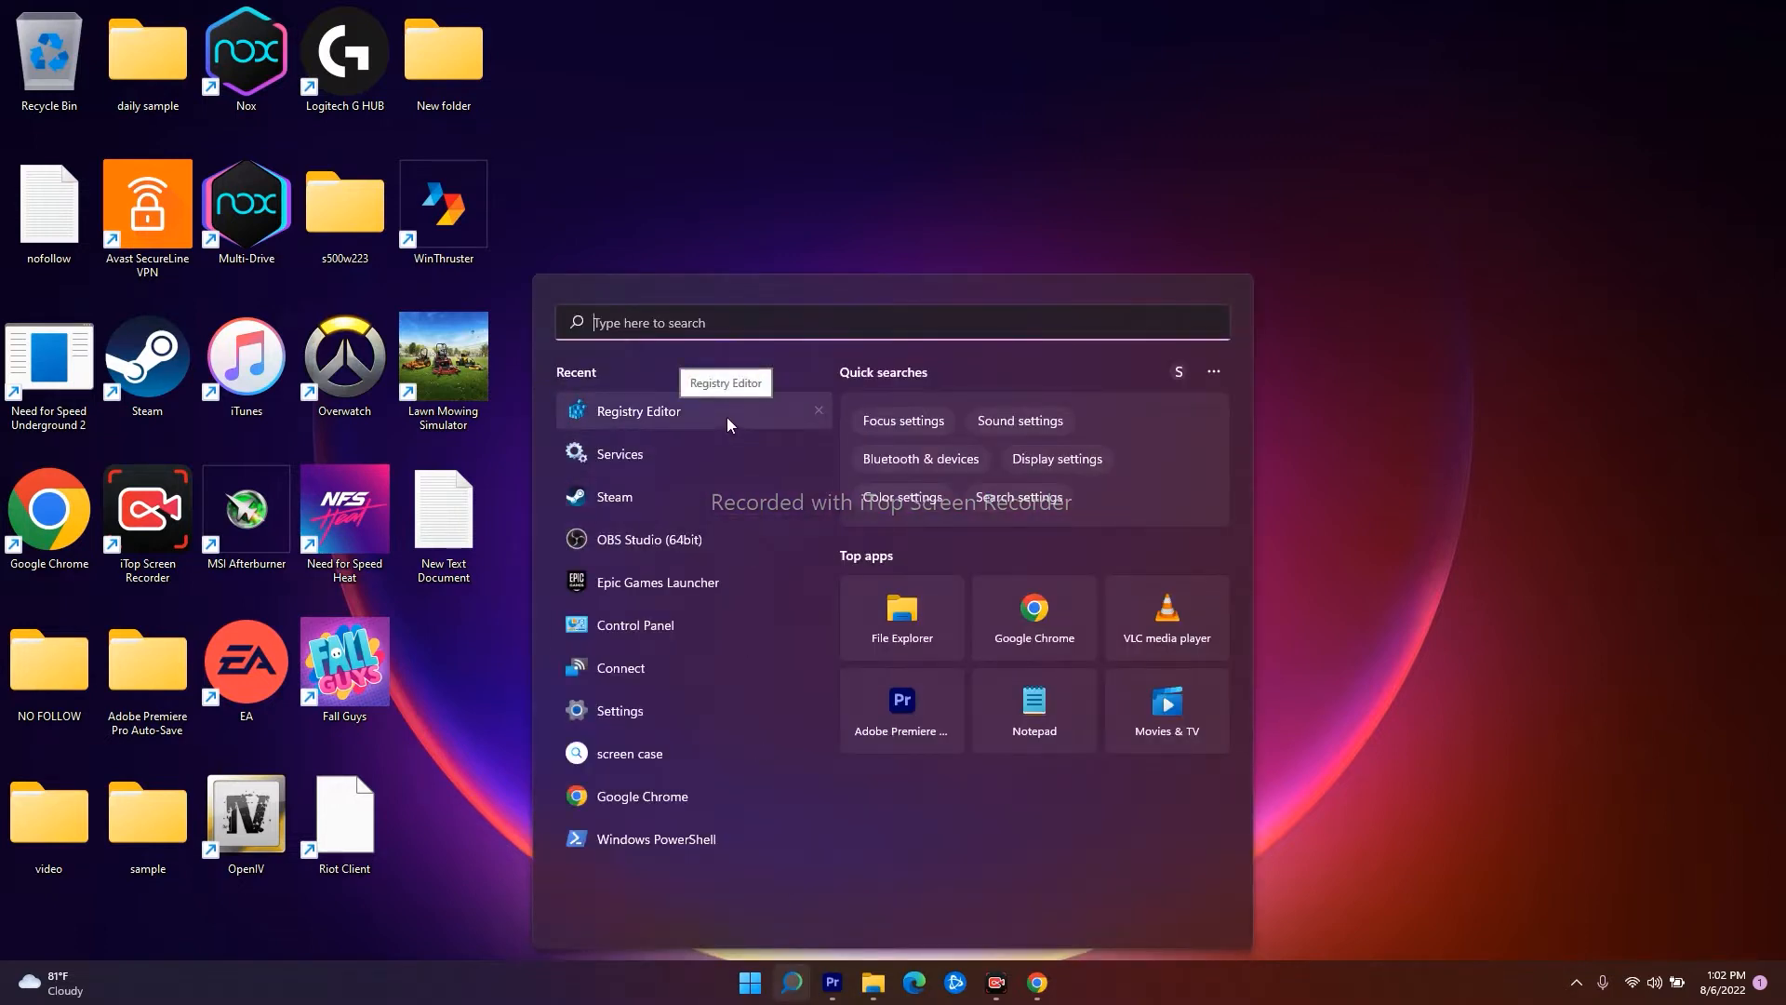
mouse_move(666, 422)
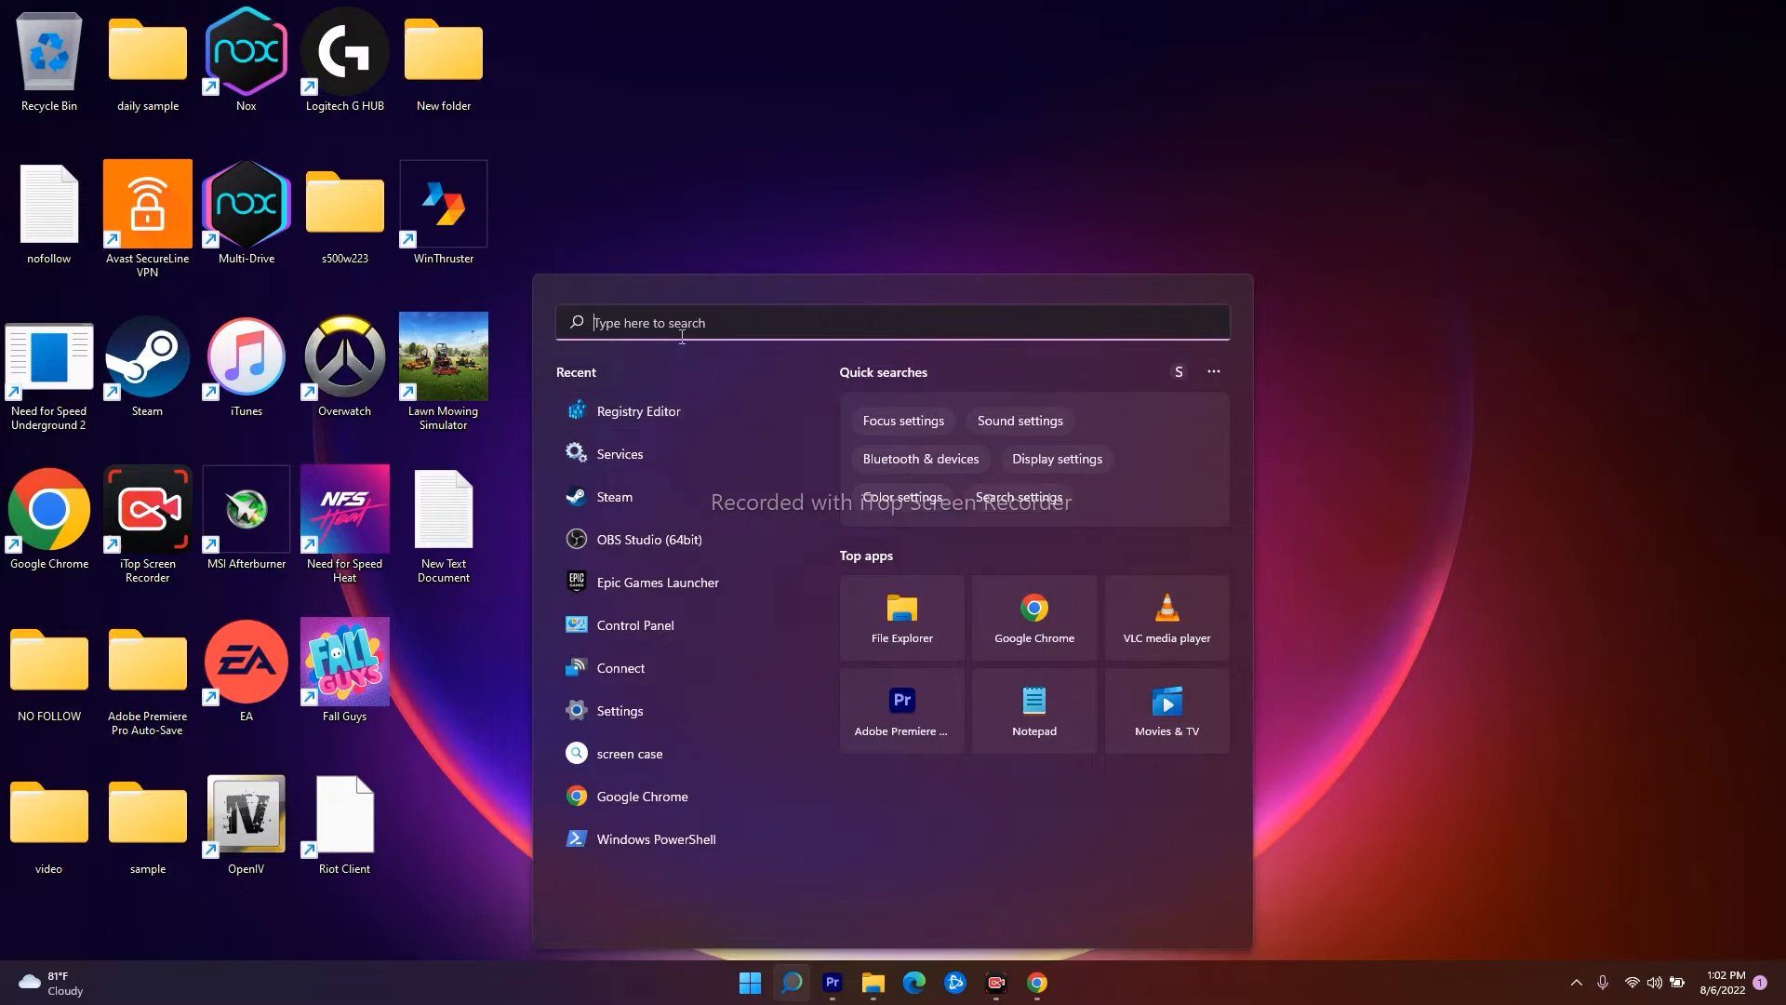
type("registry Editor")
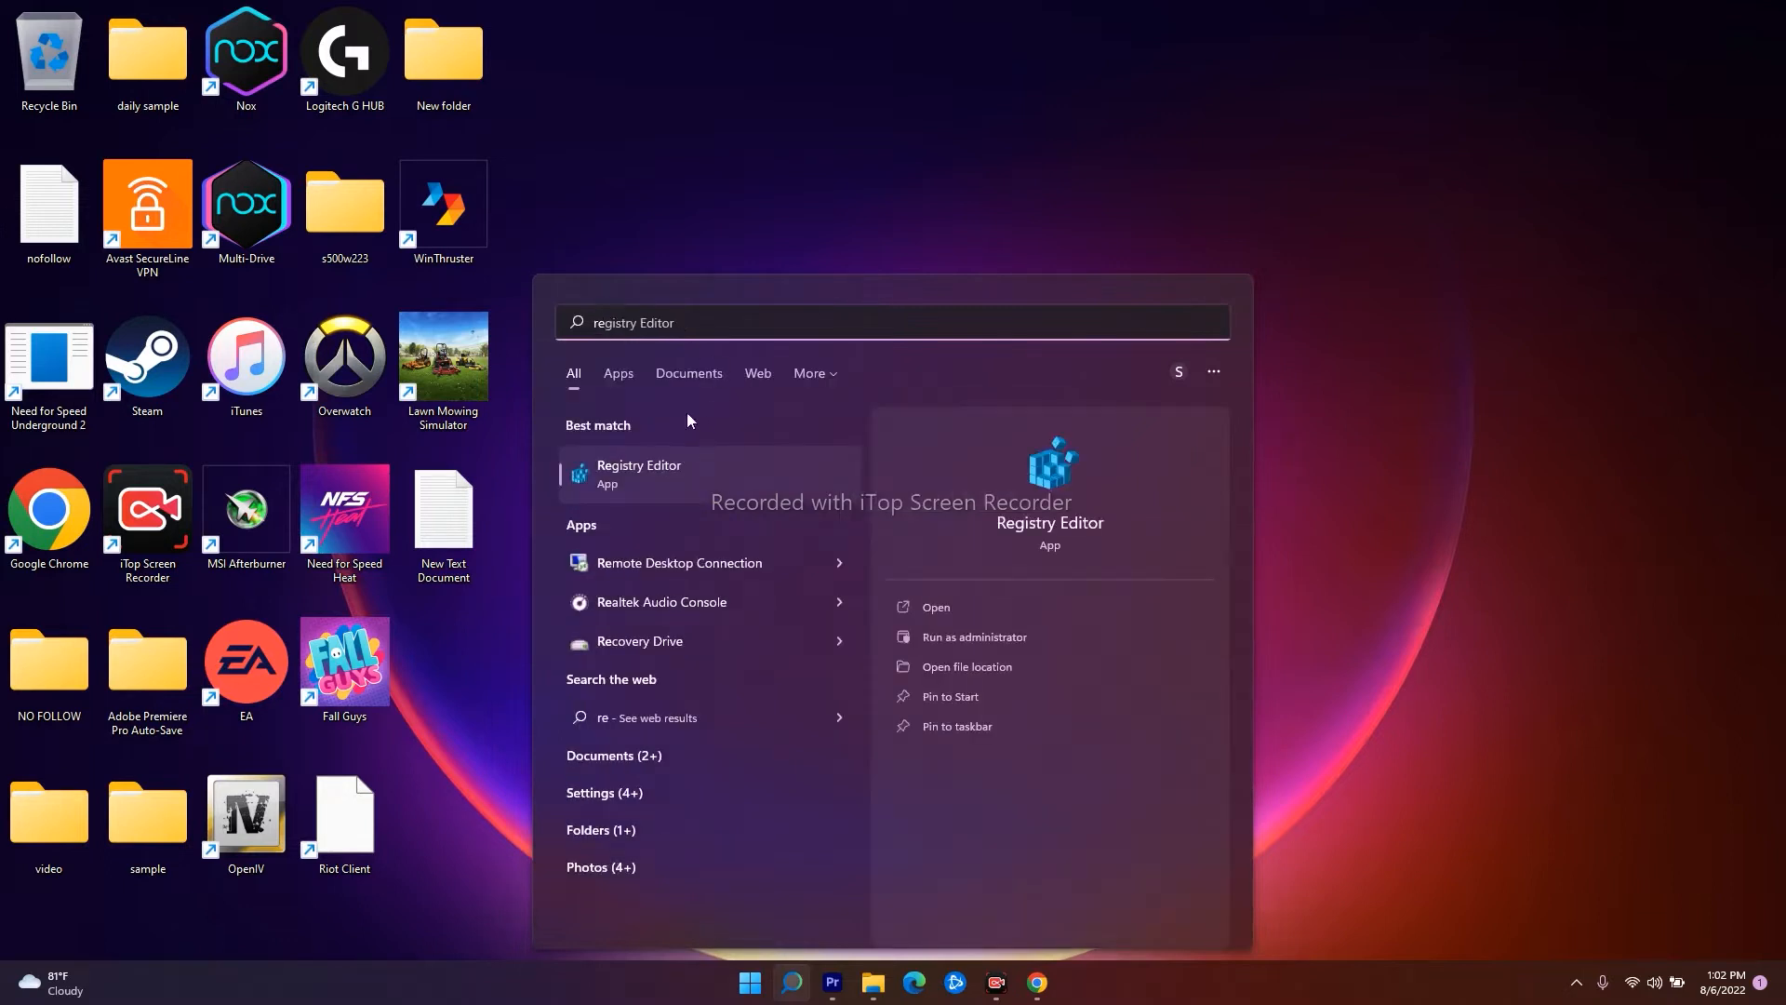
Step: Launch Registry Editor from the results and collapse the HKEY_LOCAL_MACHINE branch
left_click(639, 473)
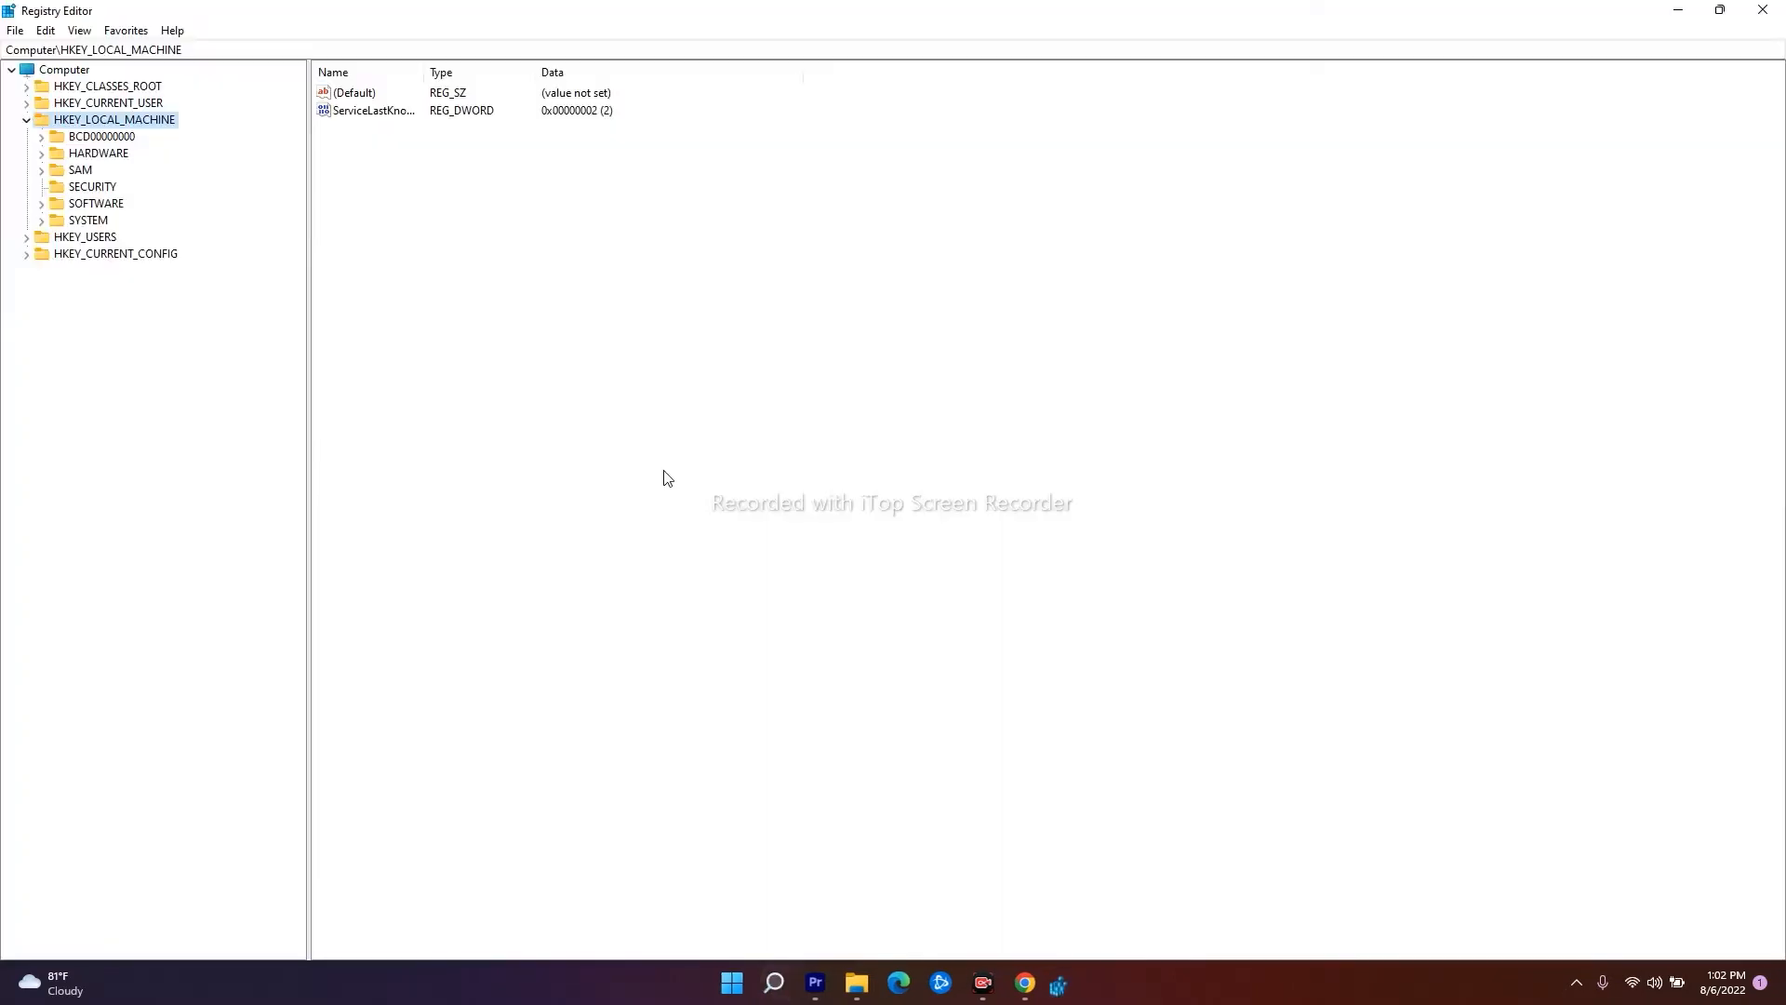
left_click(26, 120)
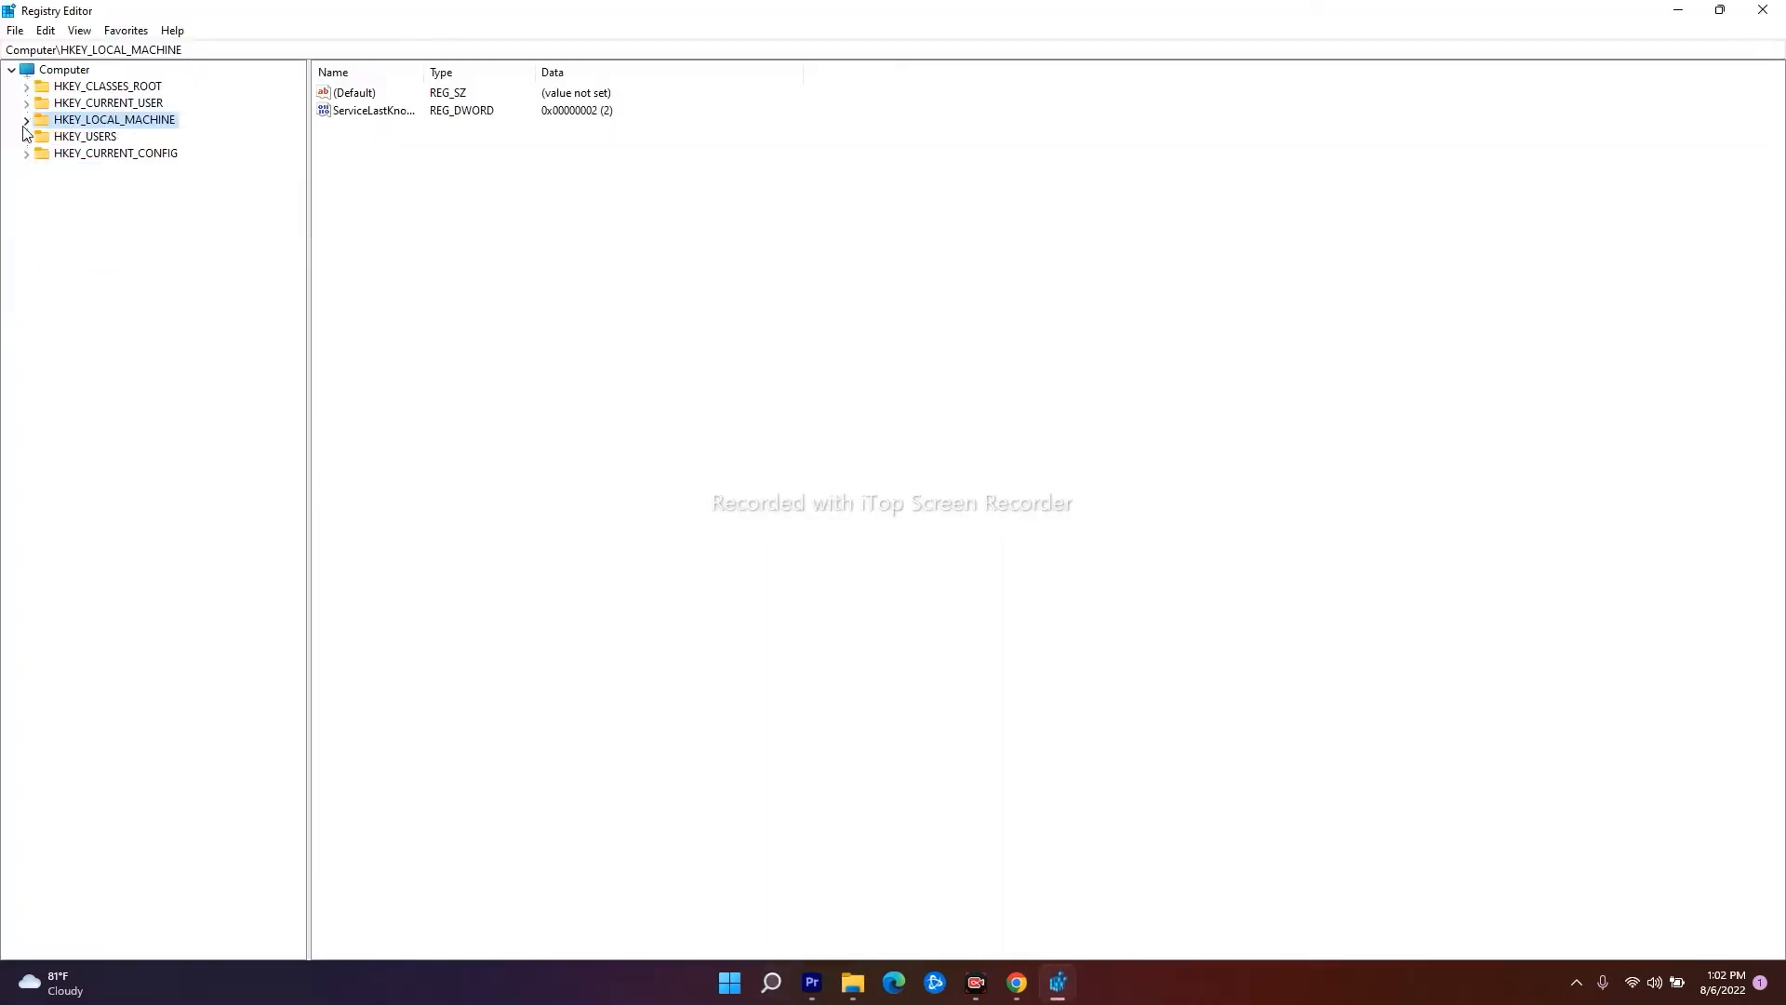
mouse_move(144, 417)
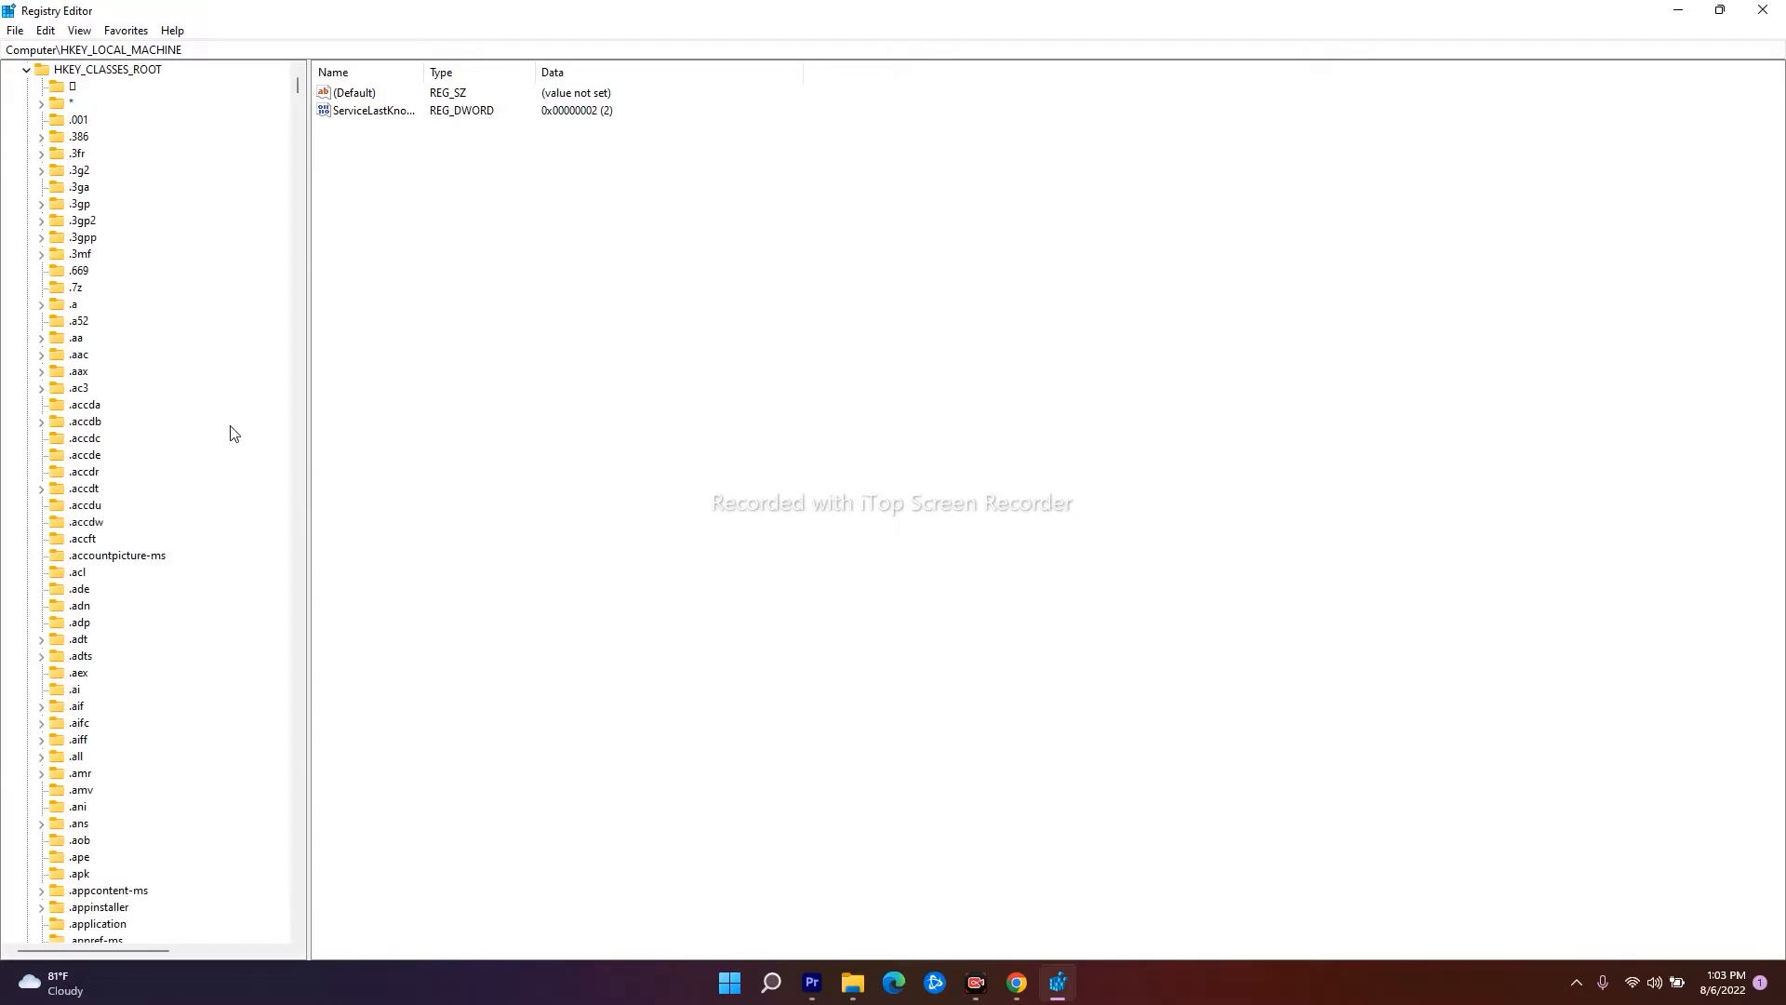
mouse_move(128, 422)
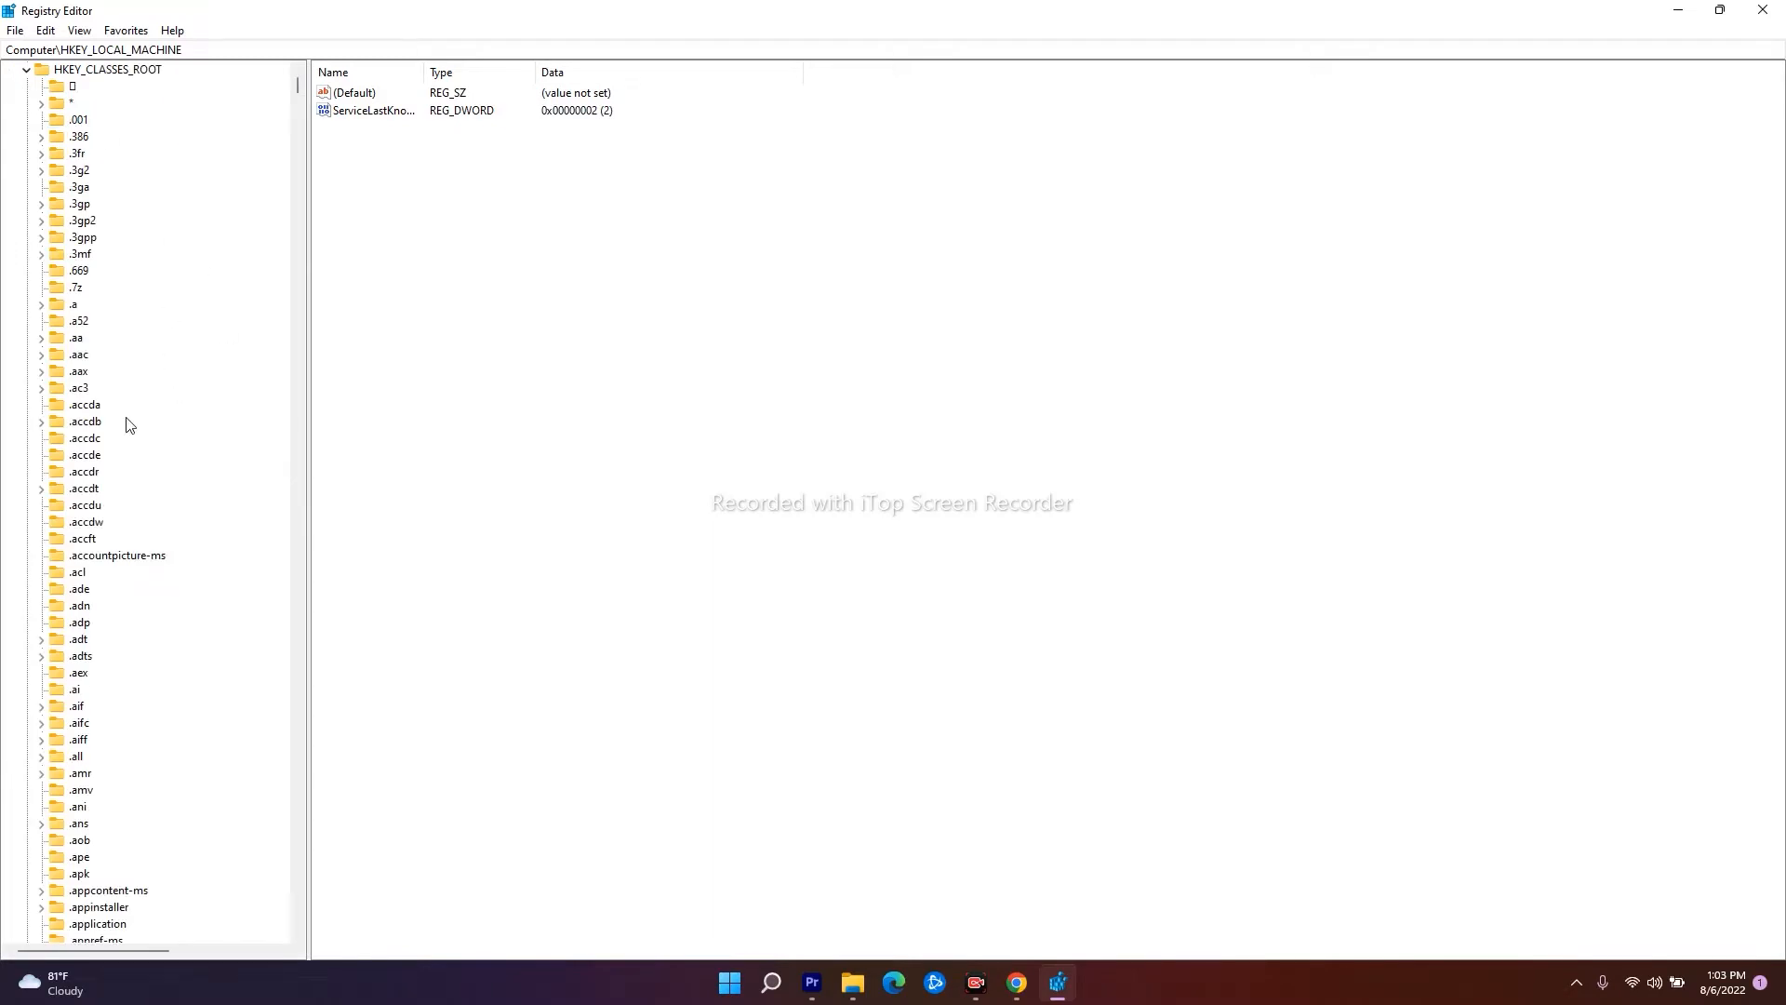
Step: Scroll the HKEY_CLASSES_ROOT key list down to the K and L entries
scroll("down", 3)
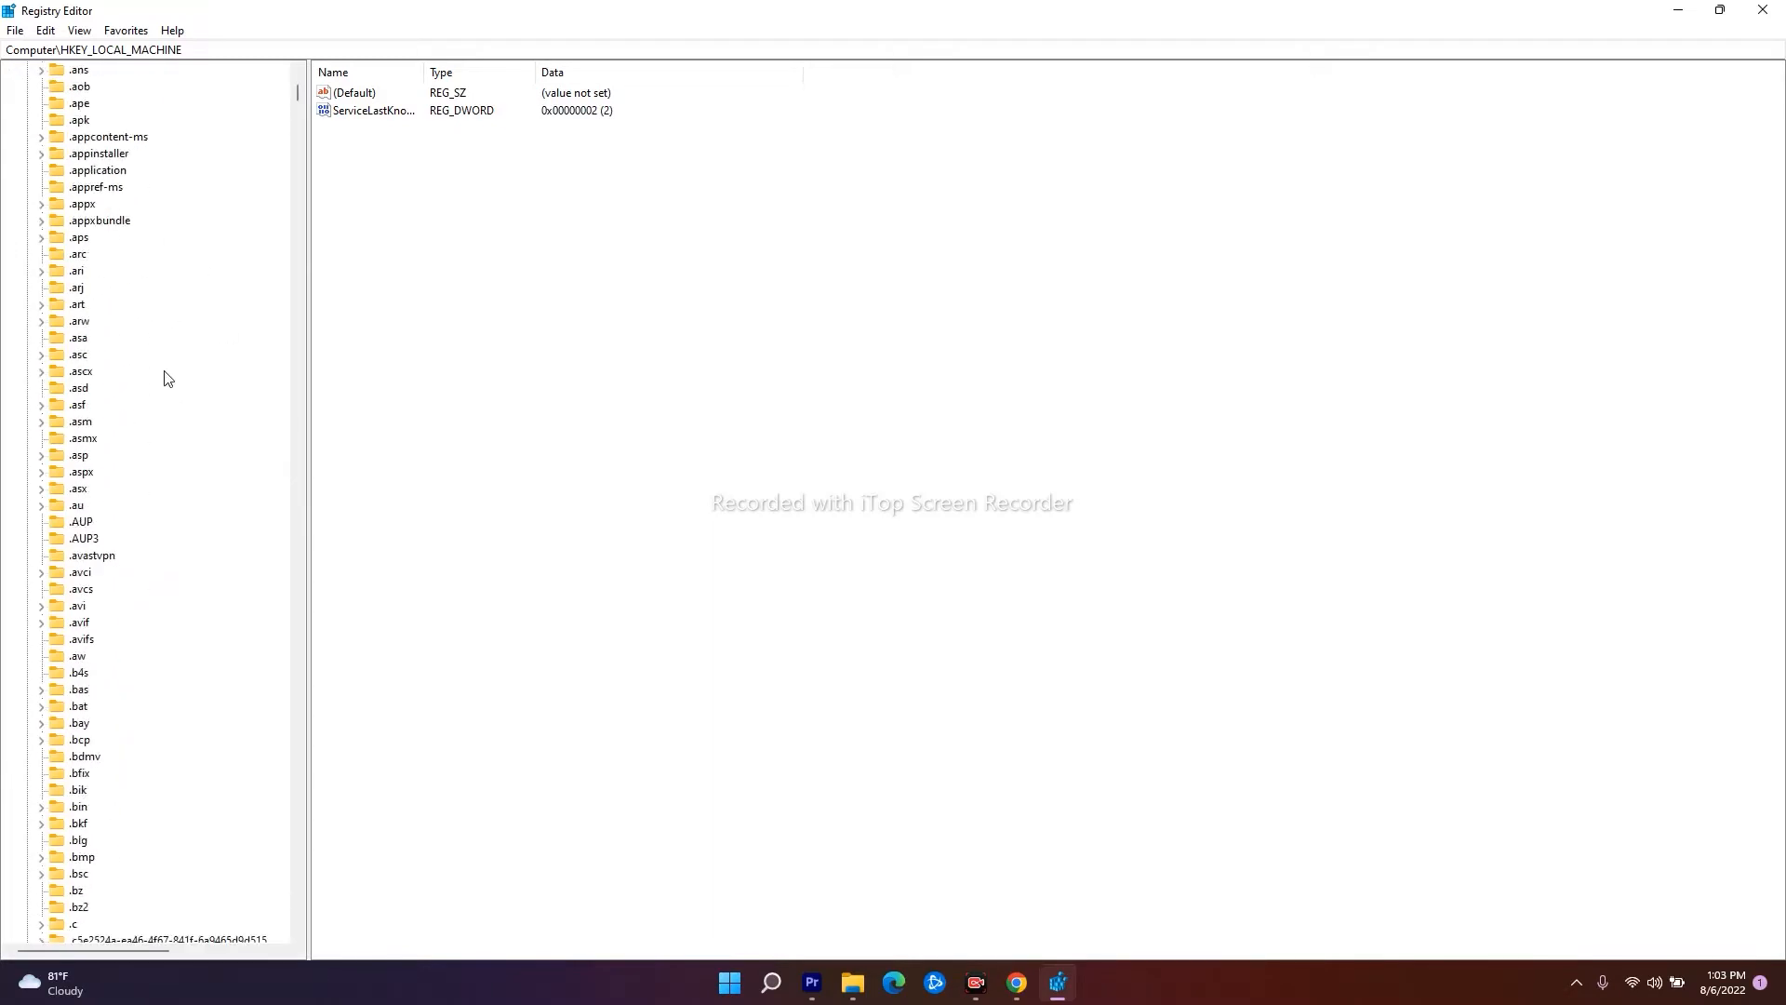
scroll("down", 3)
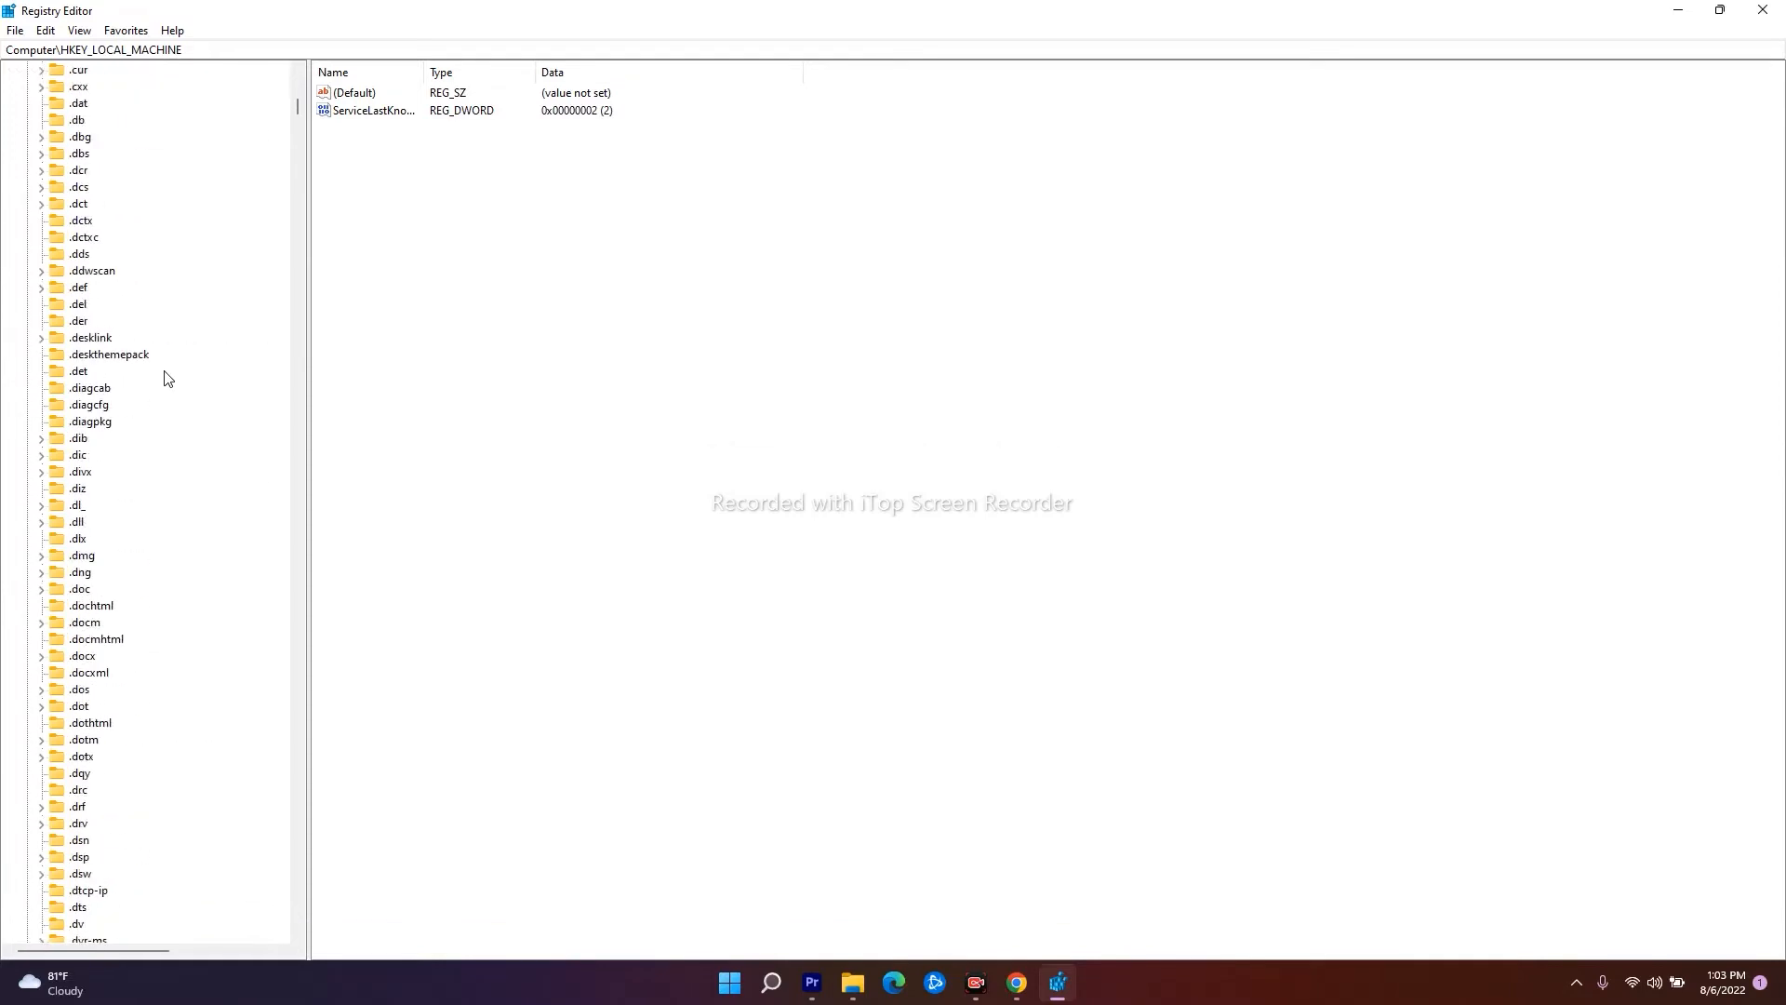
scroll("down", 3)
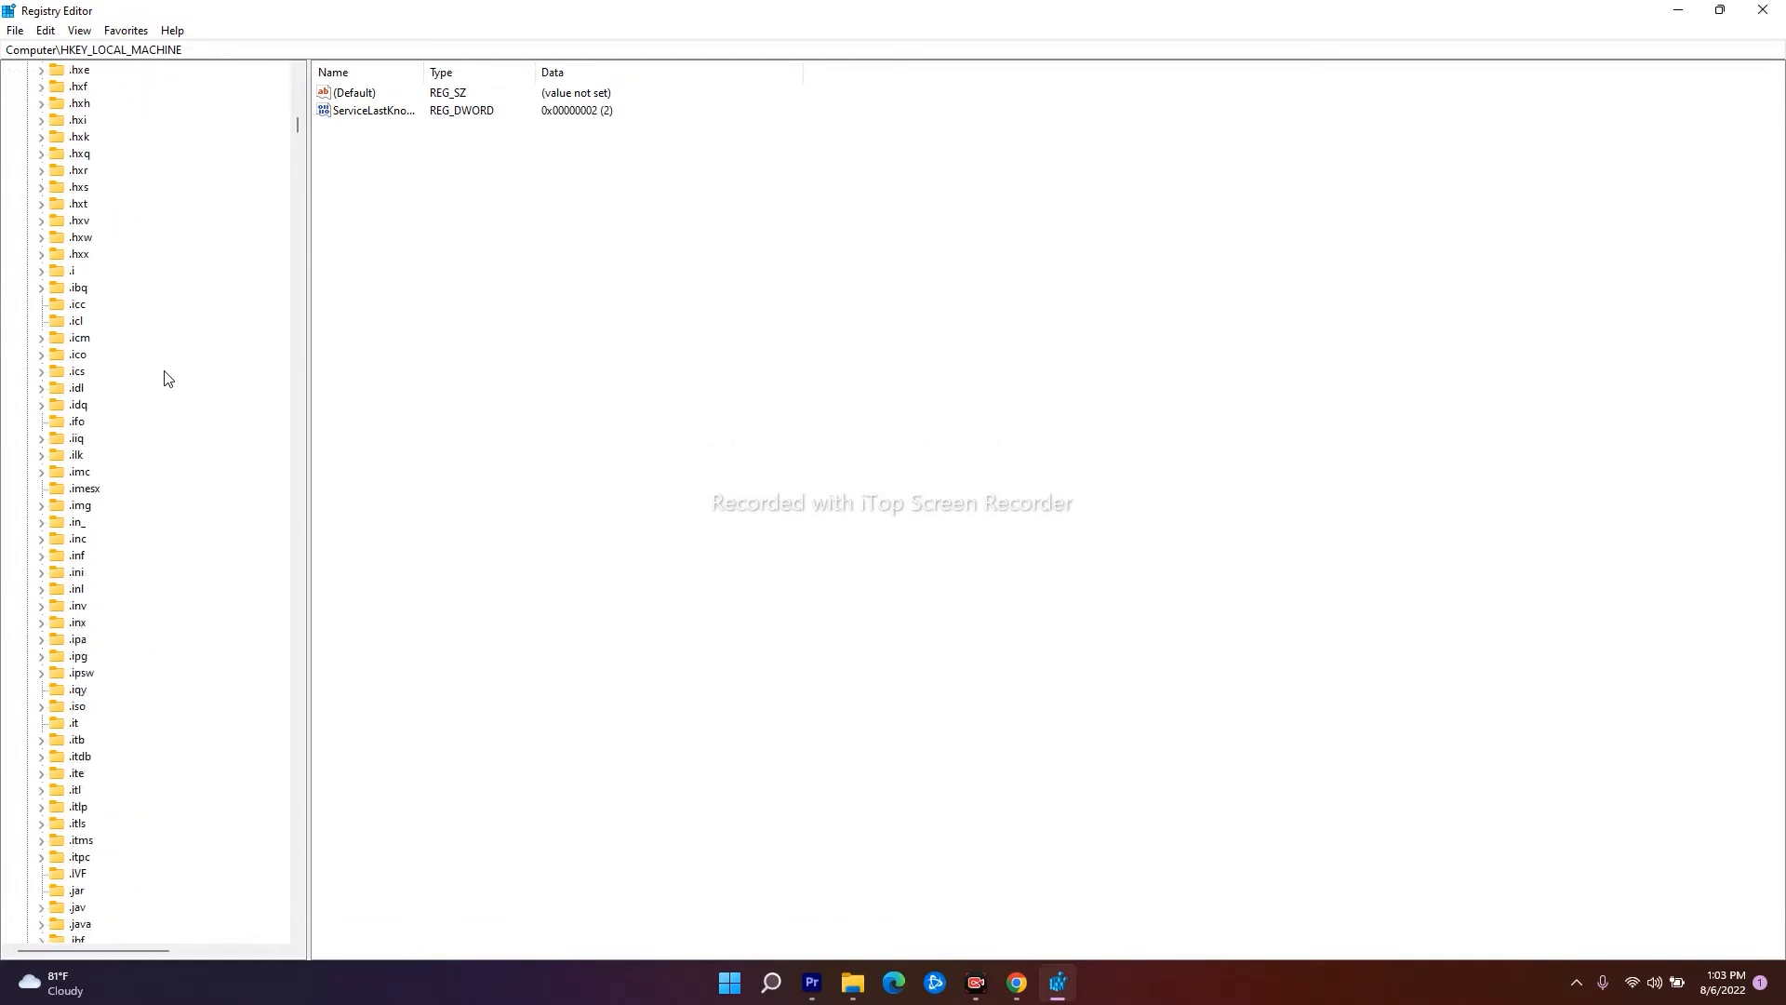
scroll("down", 3)
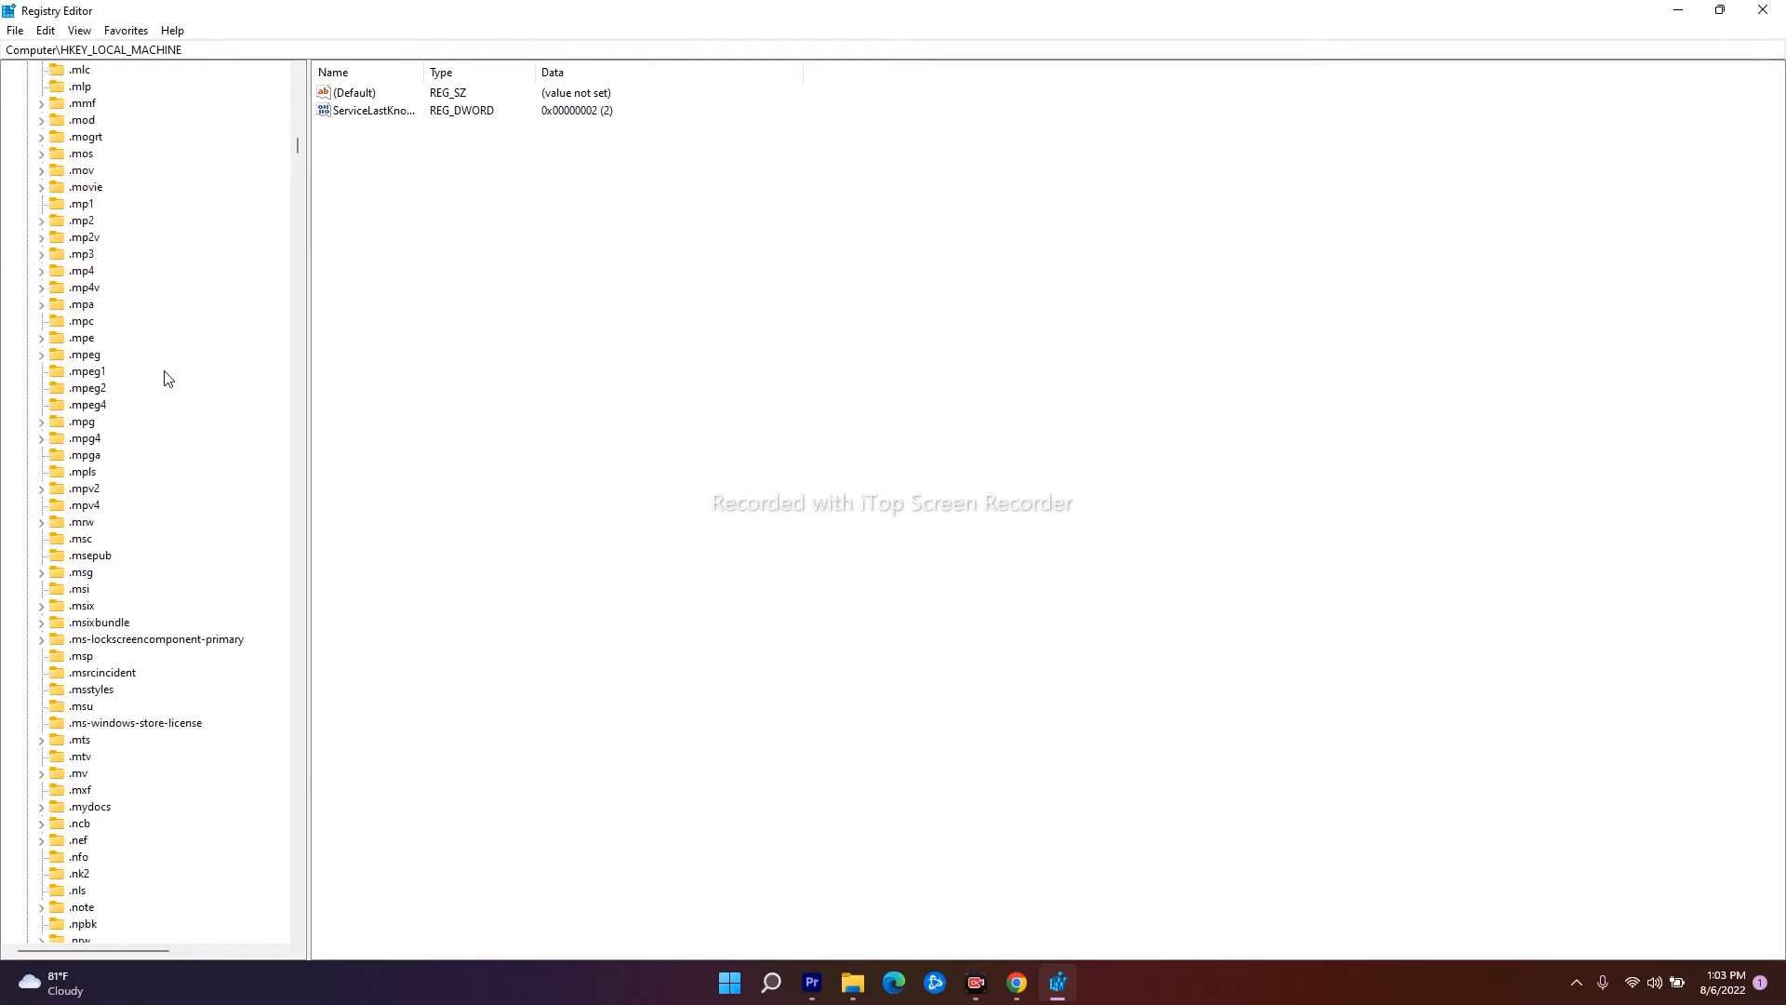
scroll("down", 3)
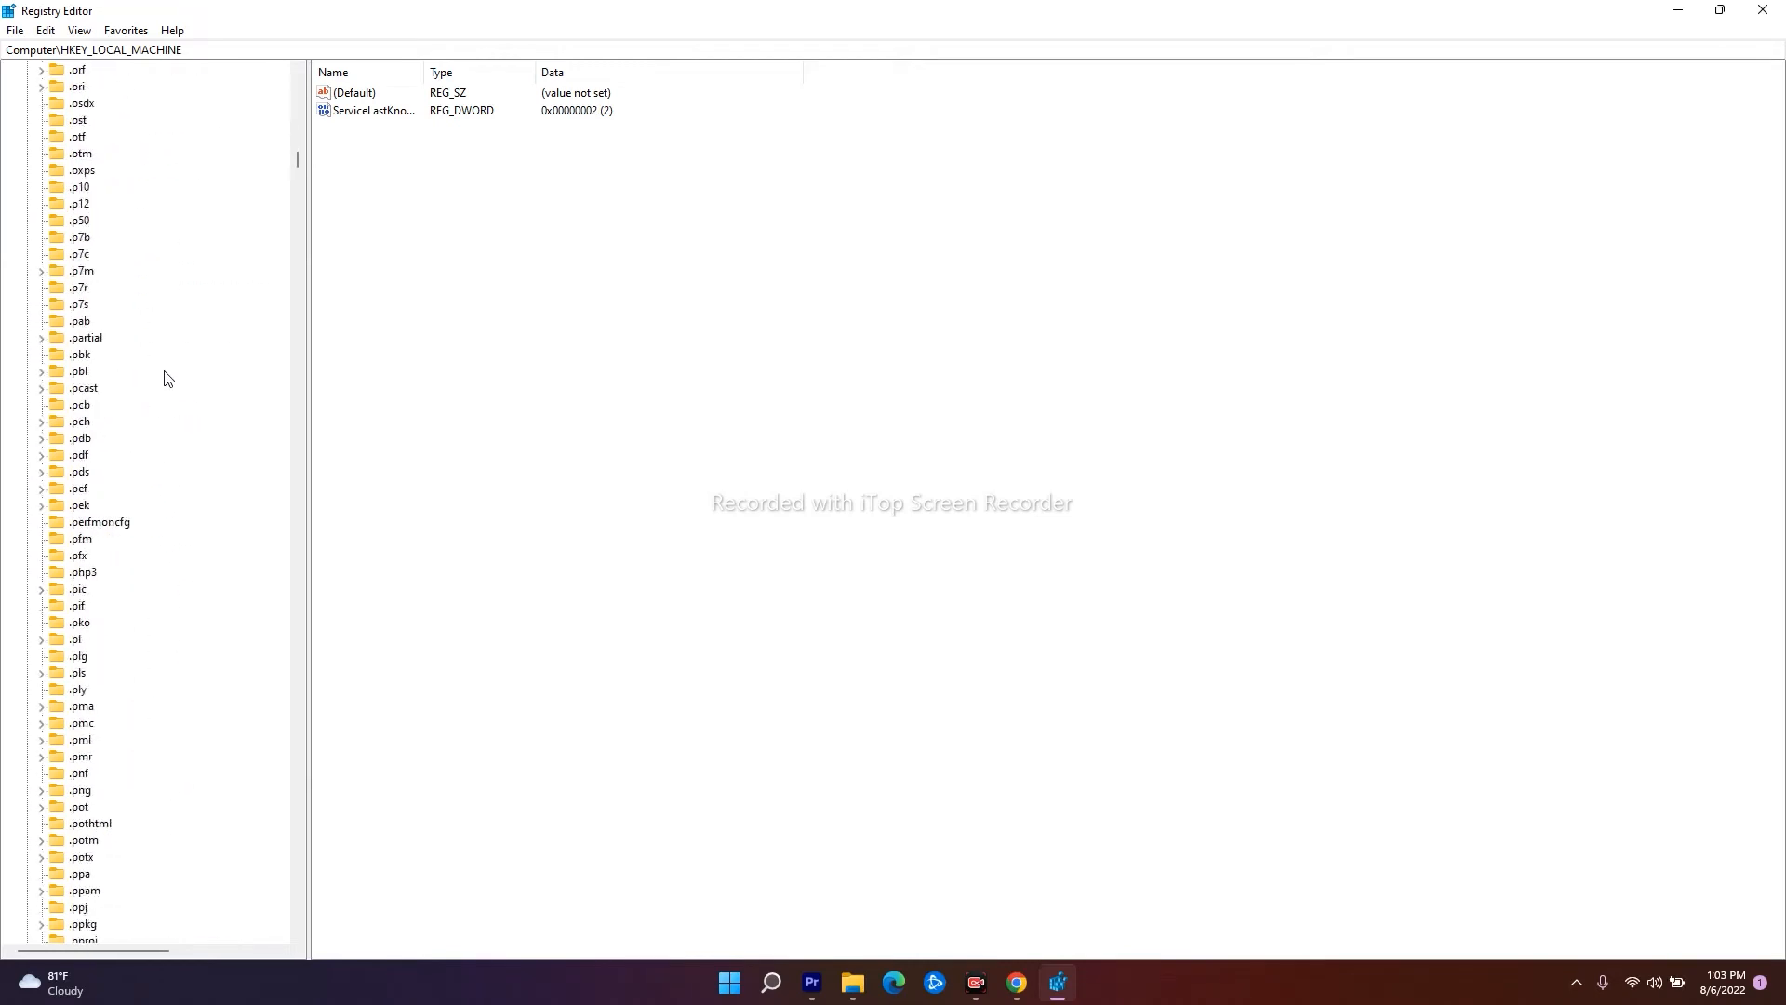
scroll("down", 3)
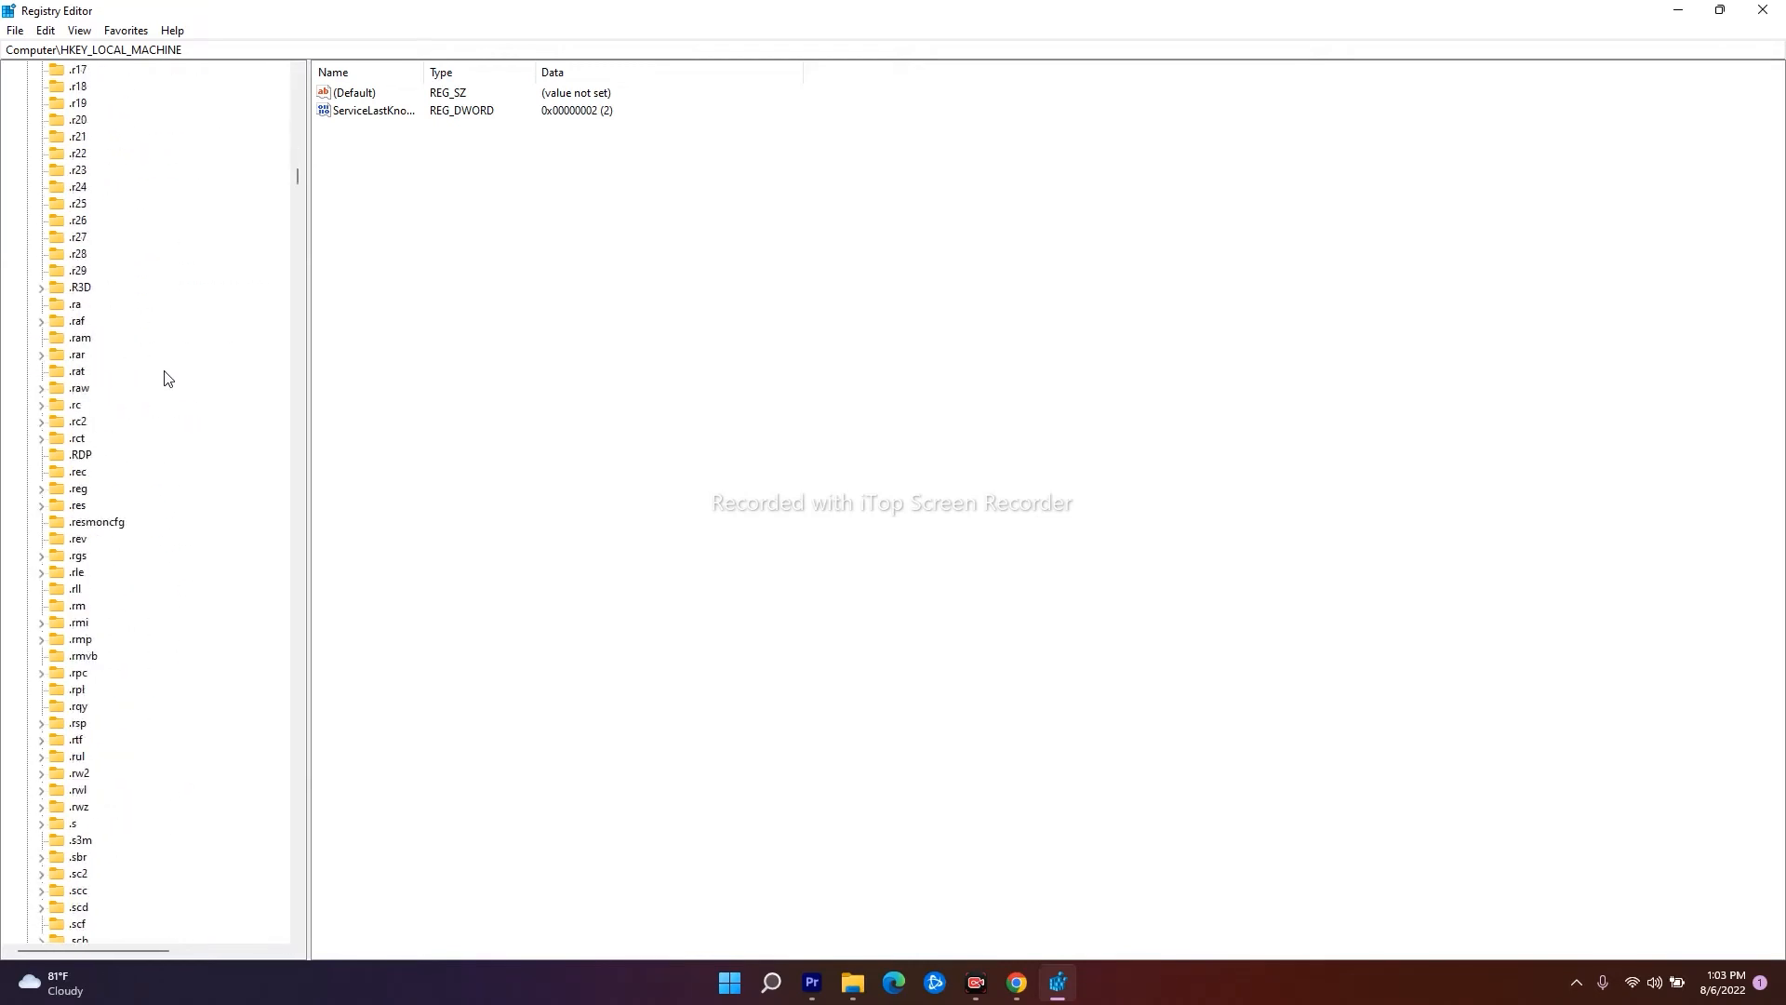
scroll("down", 3)
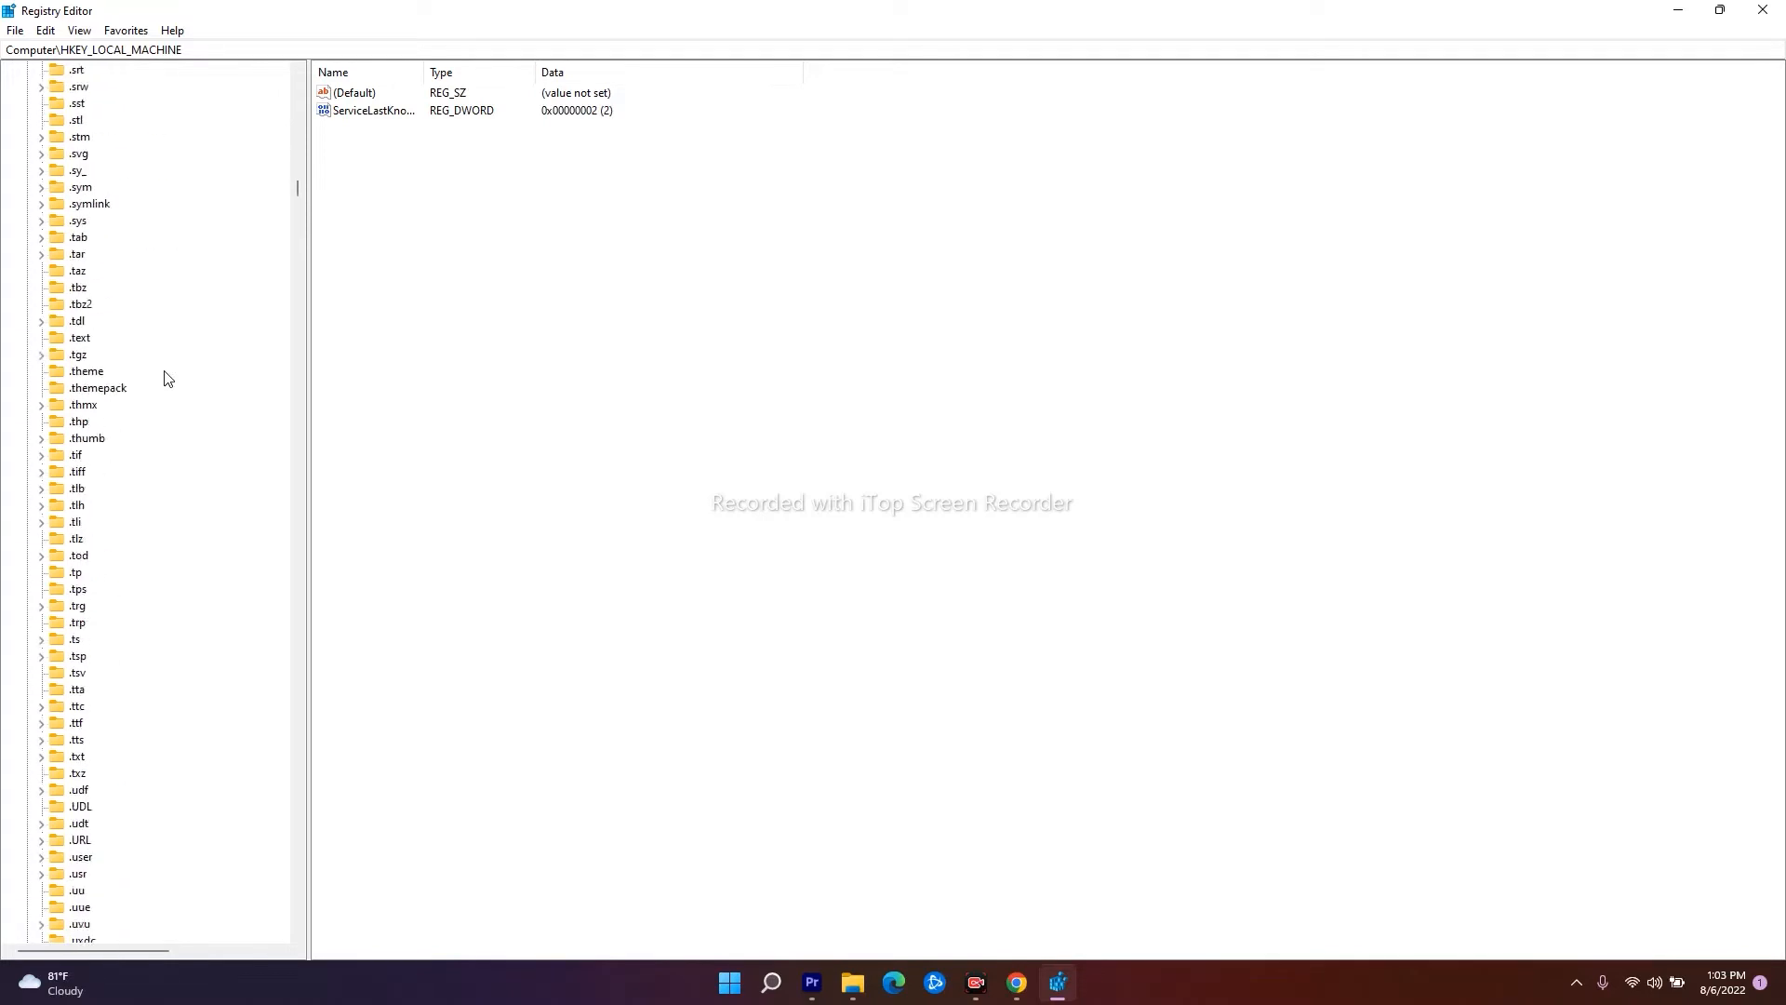
scroll("down", 3)
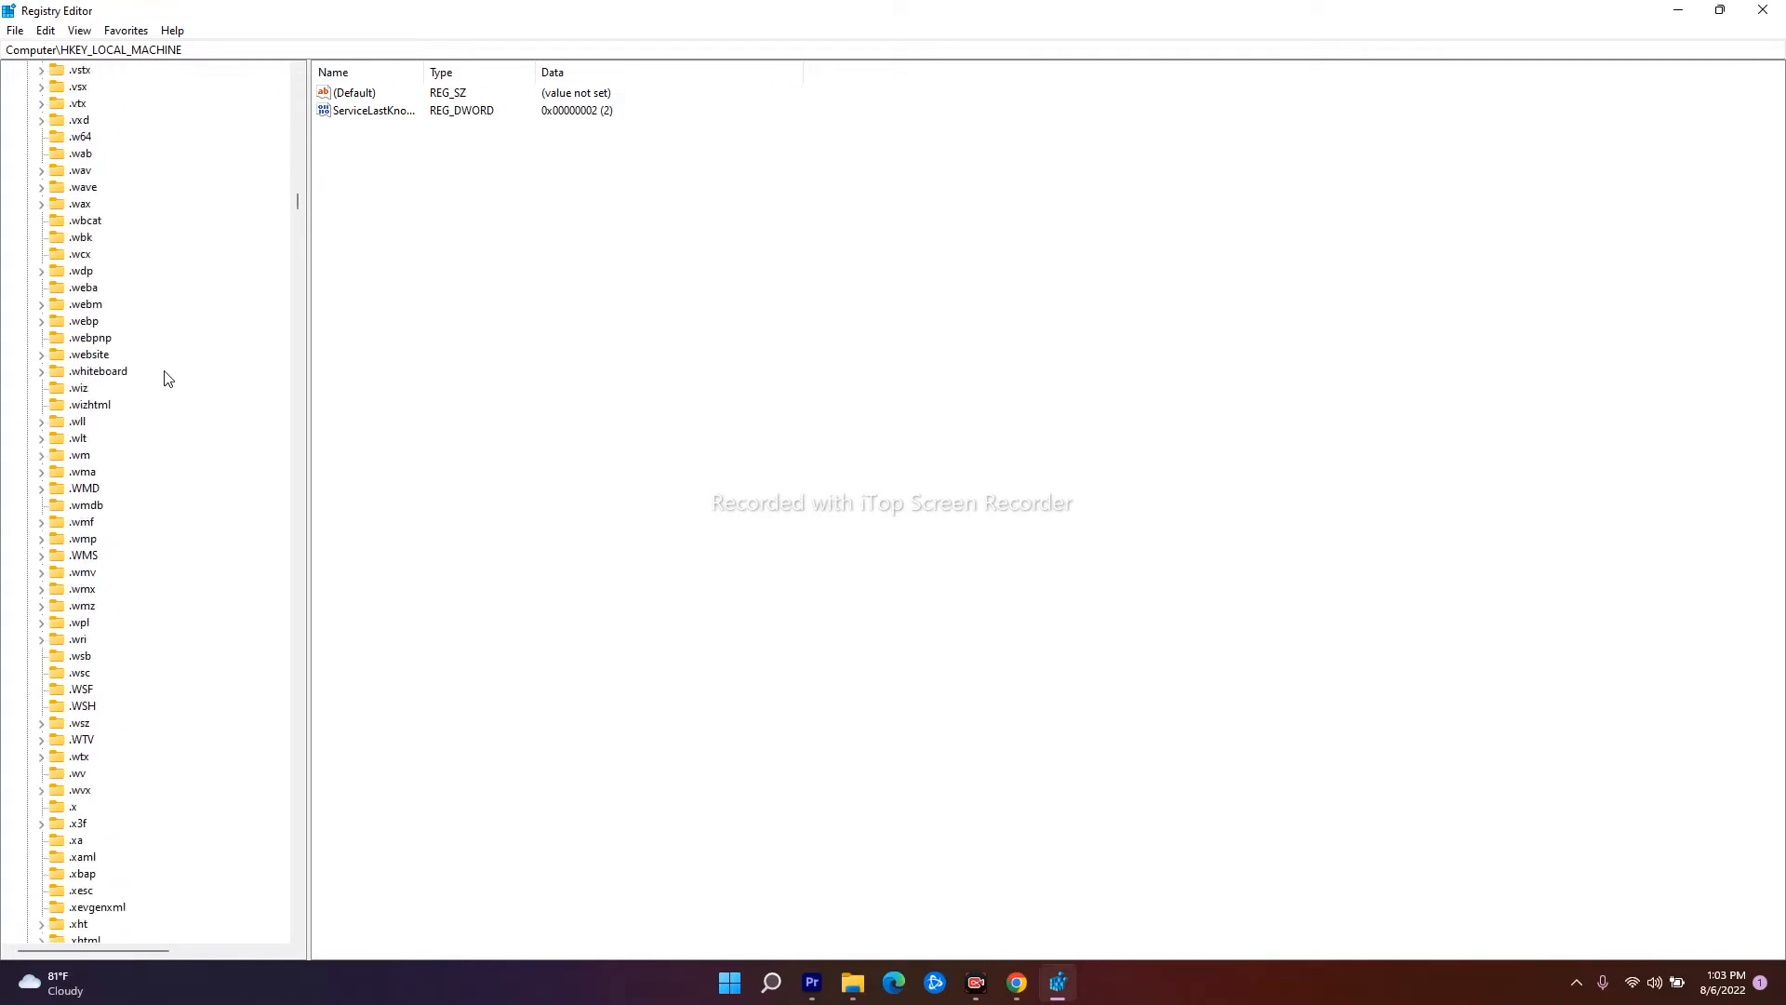
scroll("down", 3)
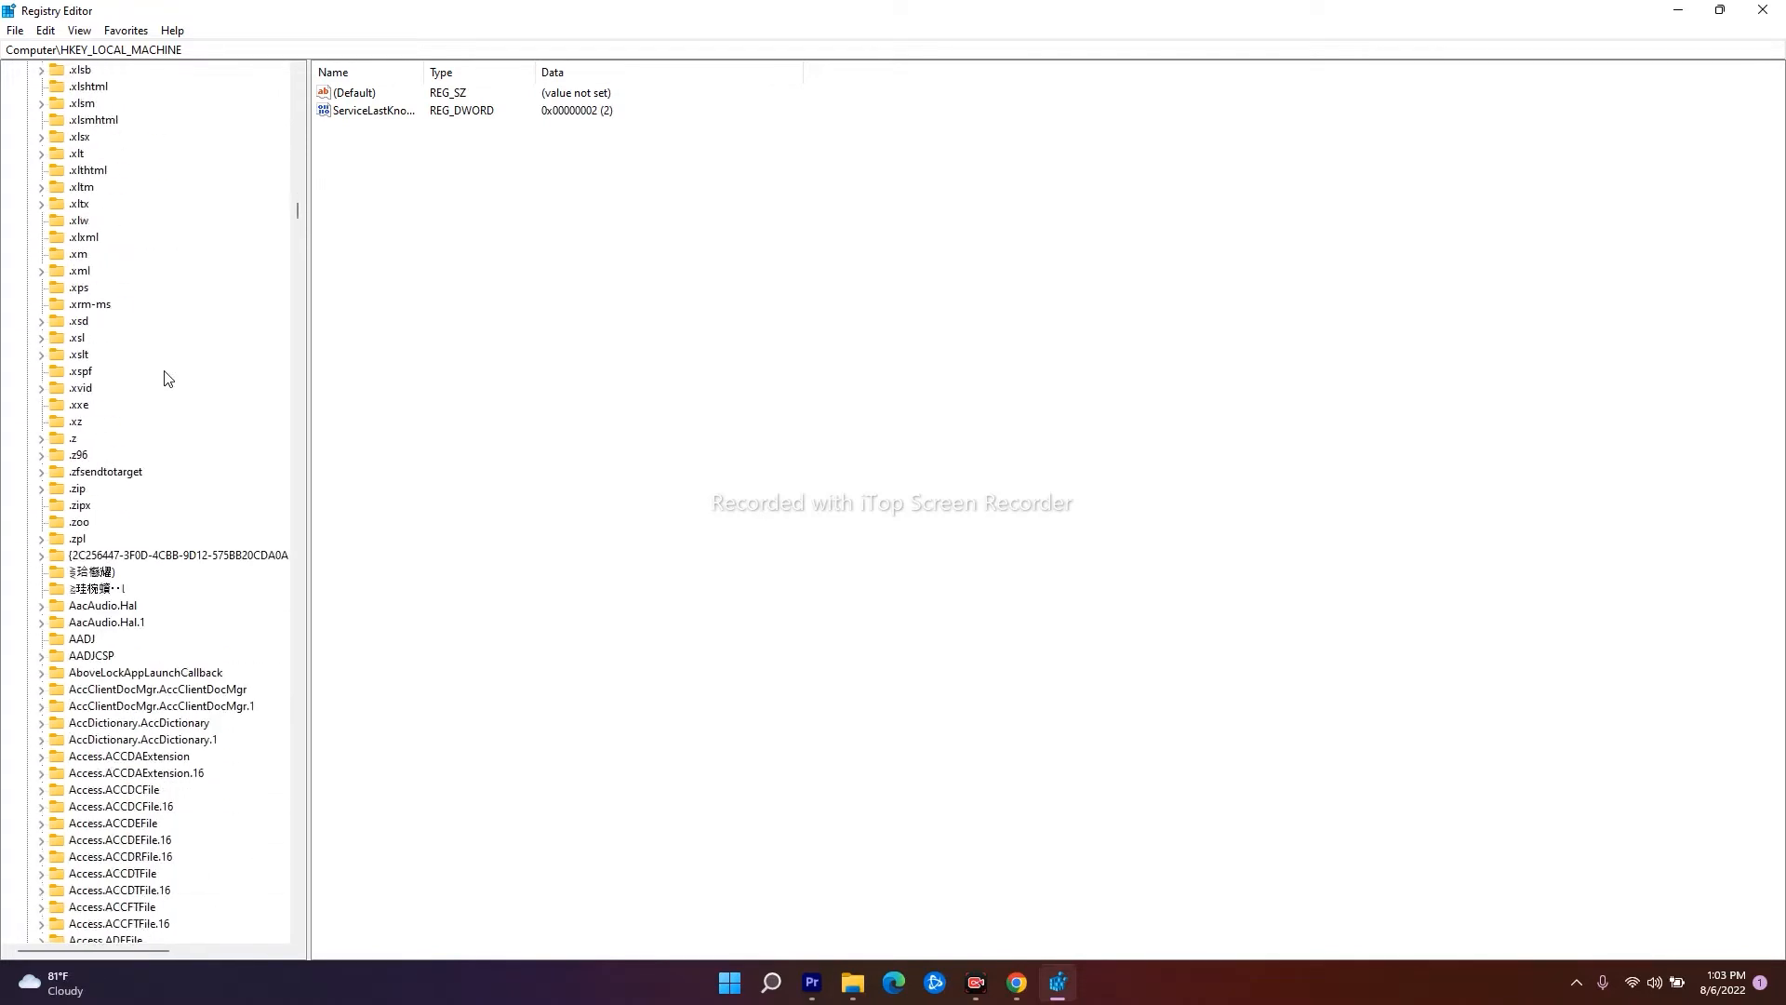
scroll("down", 3)
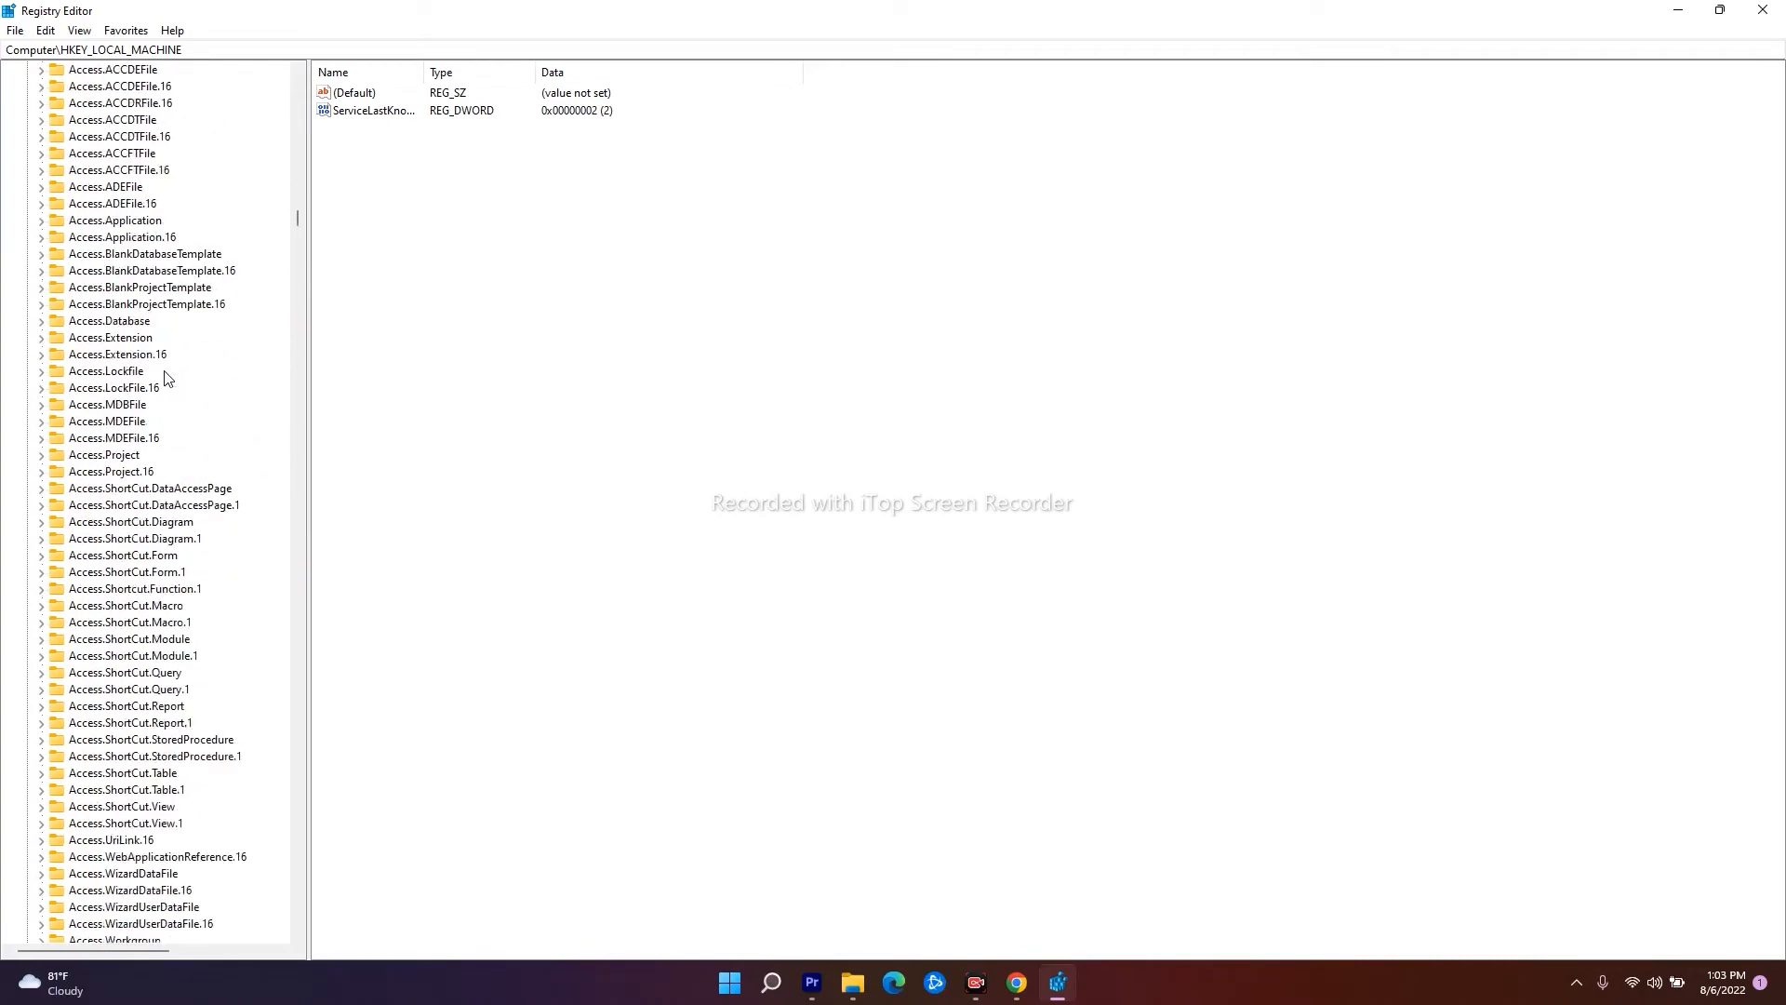
scroll("down", 3)
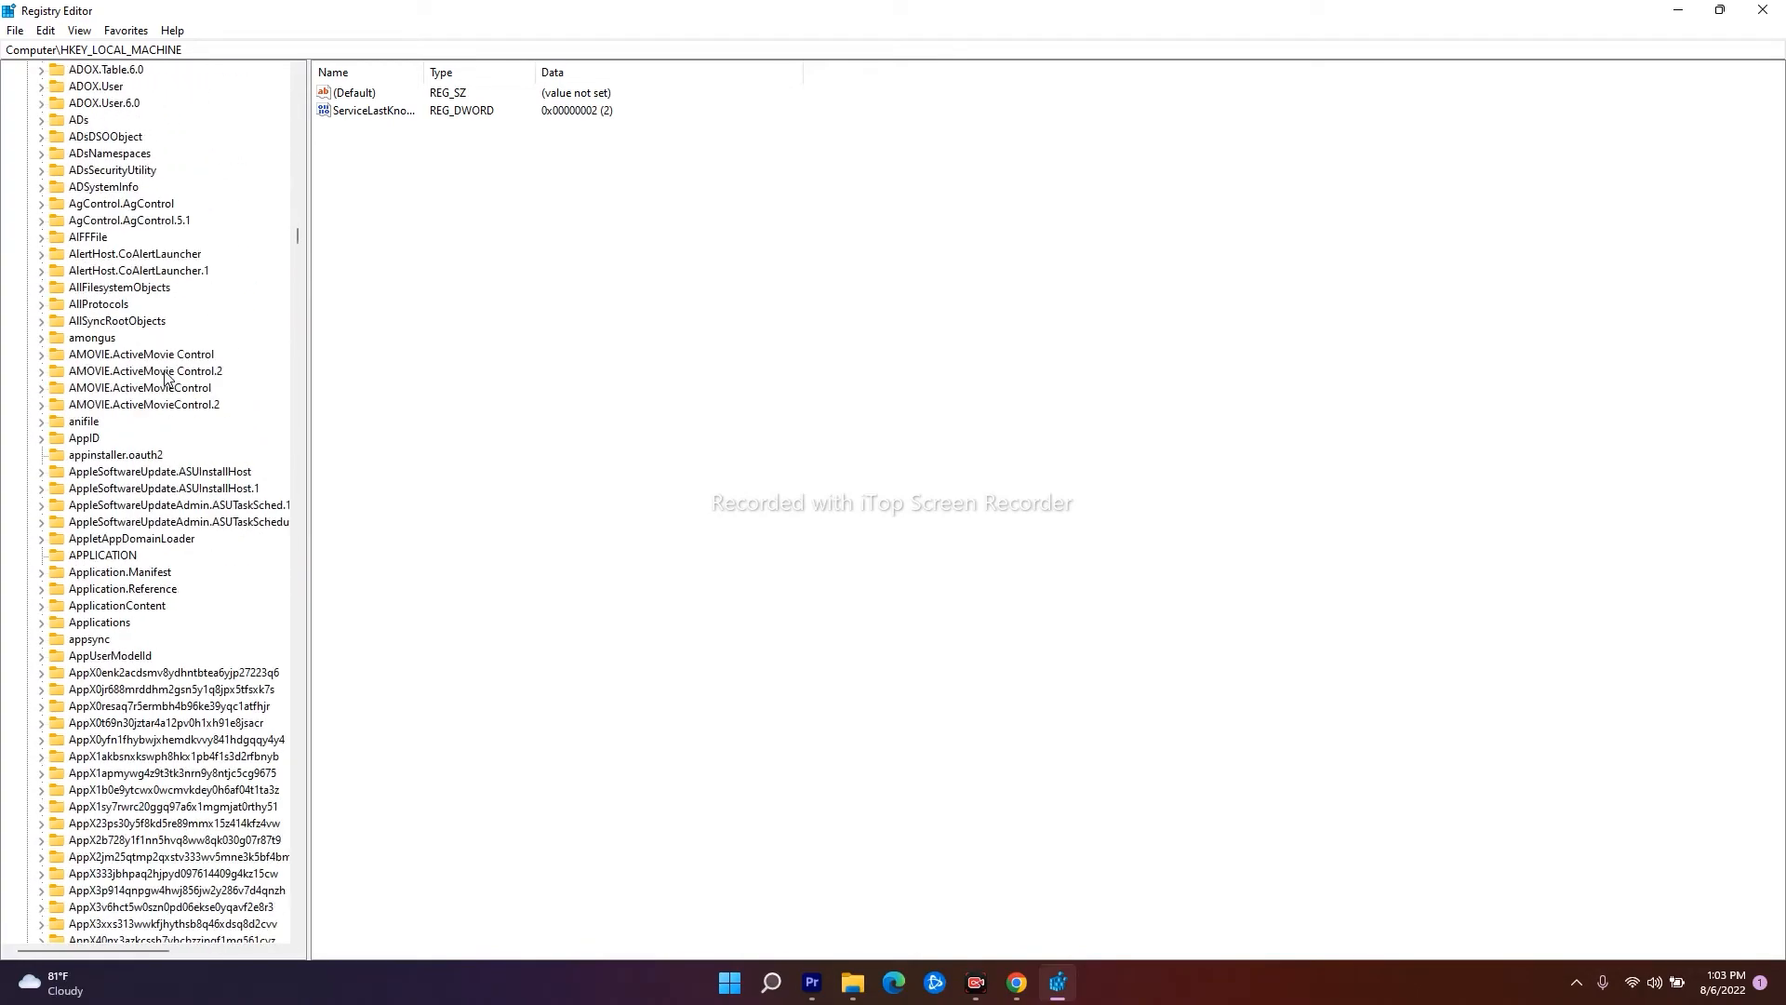
scroll("down", 3)
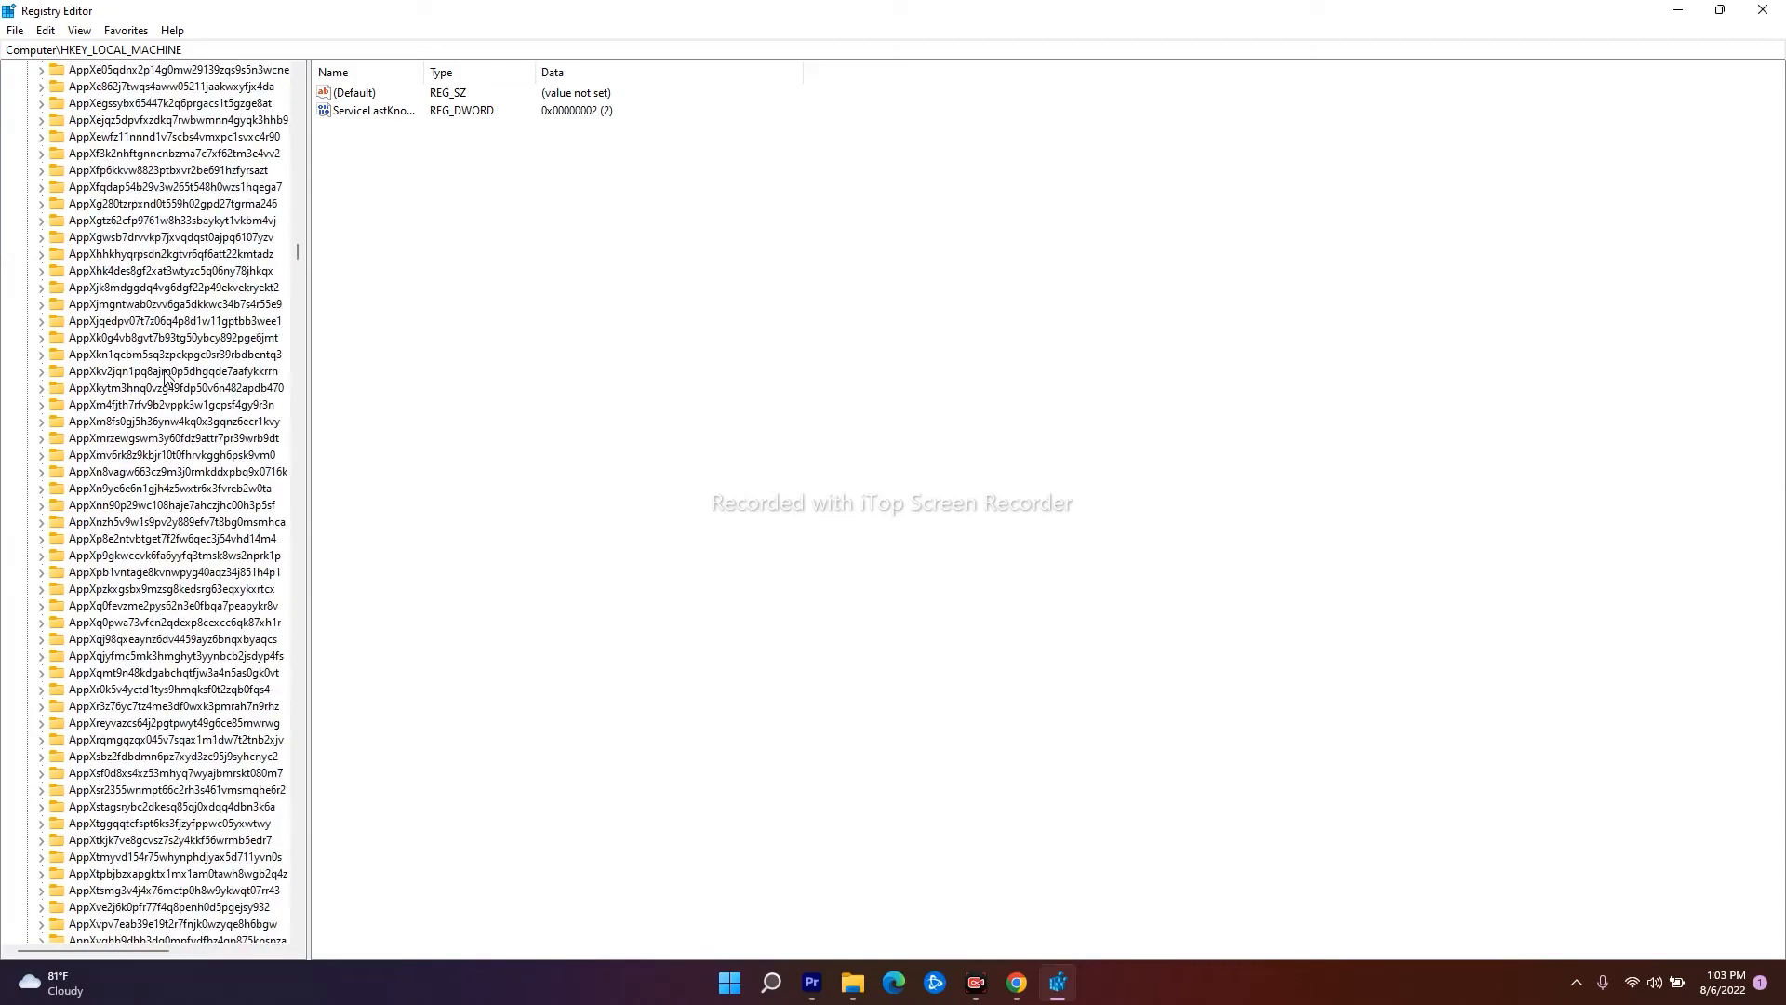
scroll("down", 3)
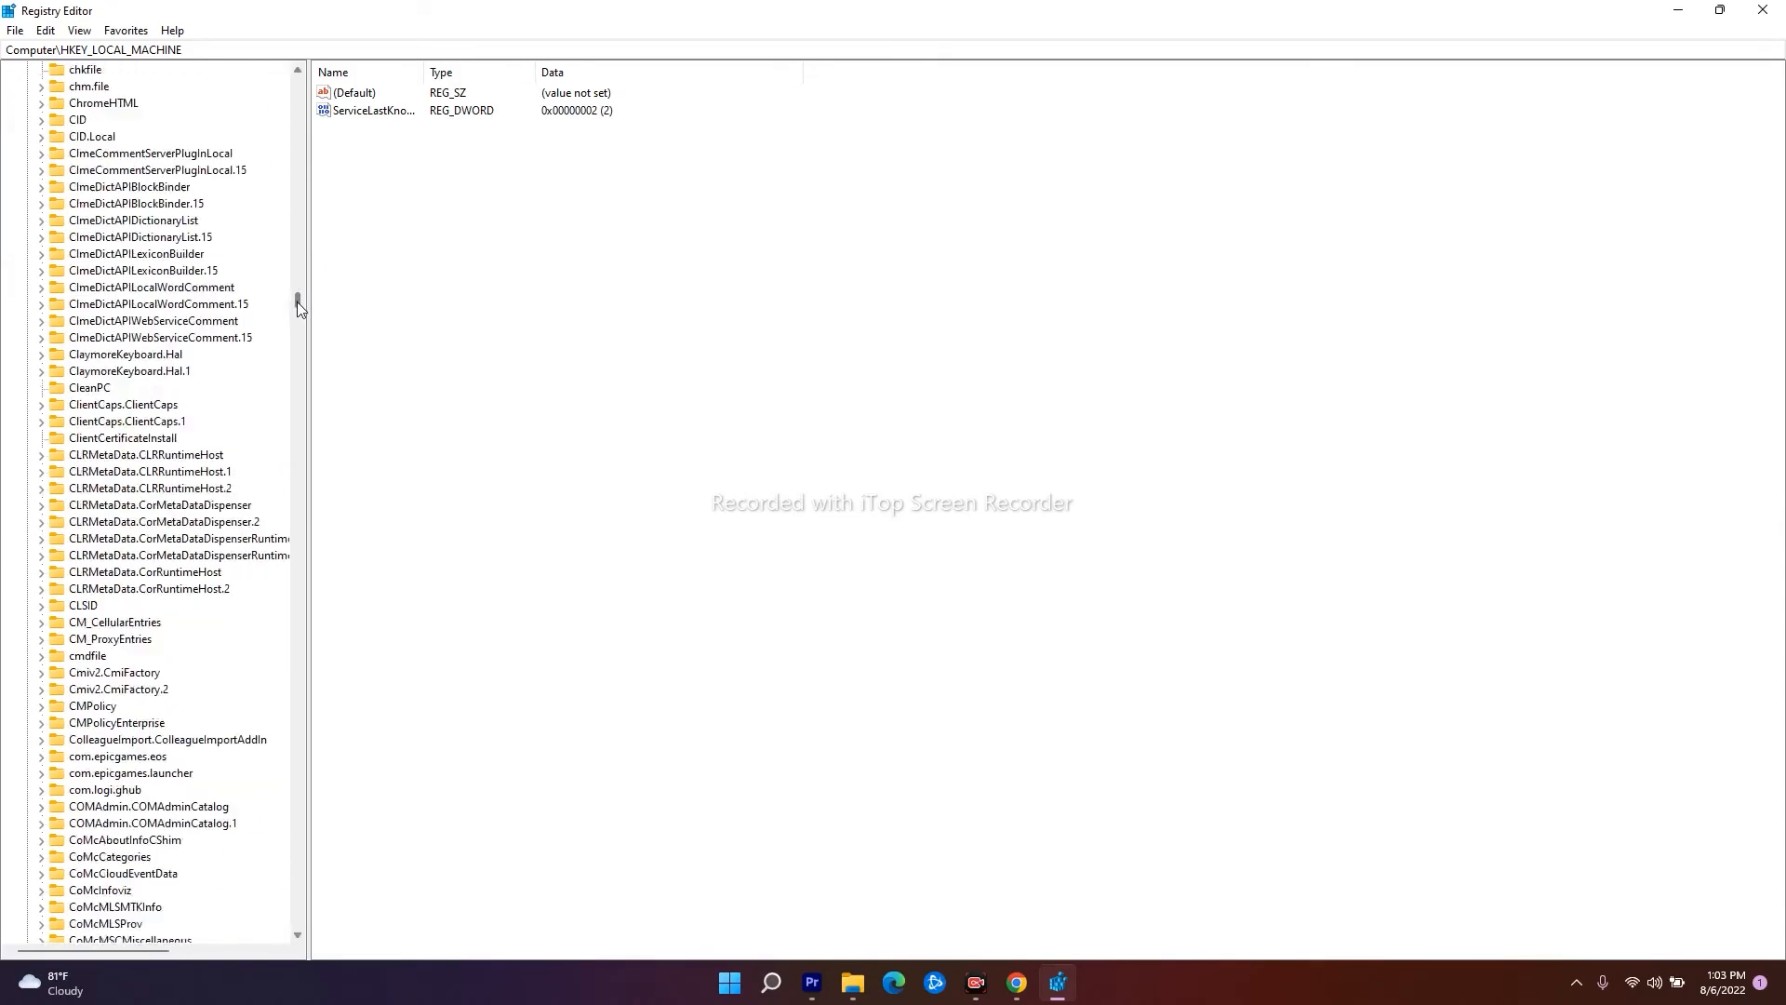
scroll("down", 3)
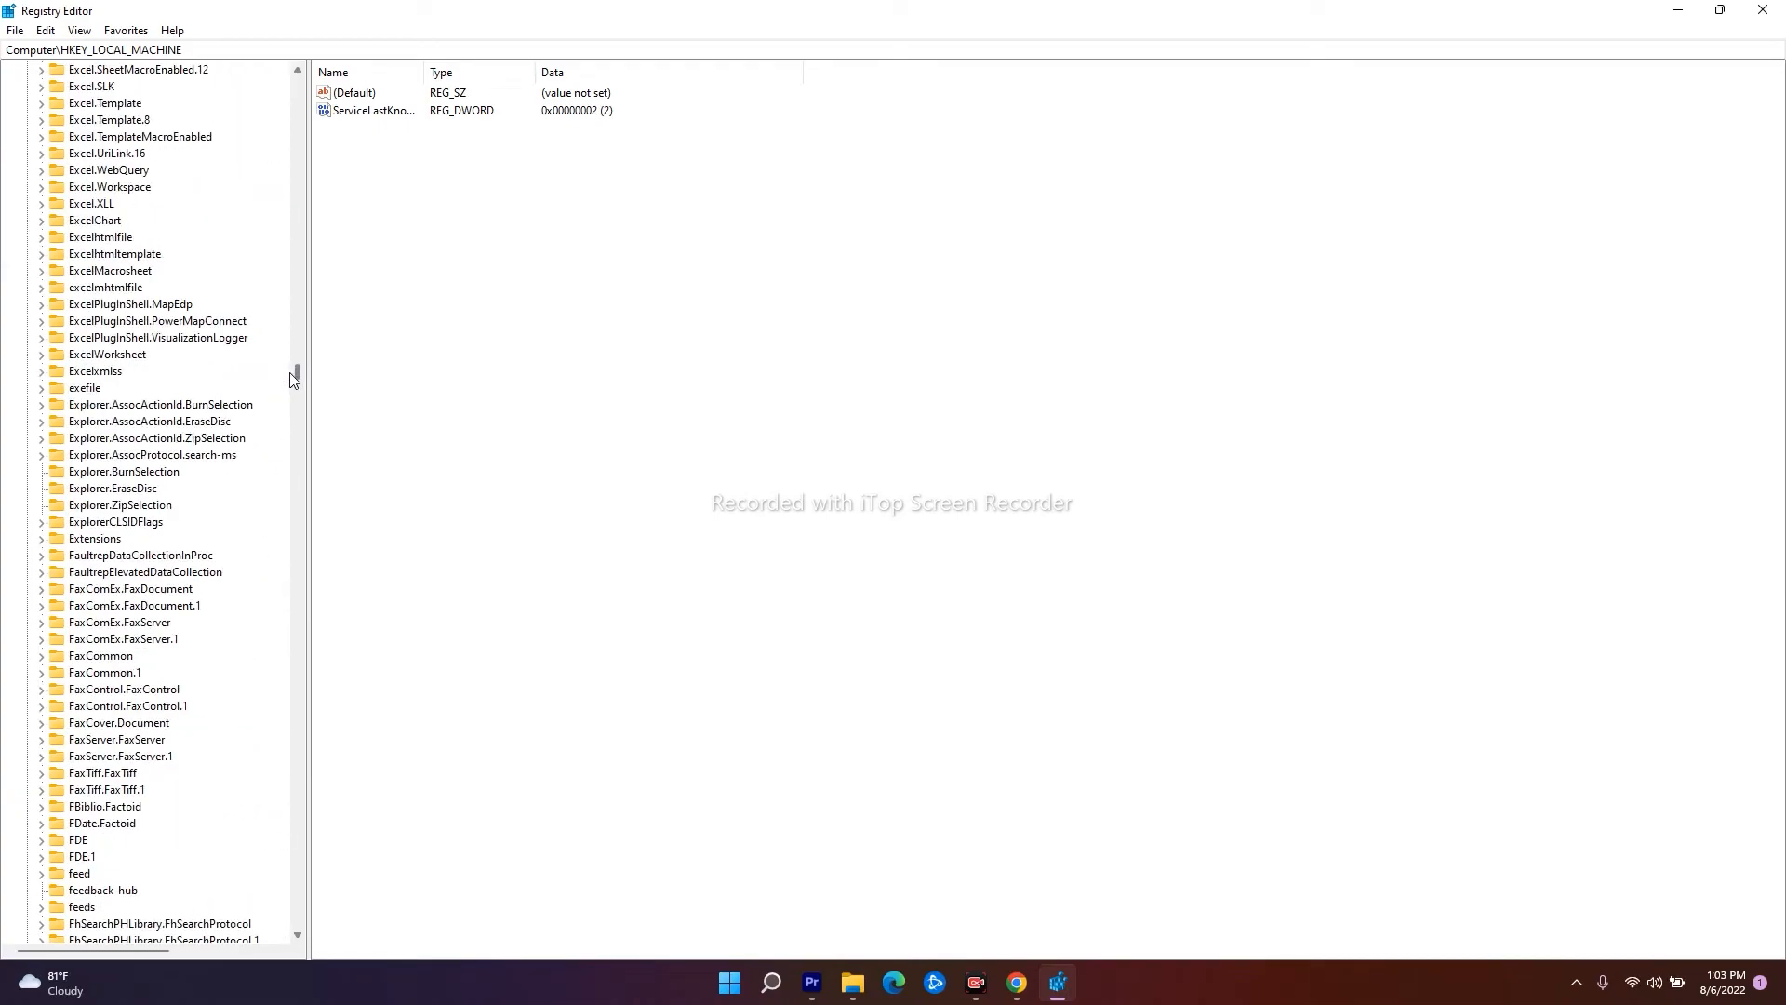
scroll("down", 3)
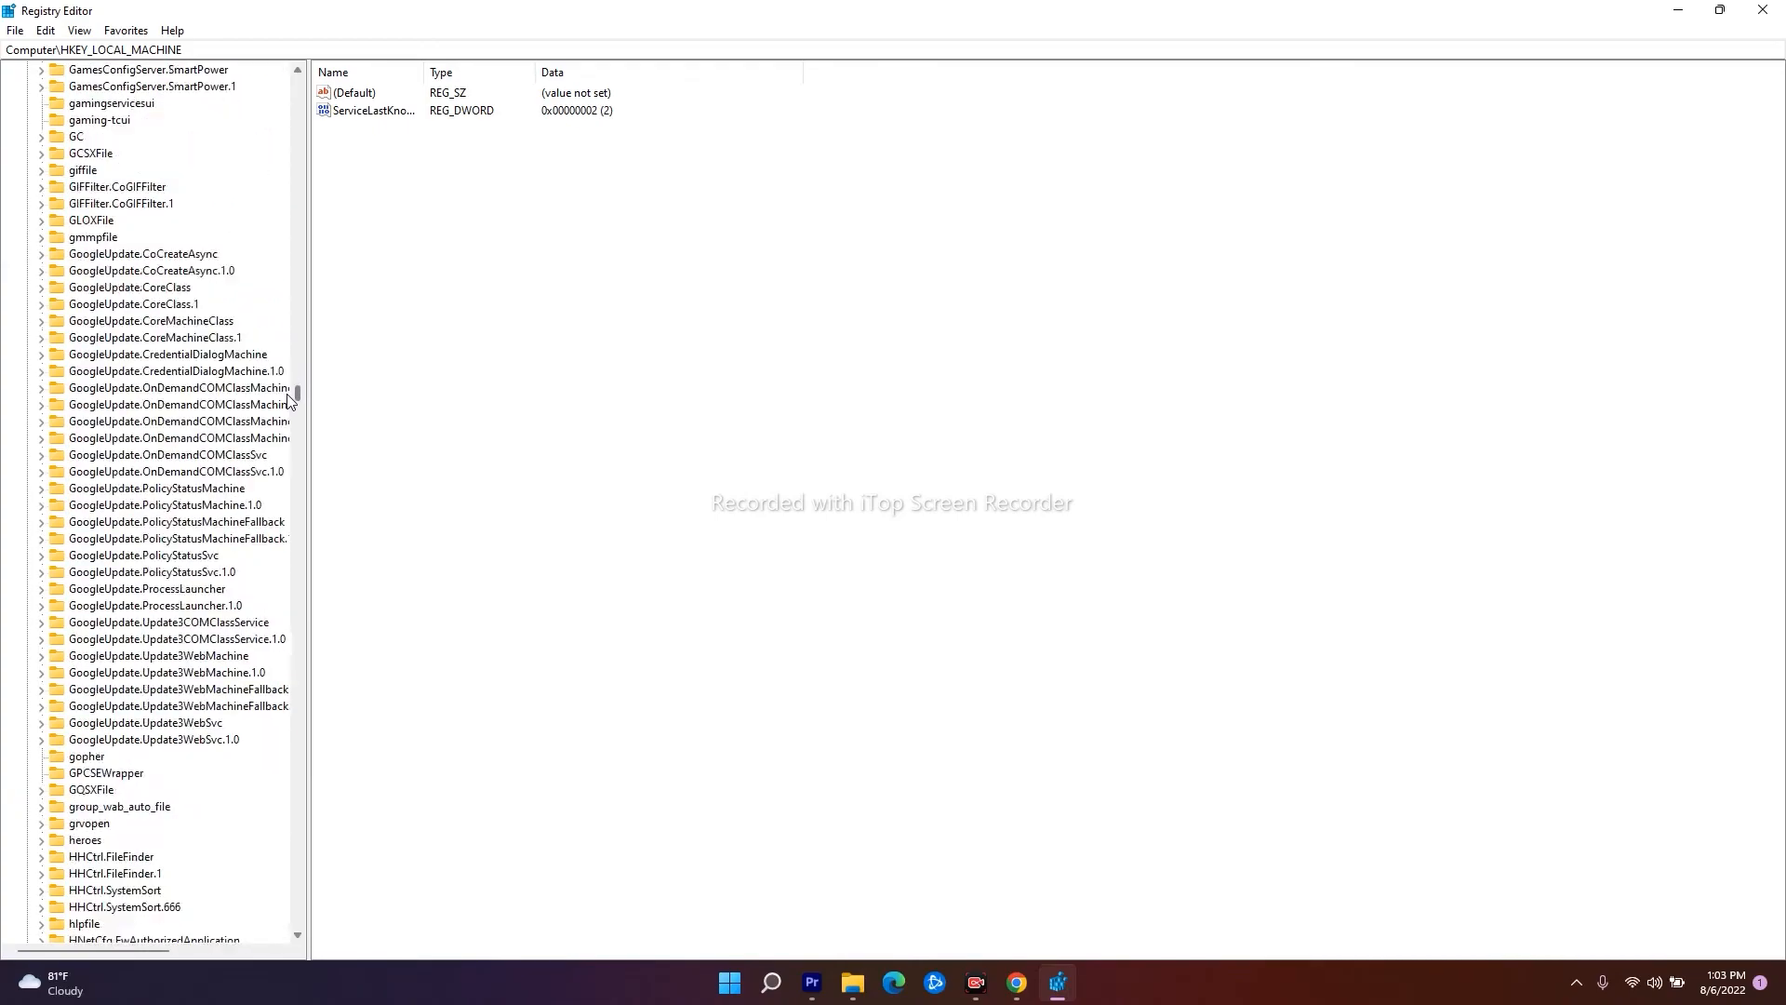
scroll("down", 3)
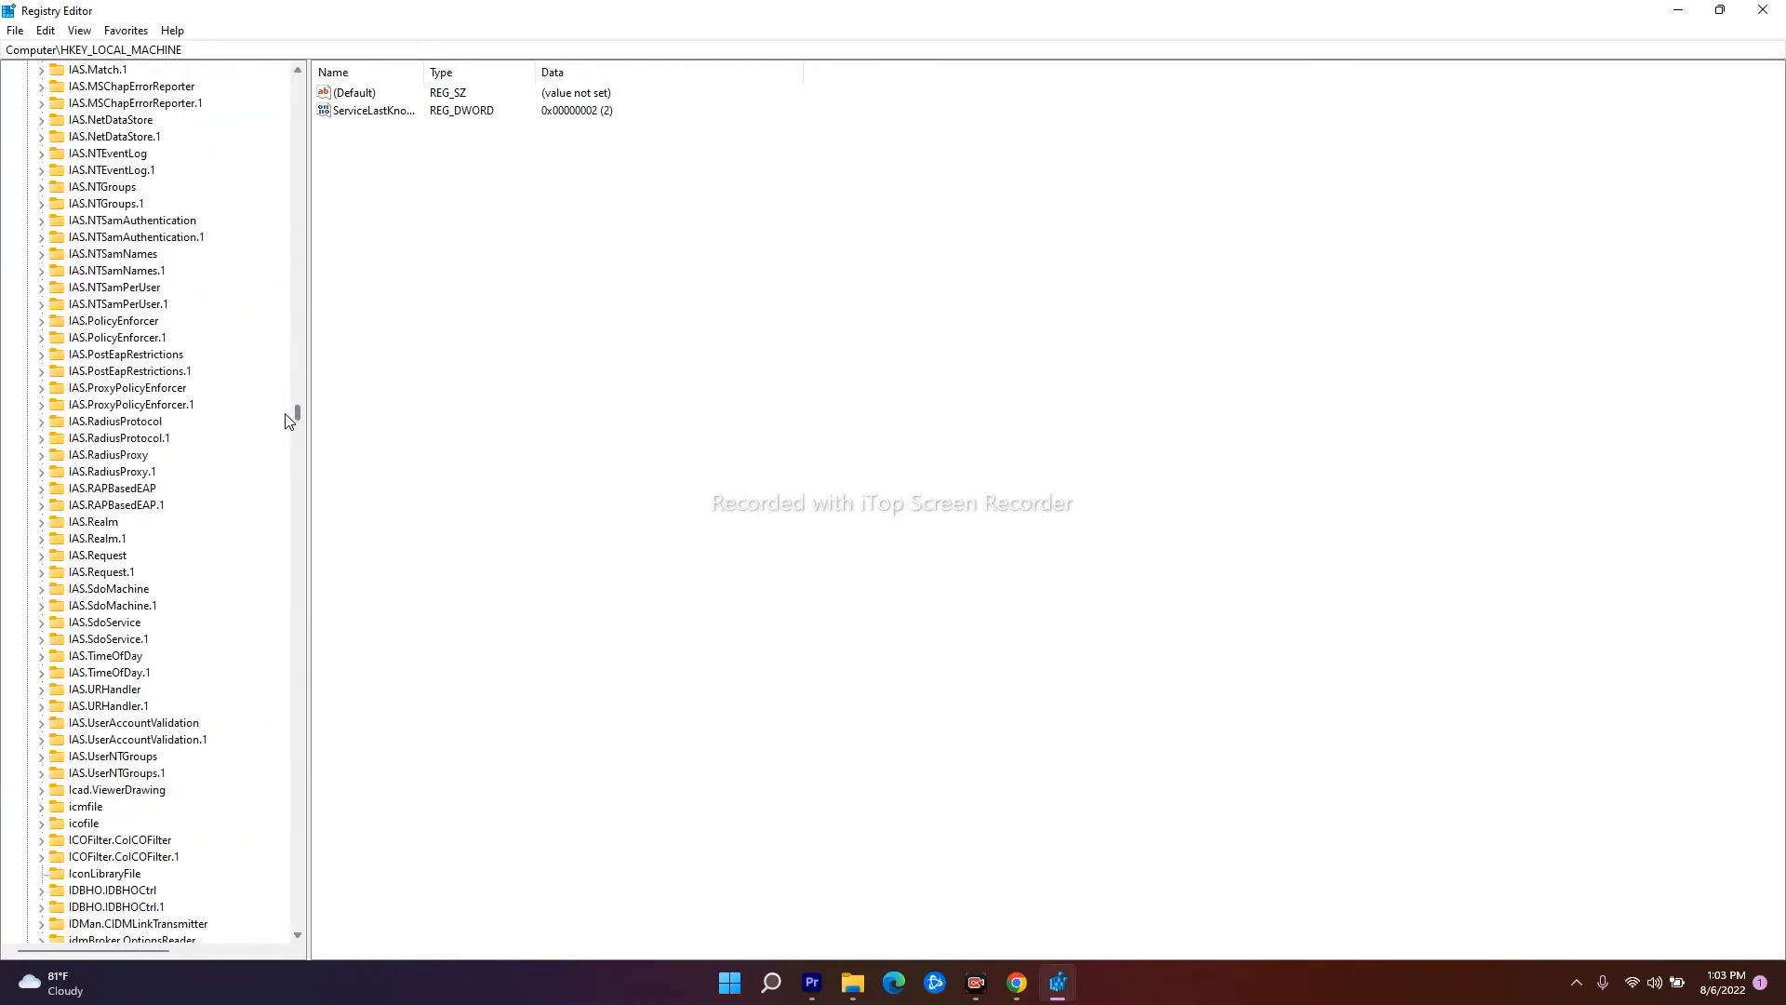
scroll("down", 3)
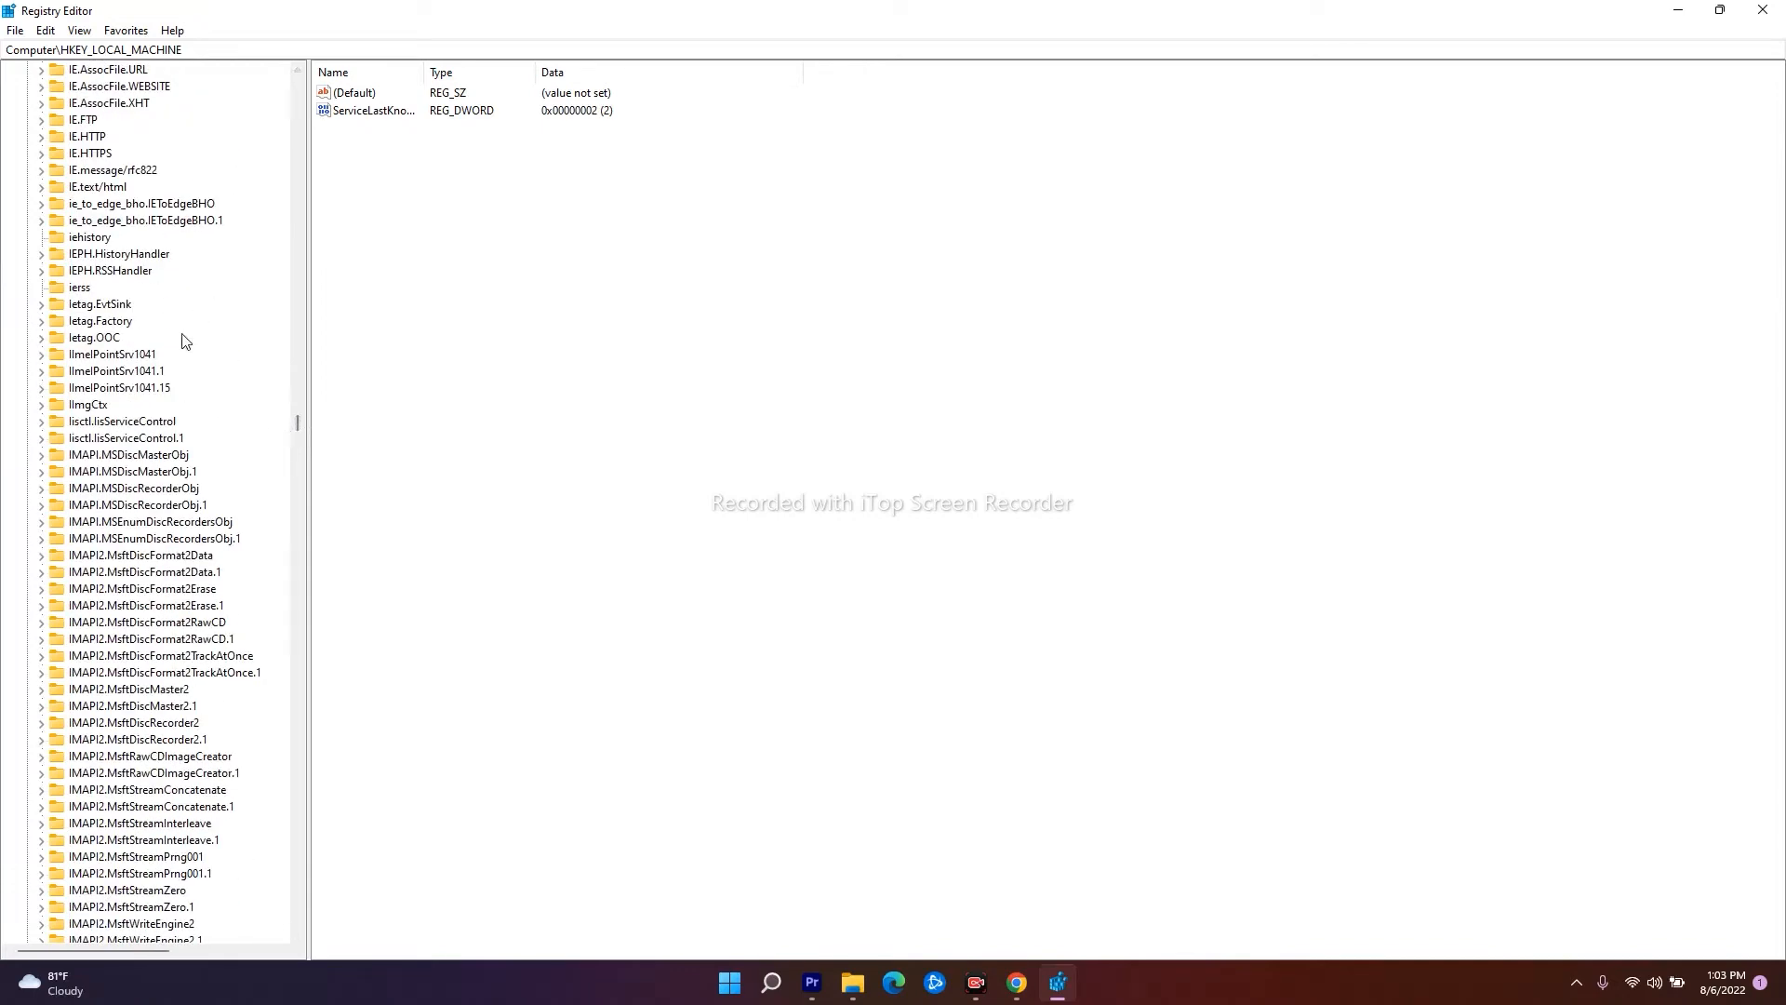
mouse_move(221, 294)
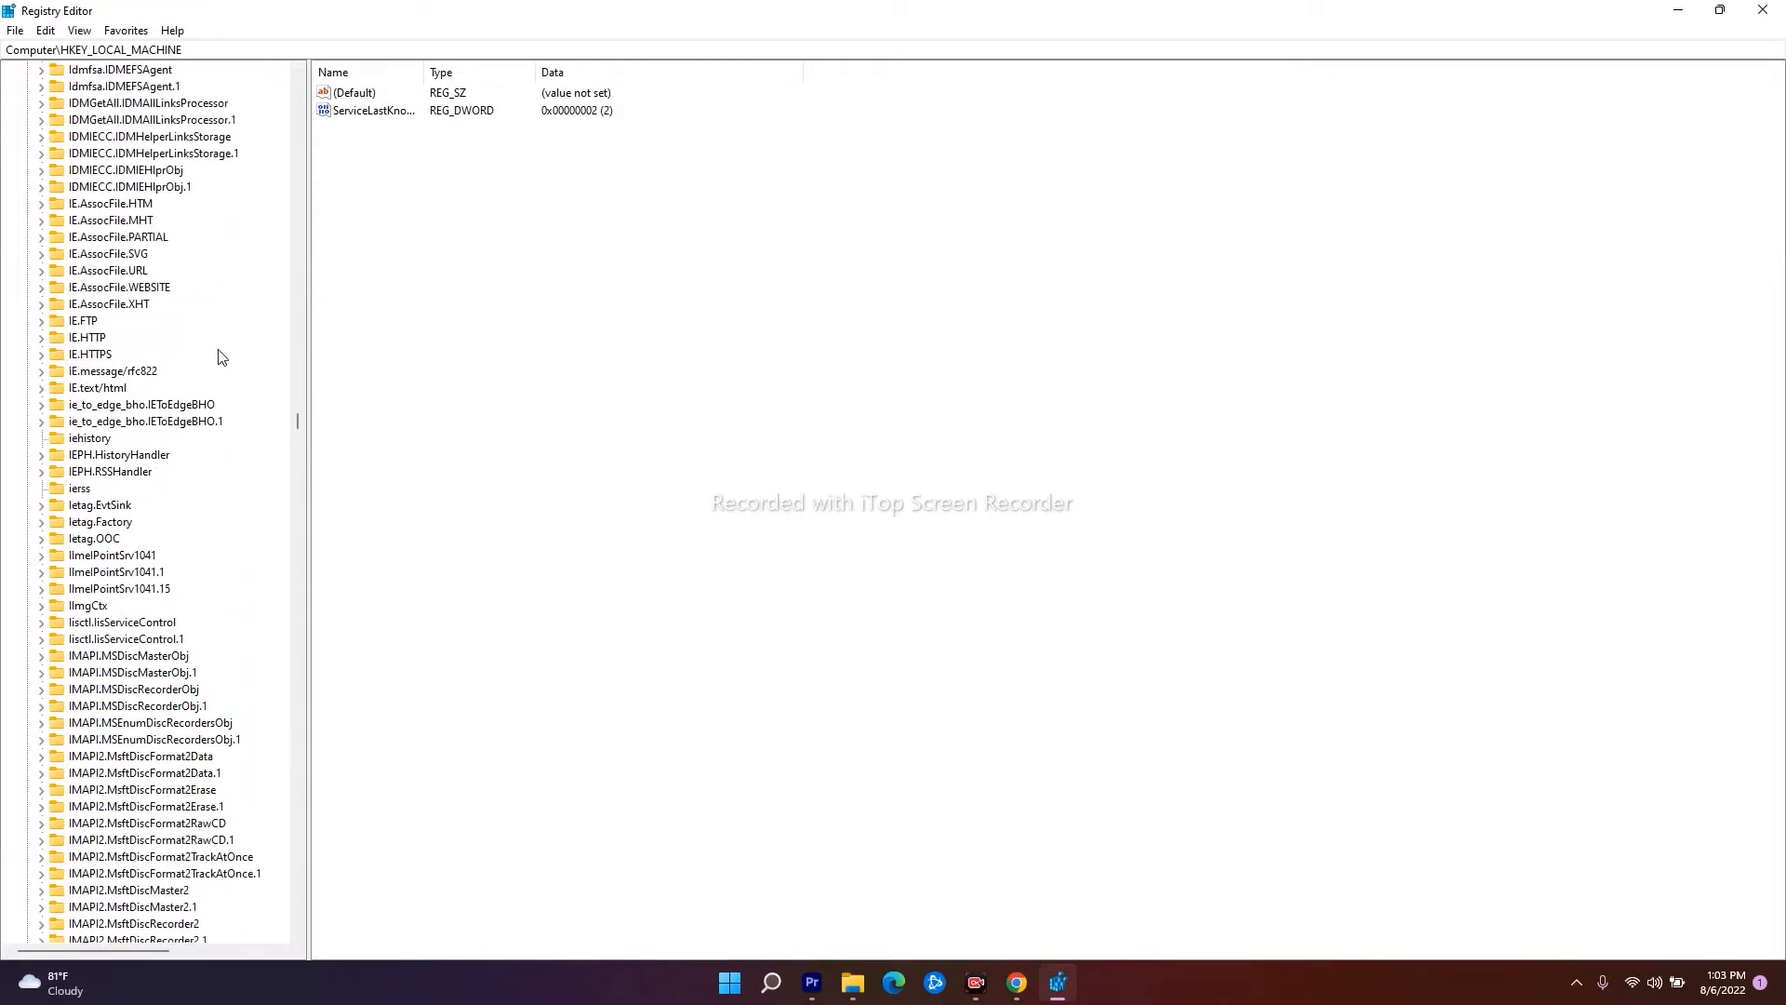
scroll("down", 3)
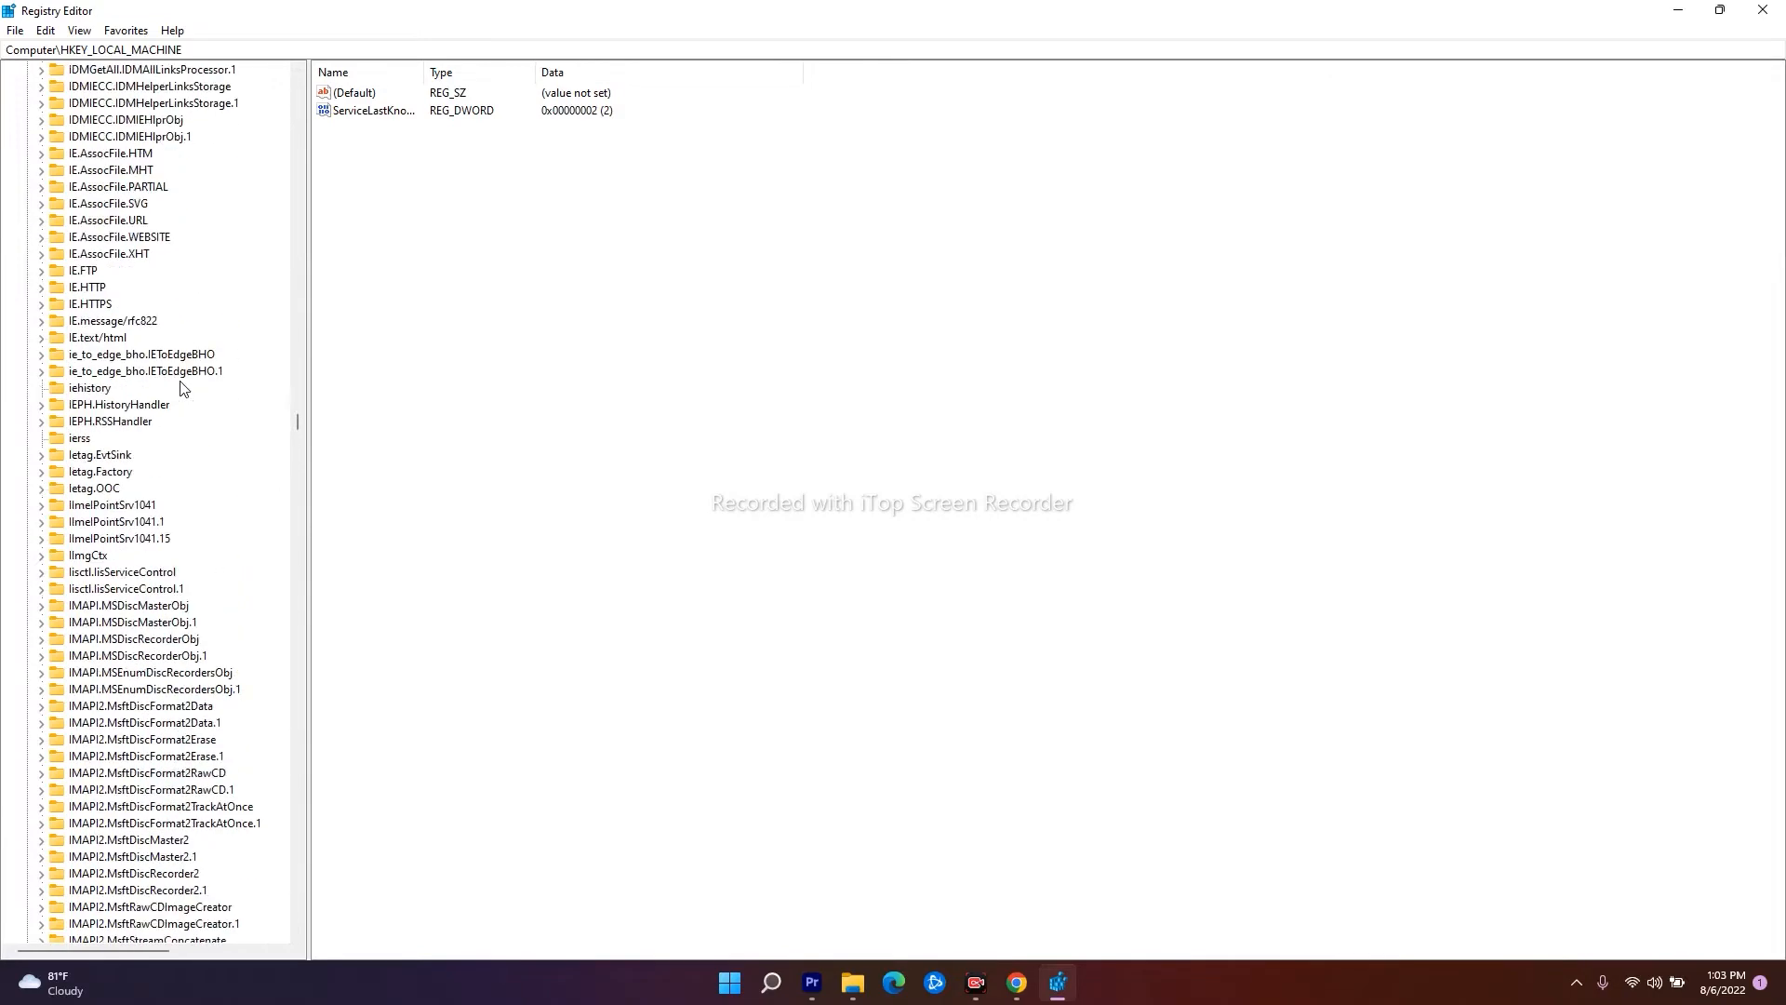
scroll("down", 3)
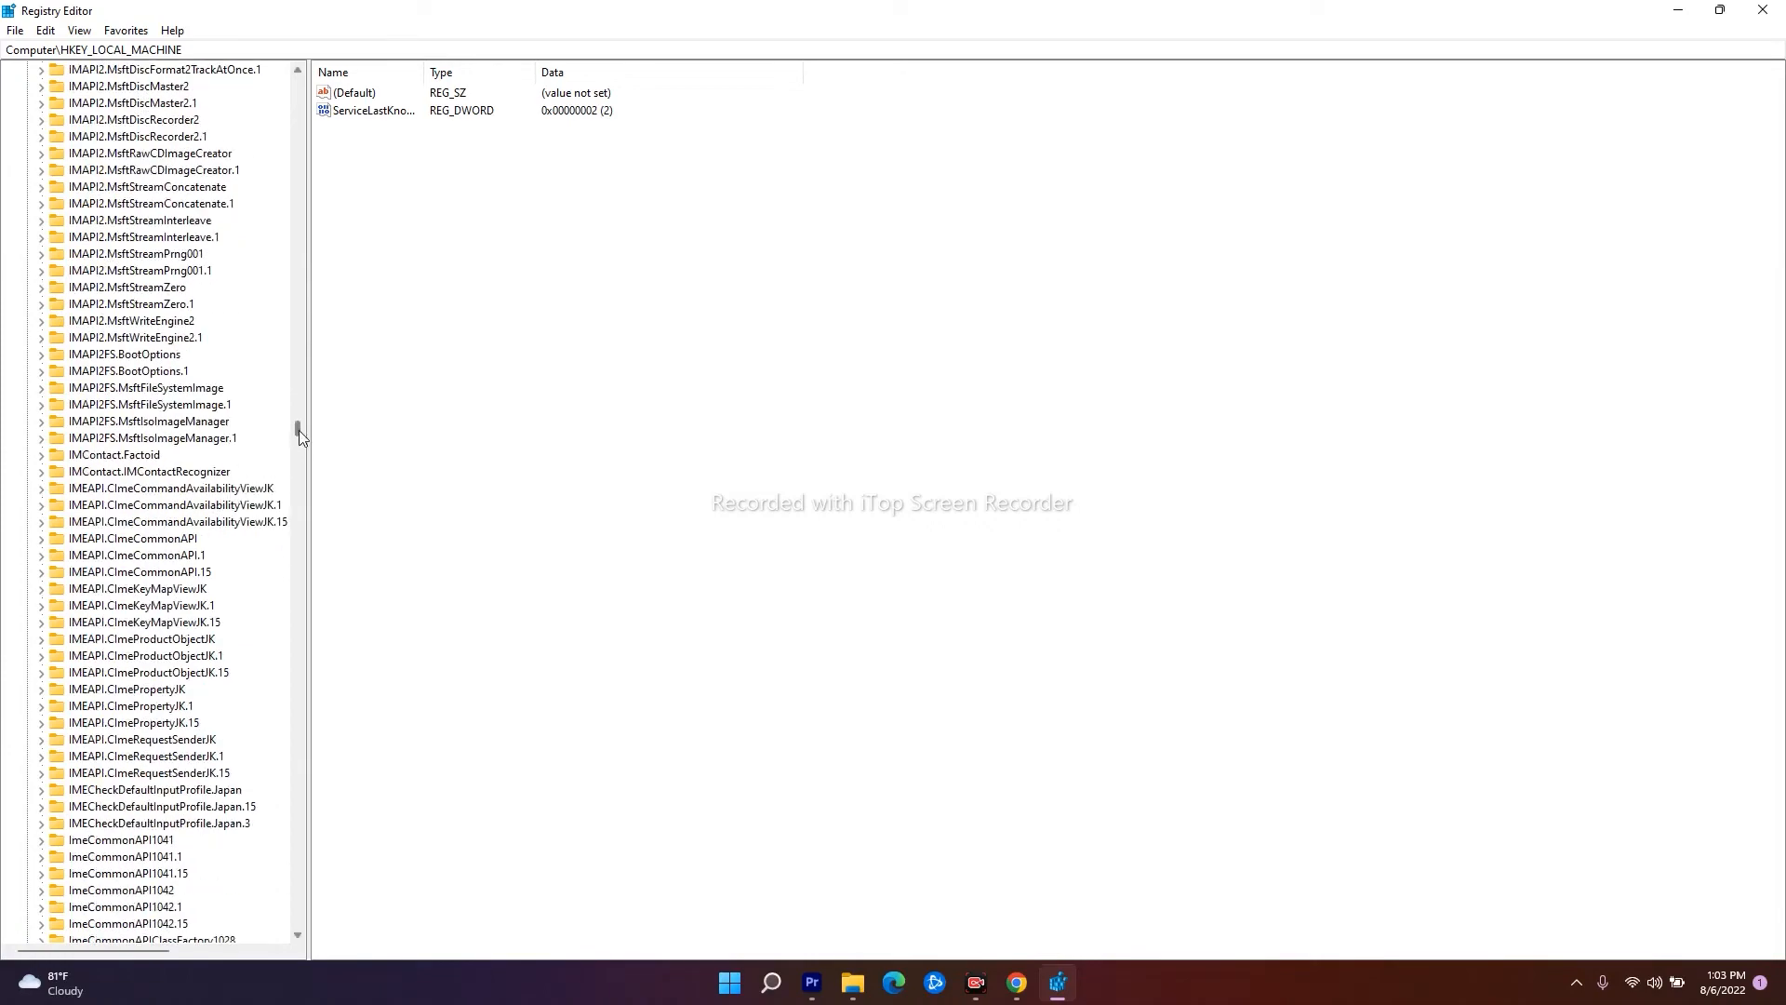
scroll("down", 3)
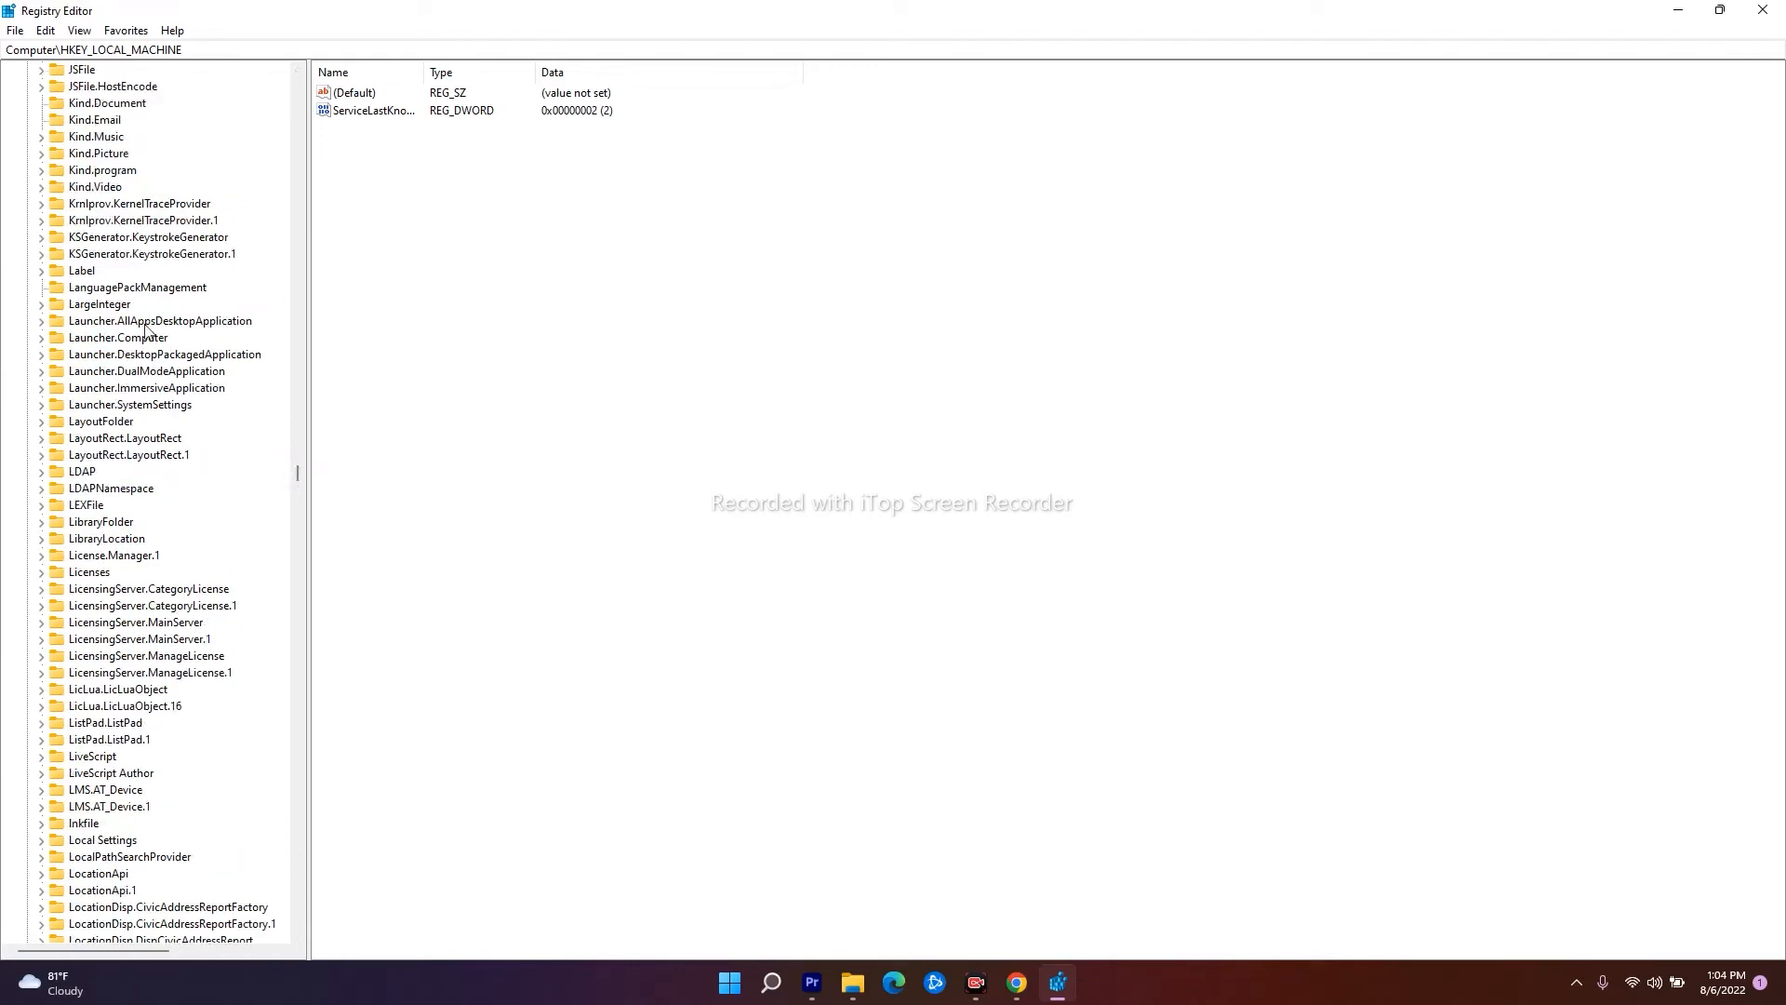
scroll("down", 3)
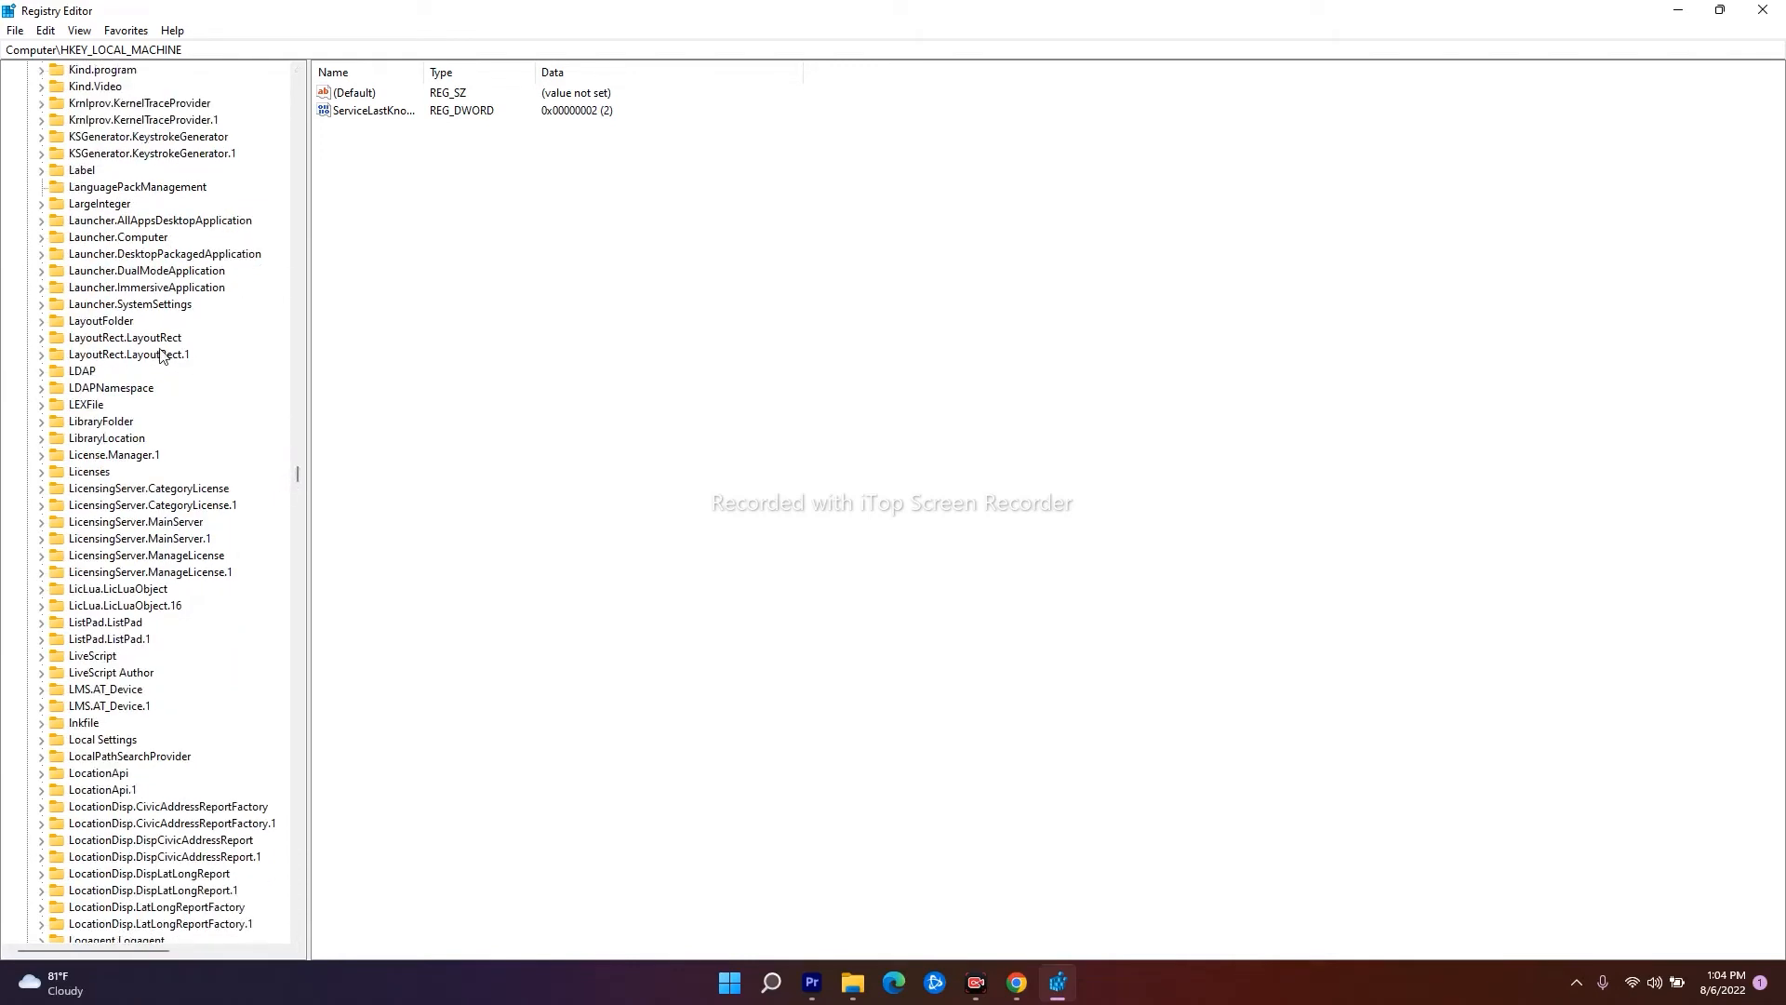
scroll("down", 3)
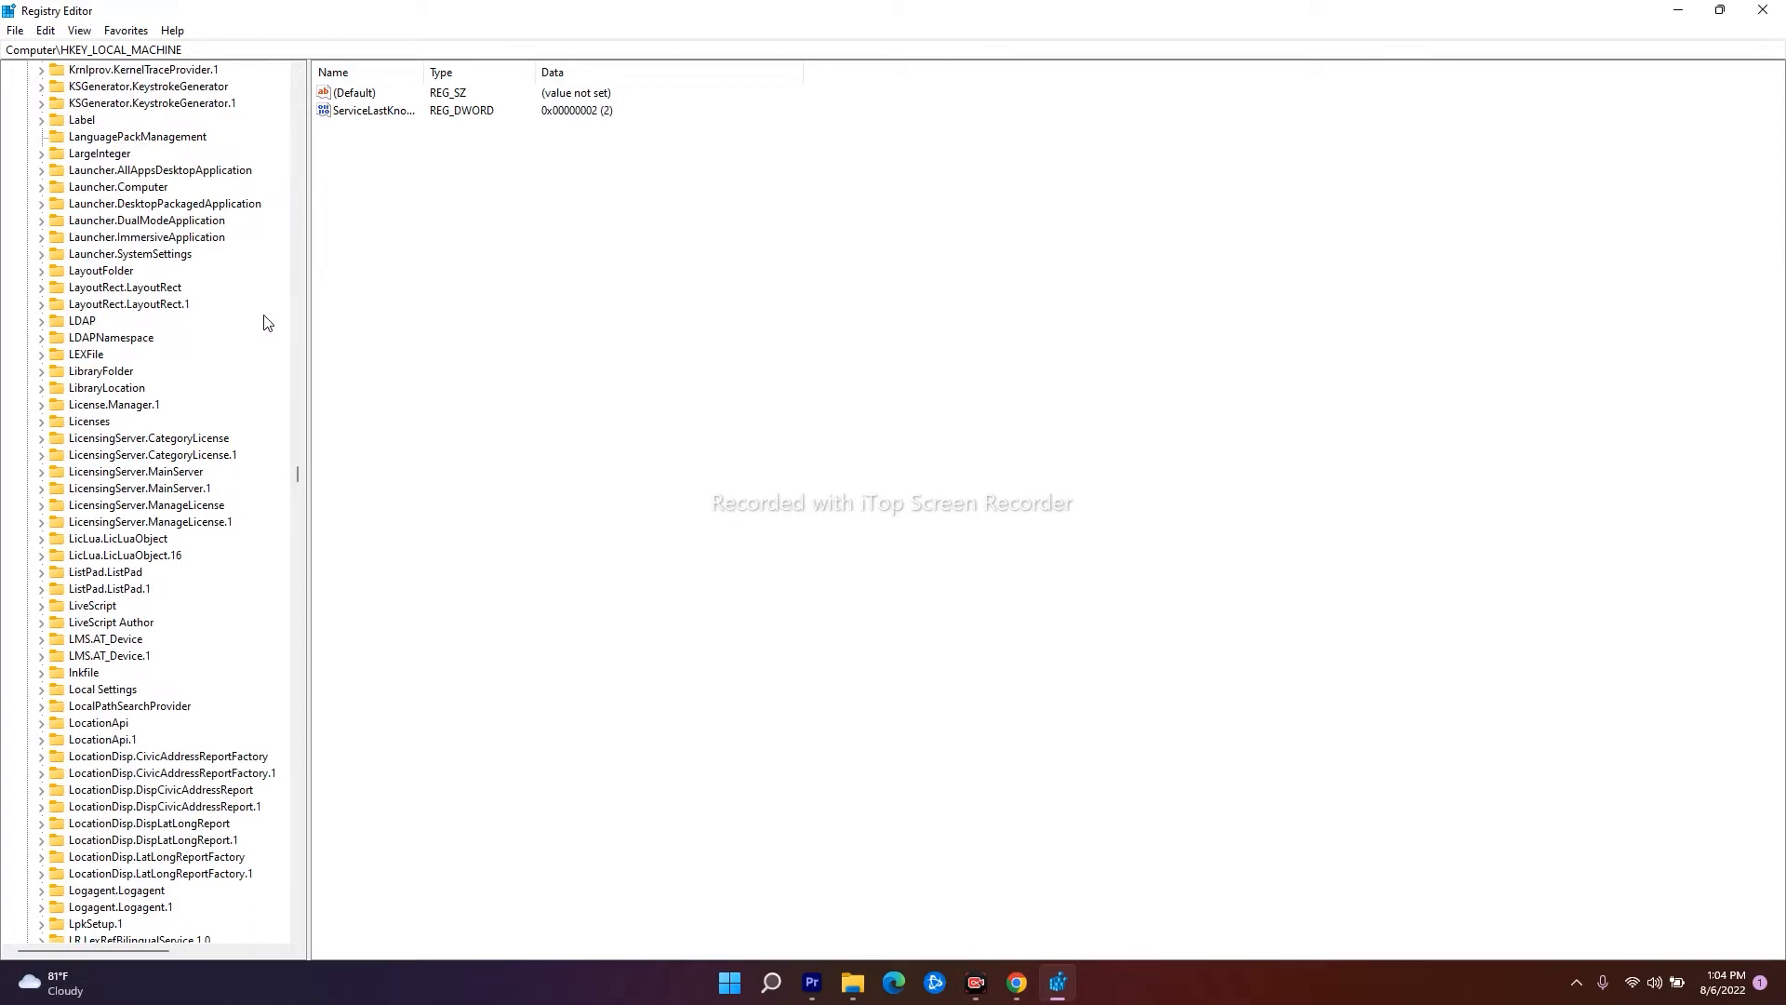
mouse_move(106, 613)
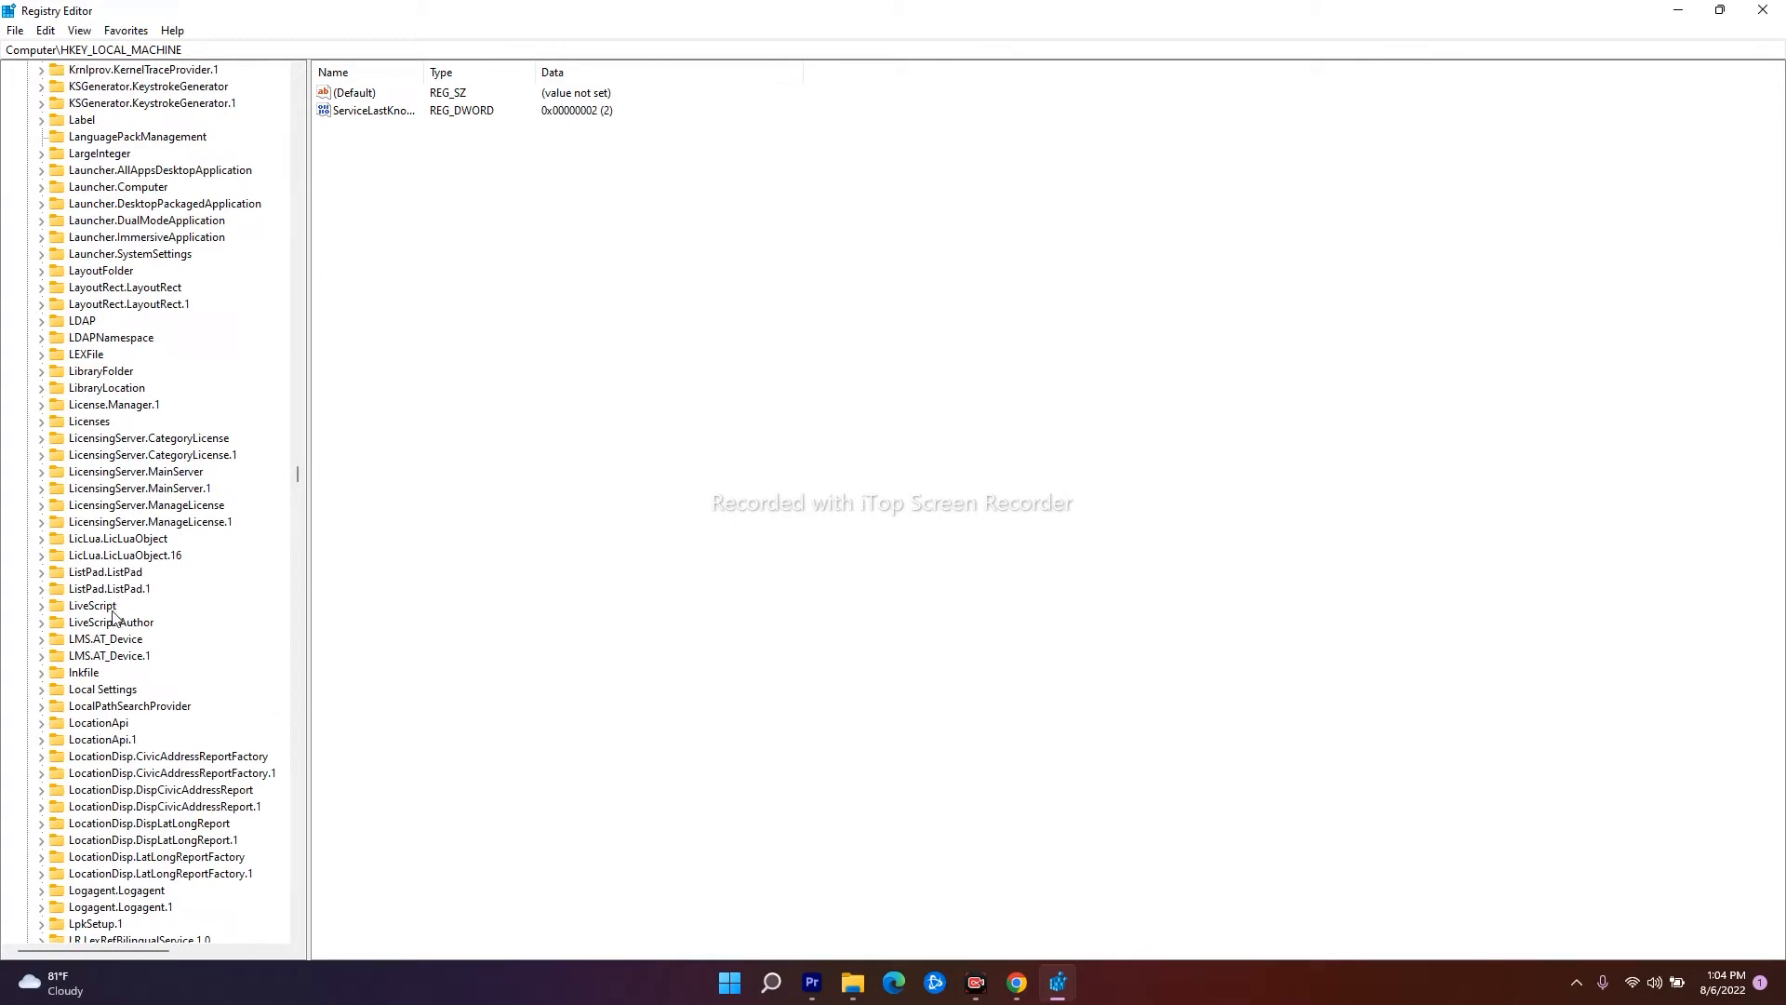
Step: Select the lnkfile key after passing through LiveScript and LiveScript Author
left_click(91, 606)
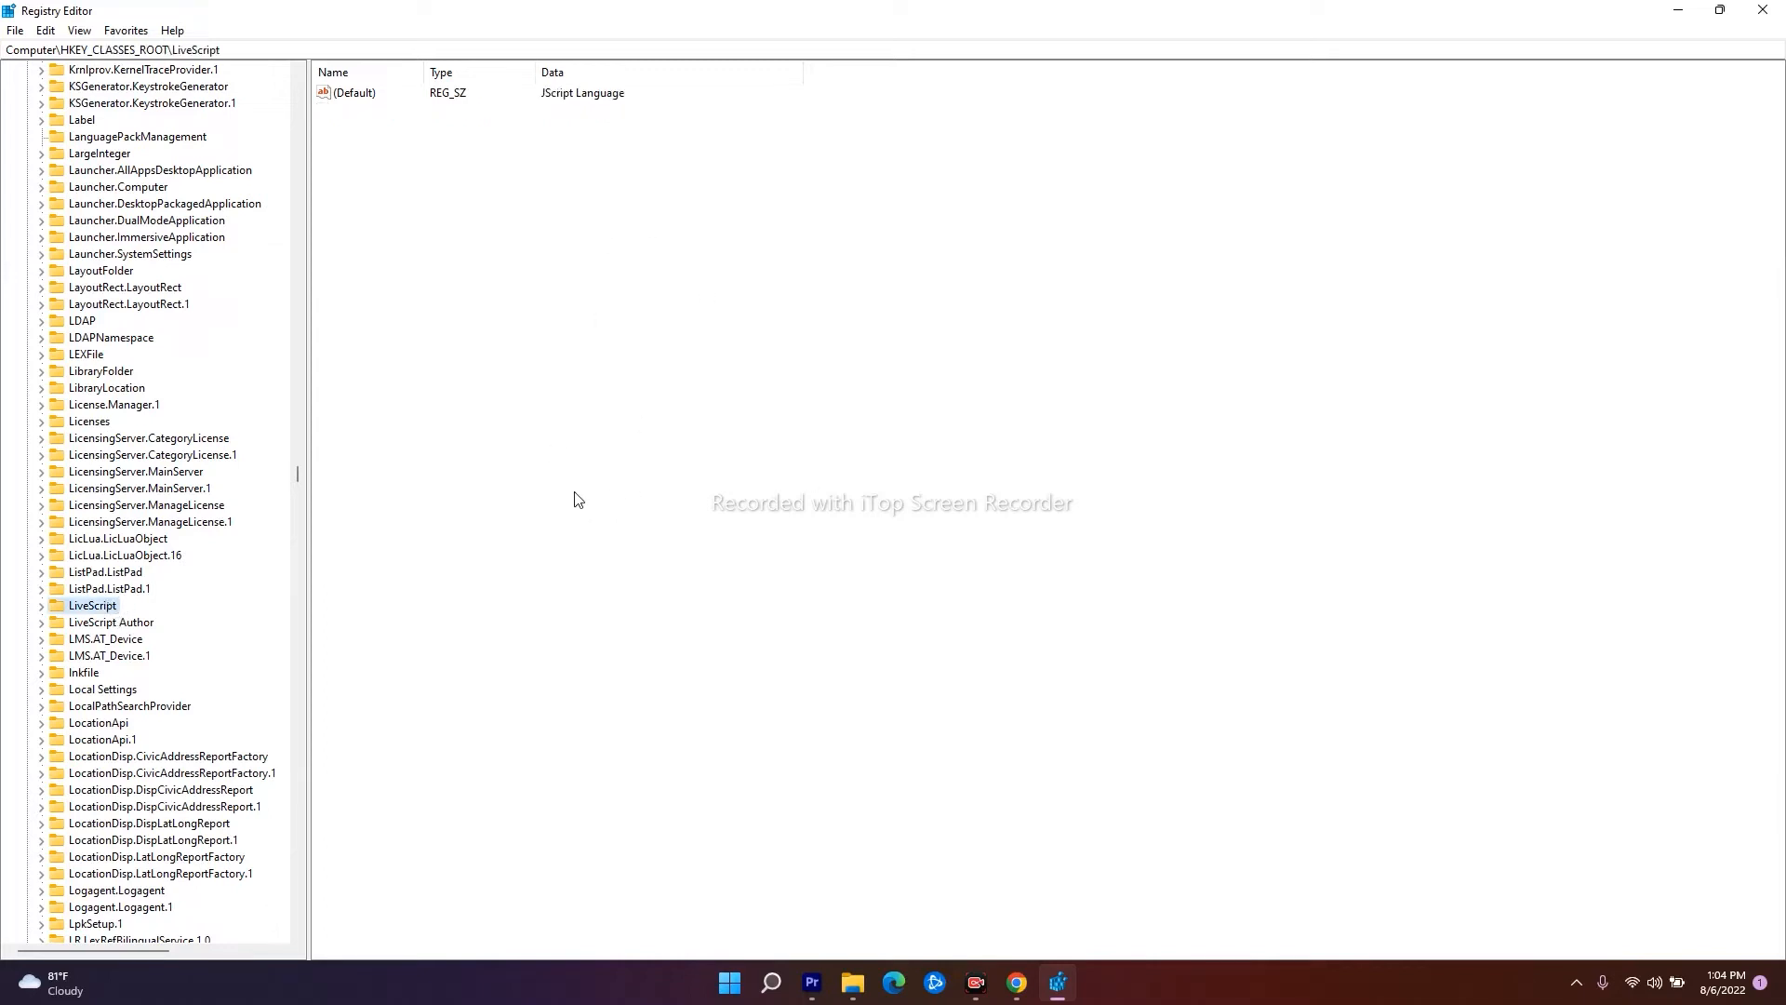
mouse_move(585, 492)
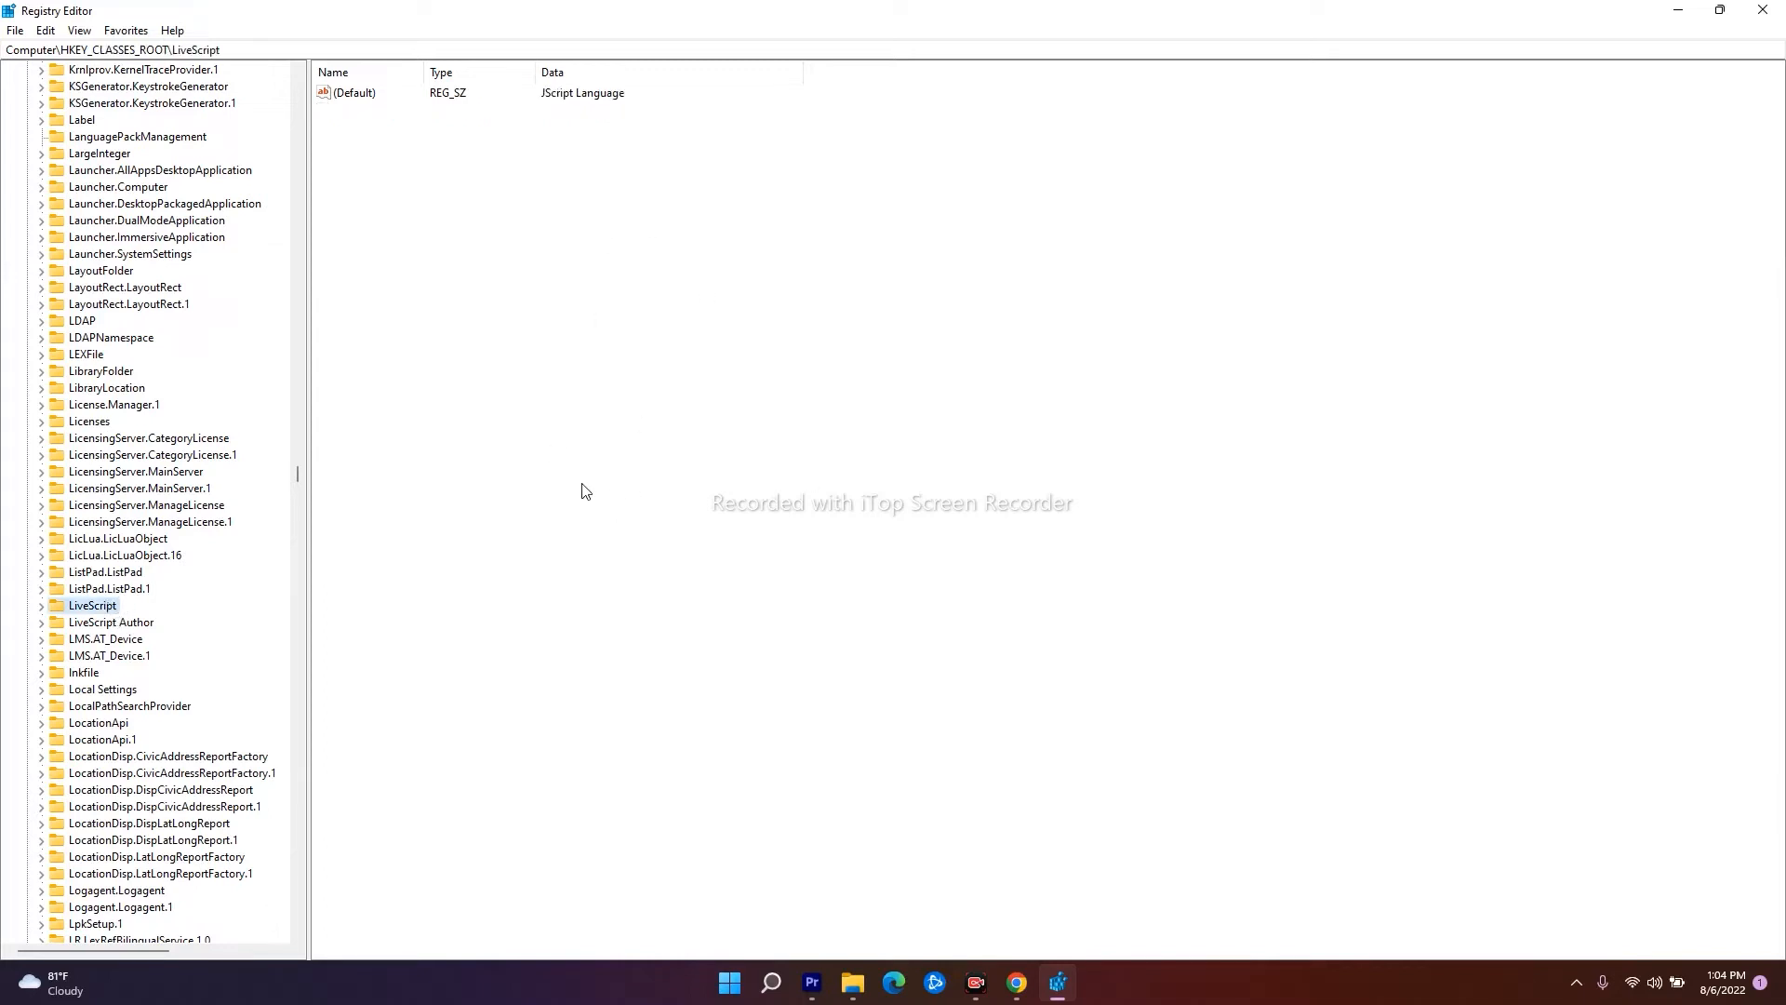
mouse_move(133, 635)
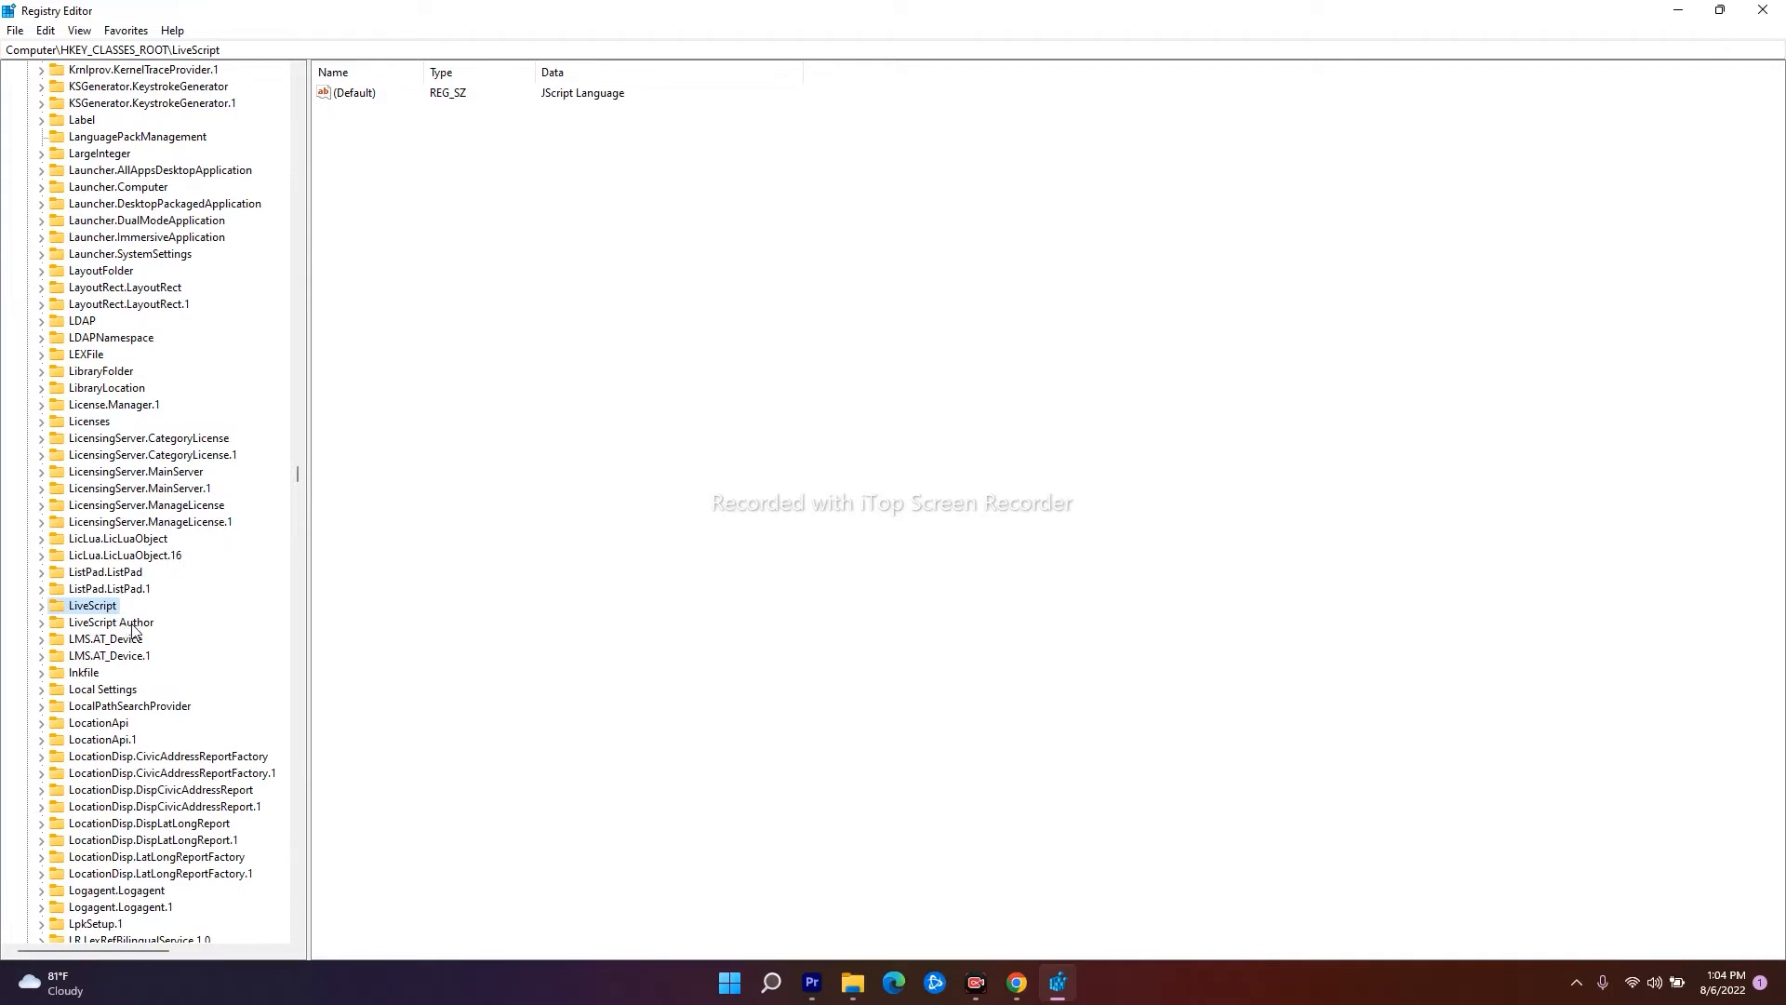
left_click(111, 622)
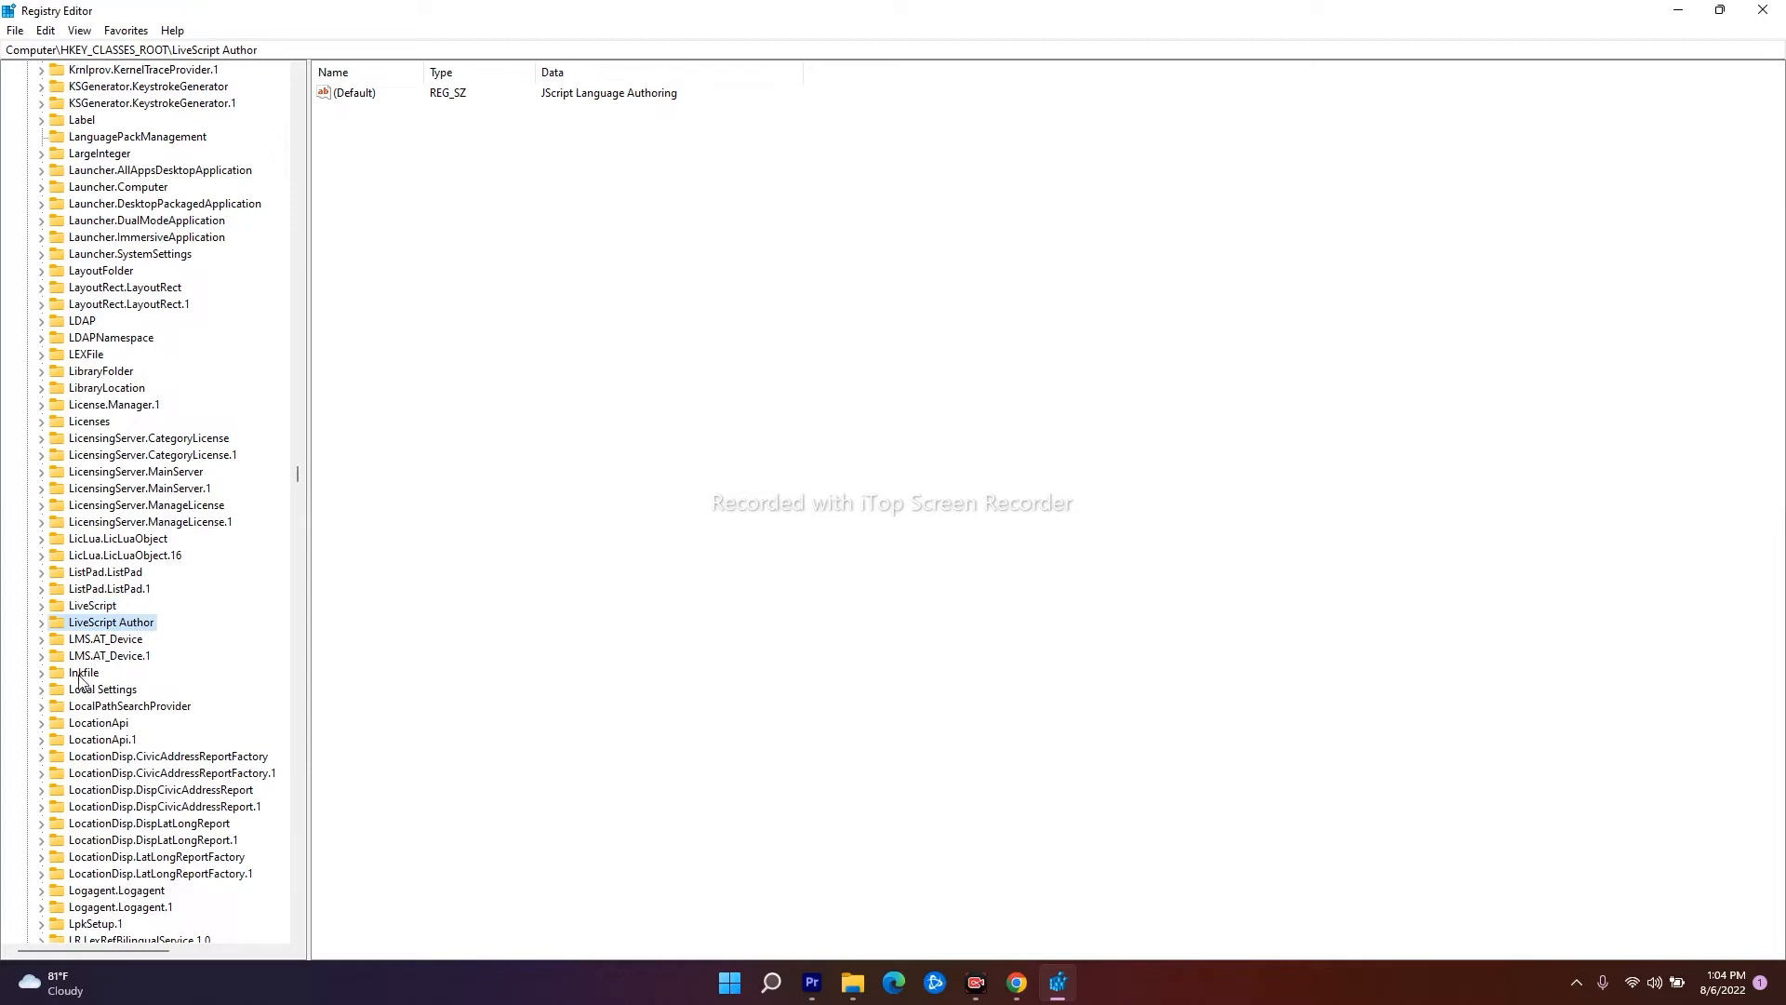
left_click(83, 672)
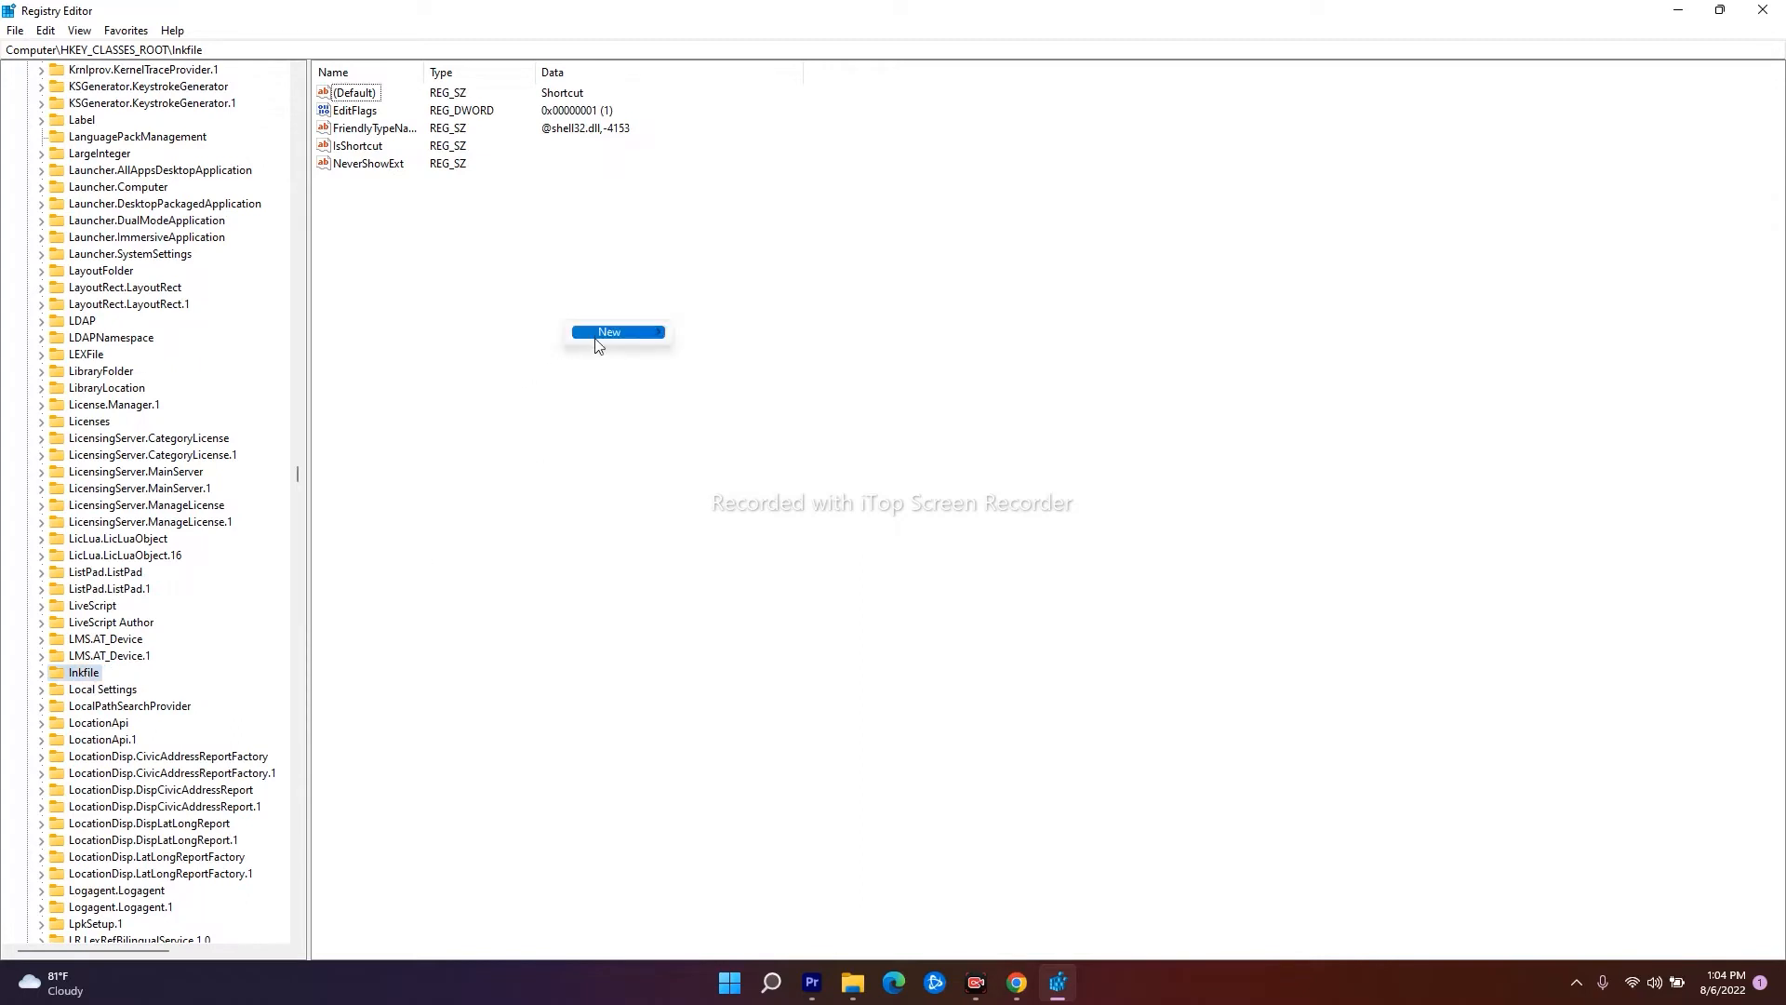
Step: Create a new string value in the lnkfile key and type its name
left_click(610, 332)
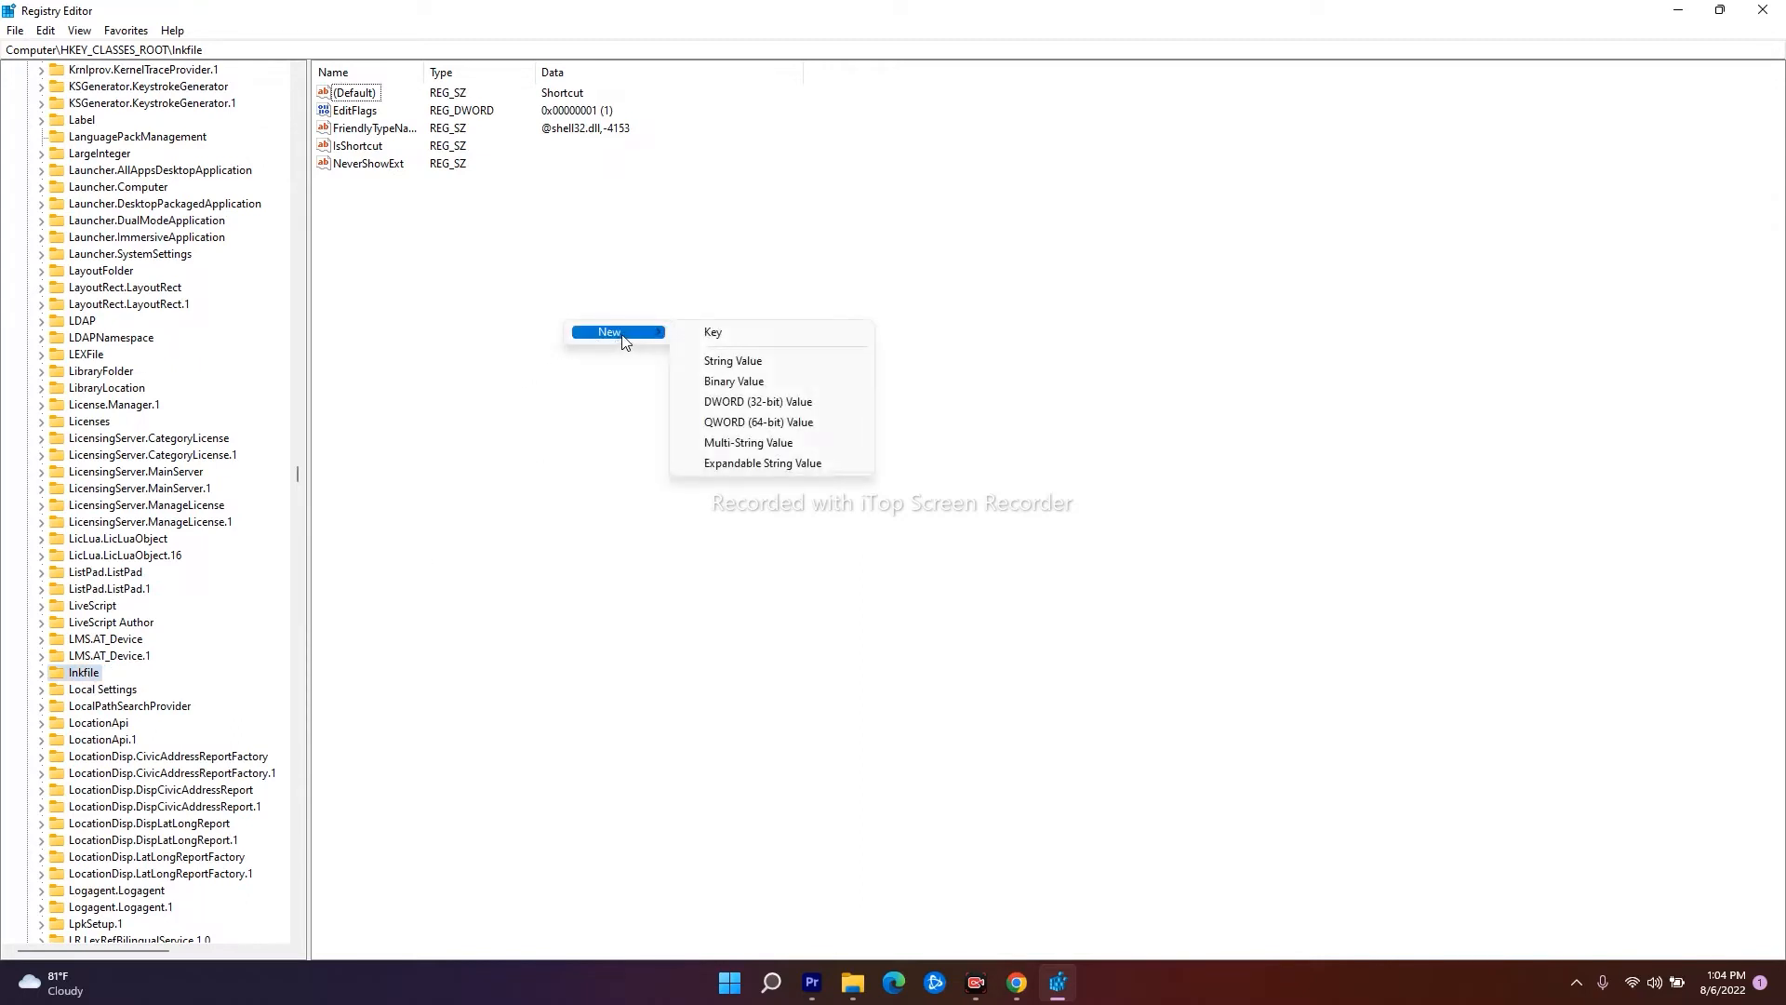
left_click(732, 361)
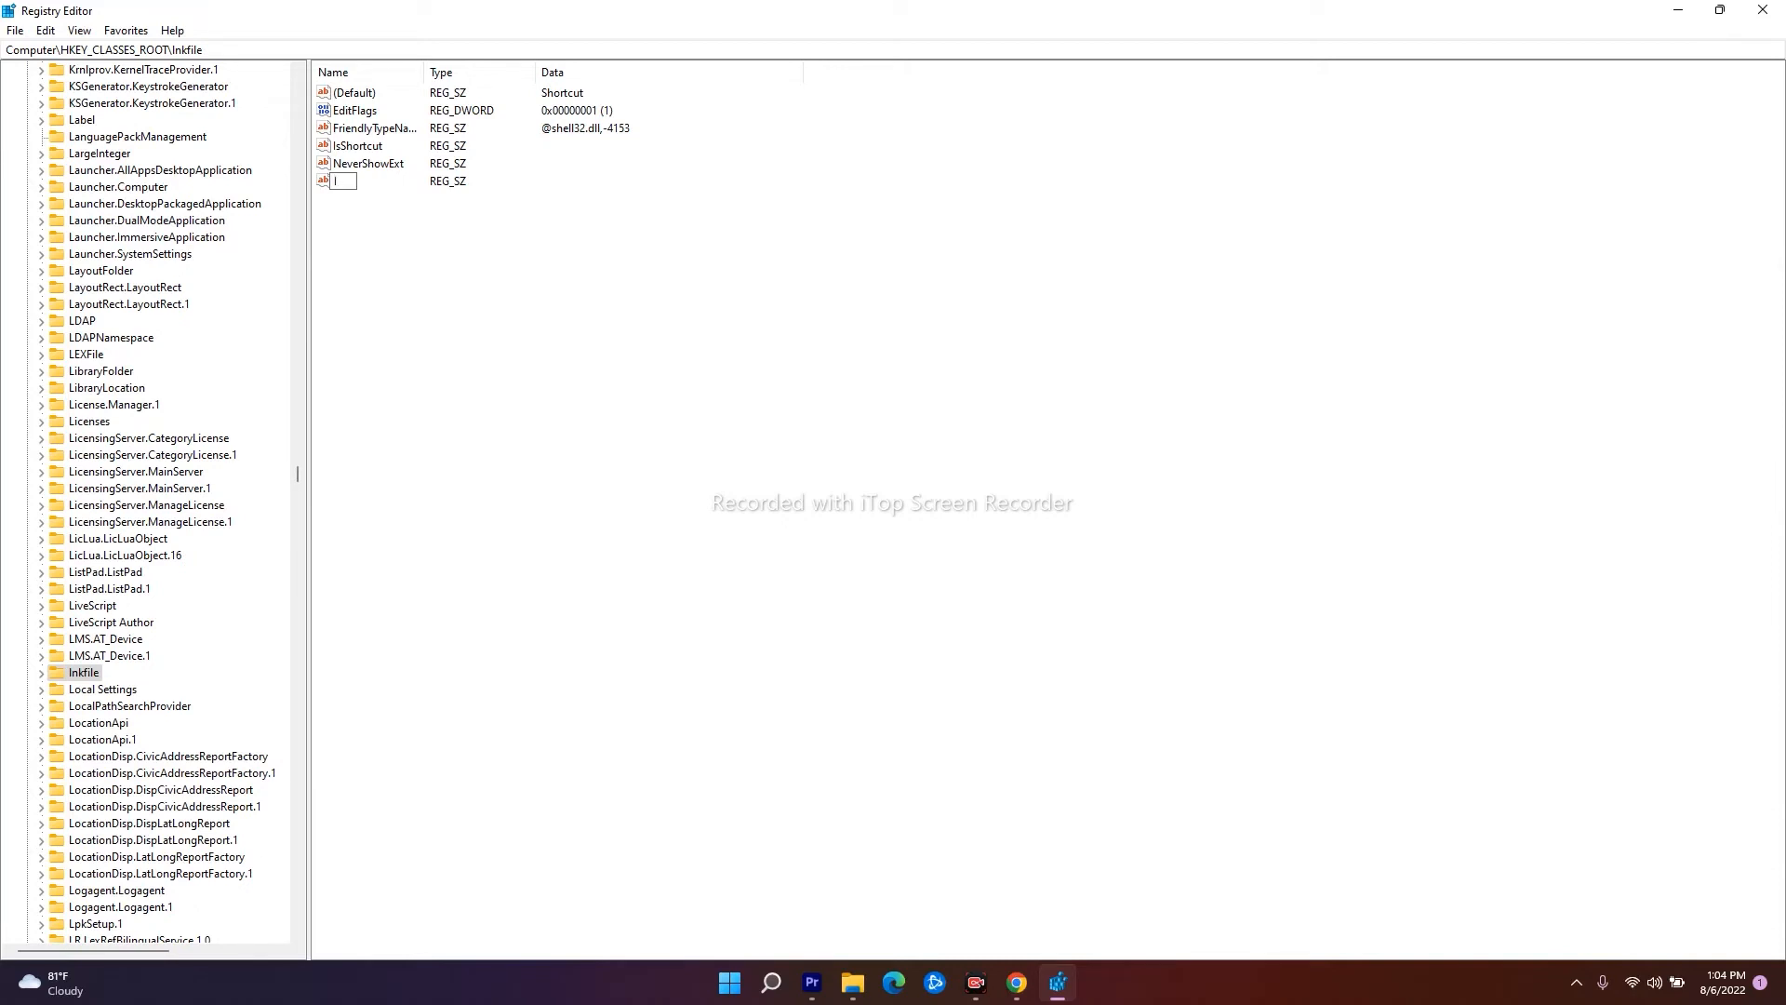
type("sShort")
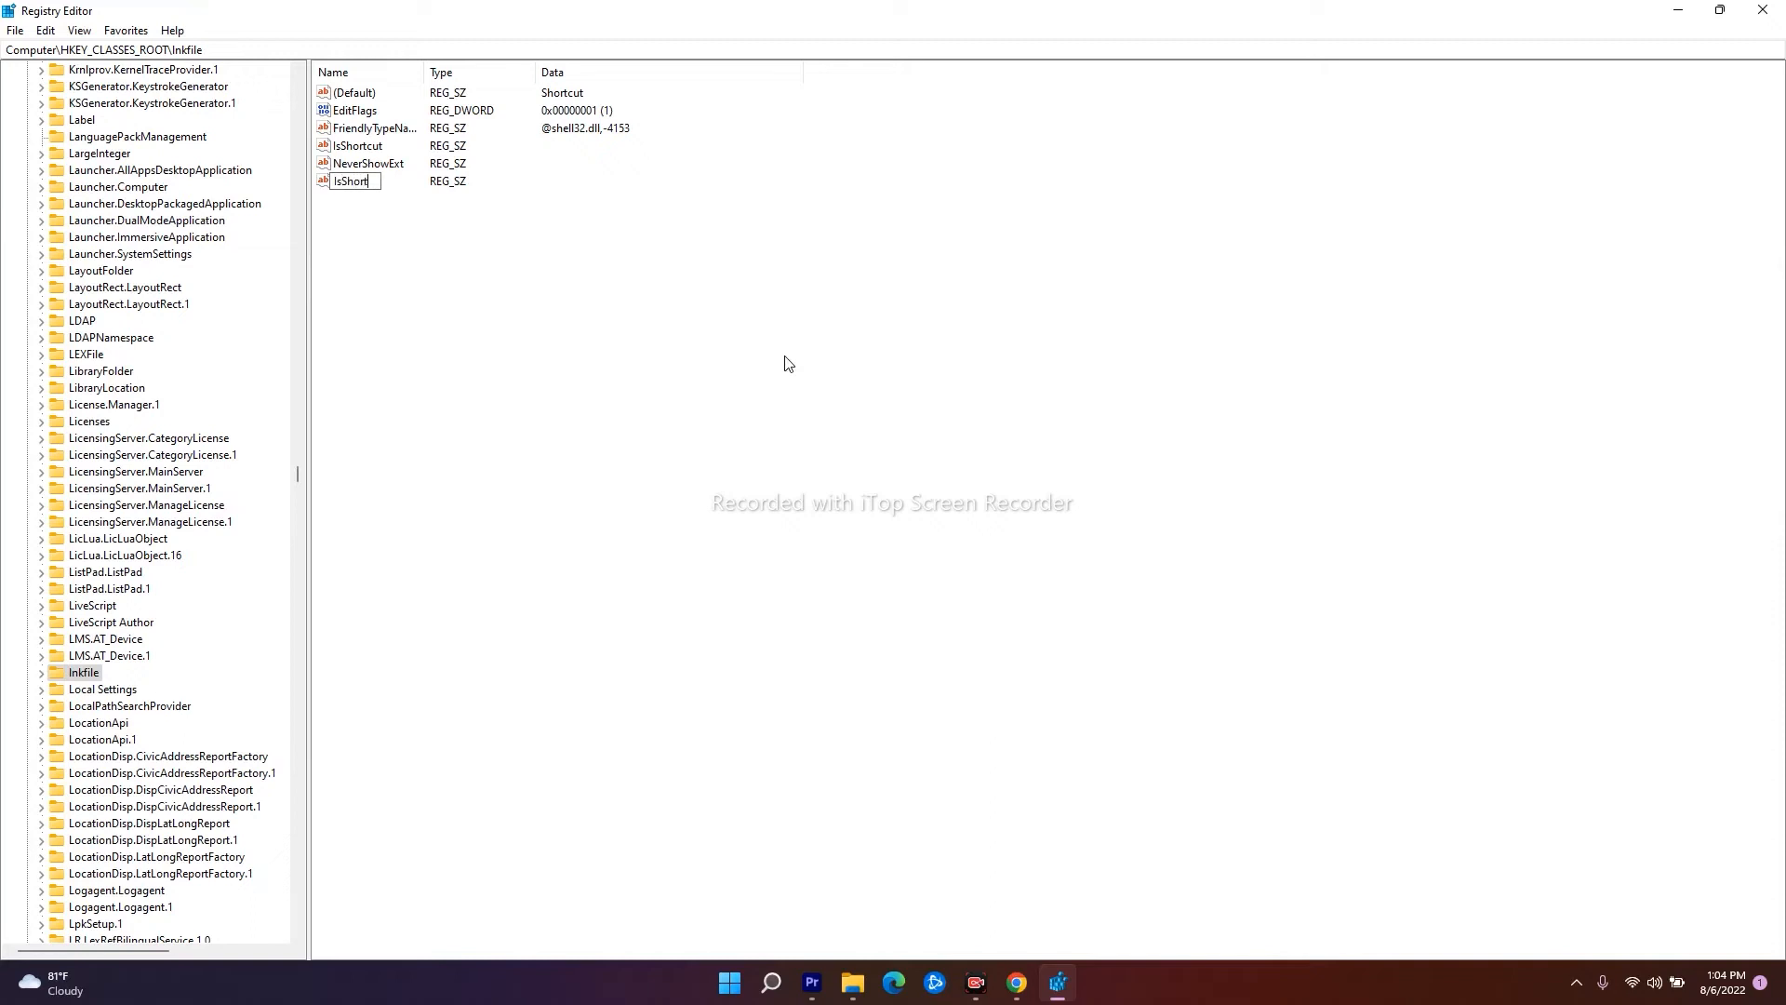
type("C")
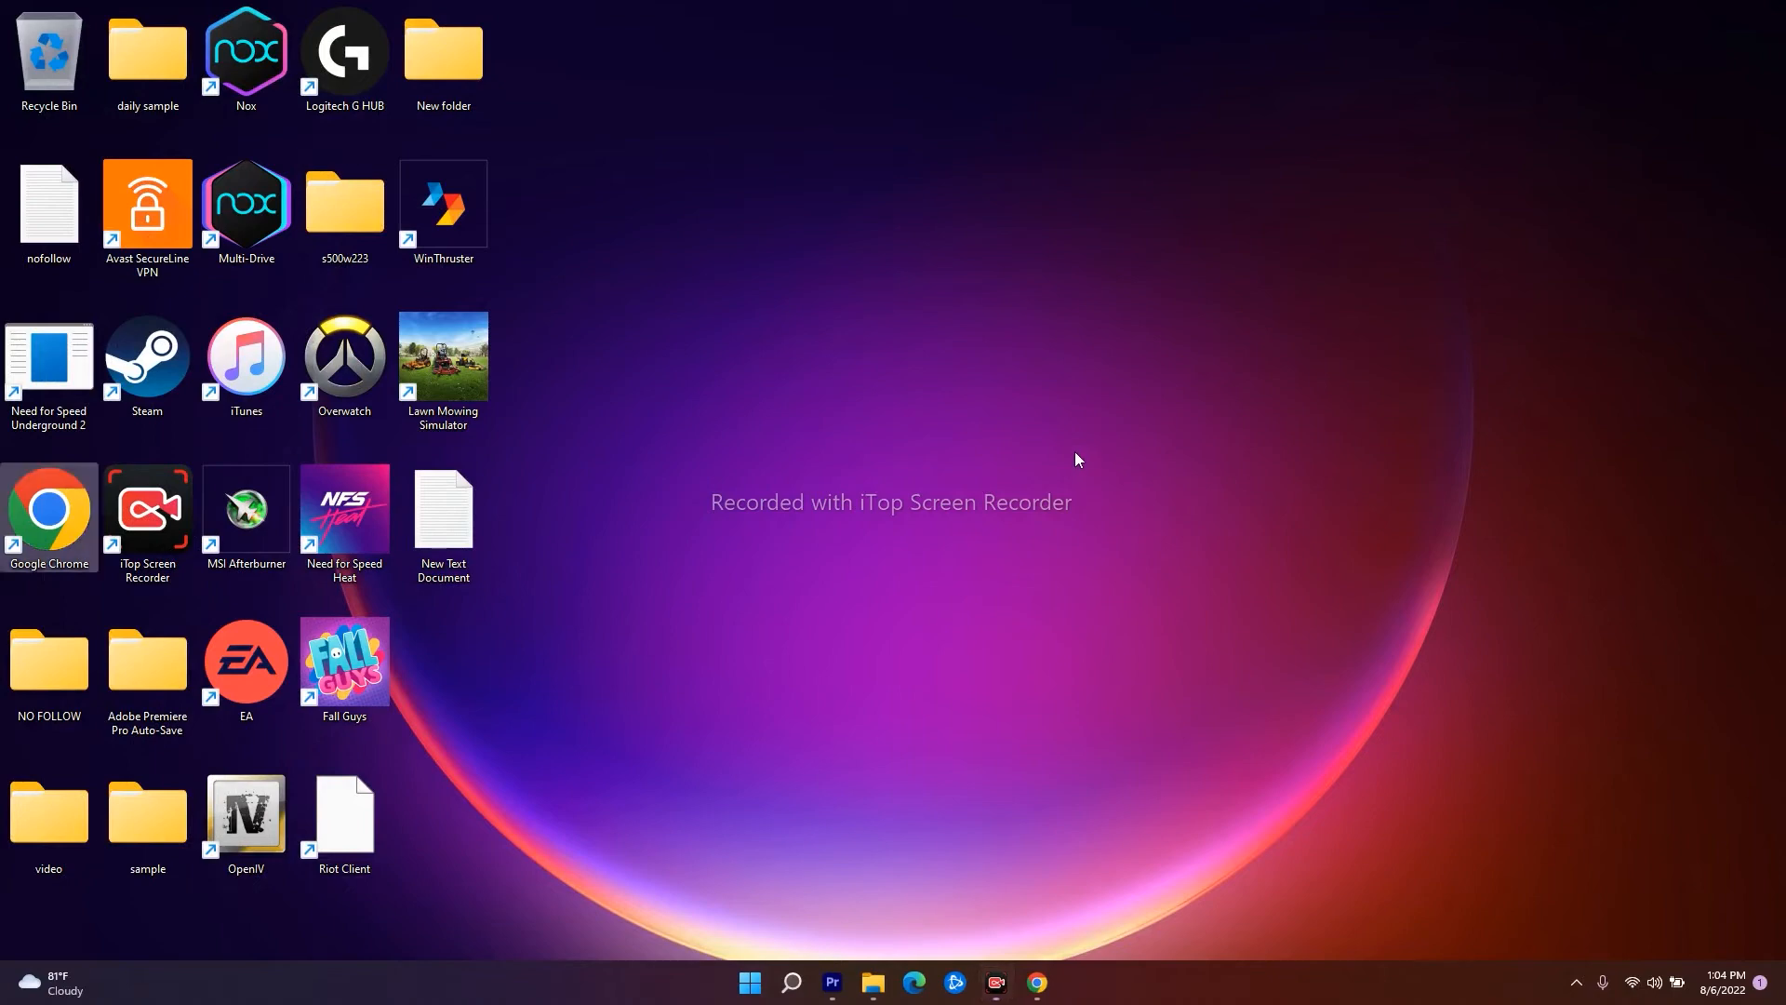
mouse_move(1259, 39)
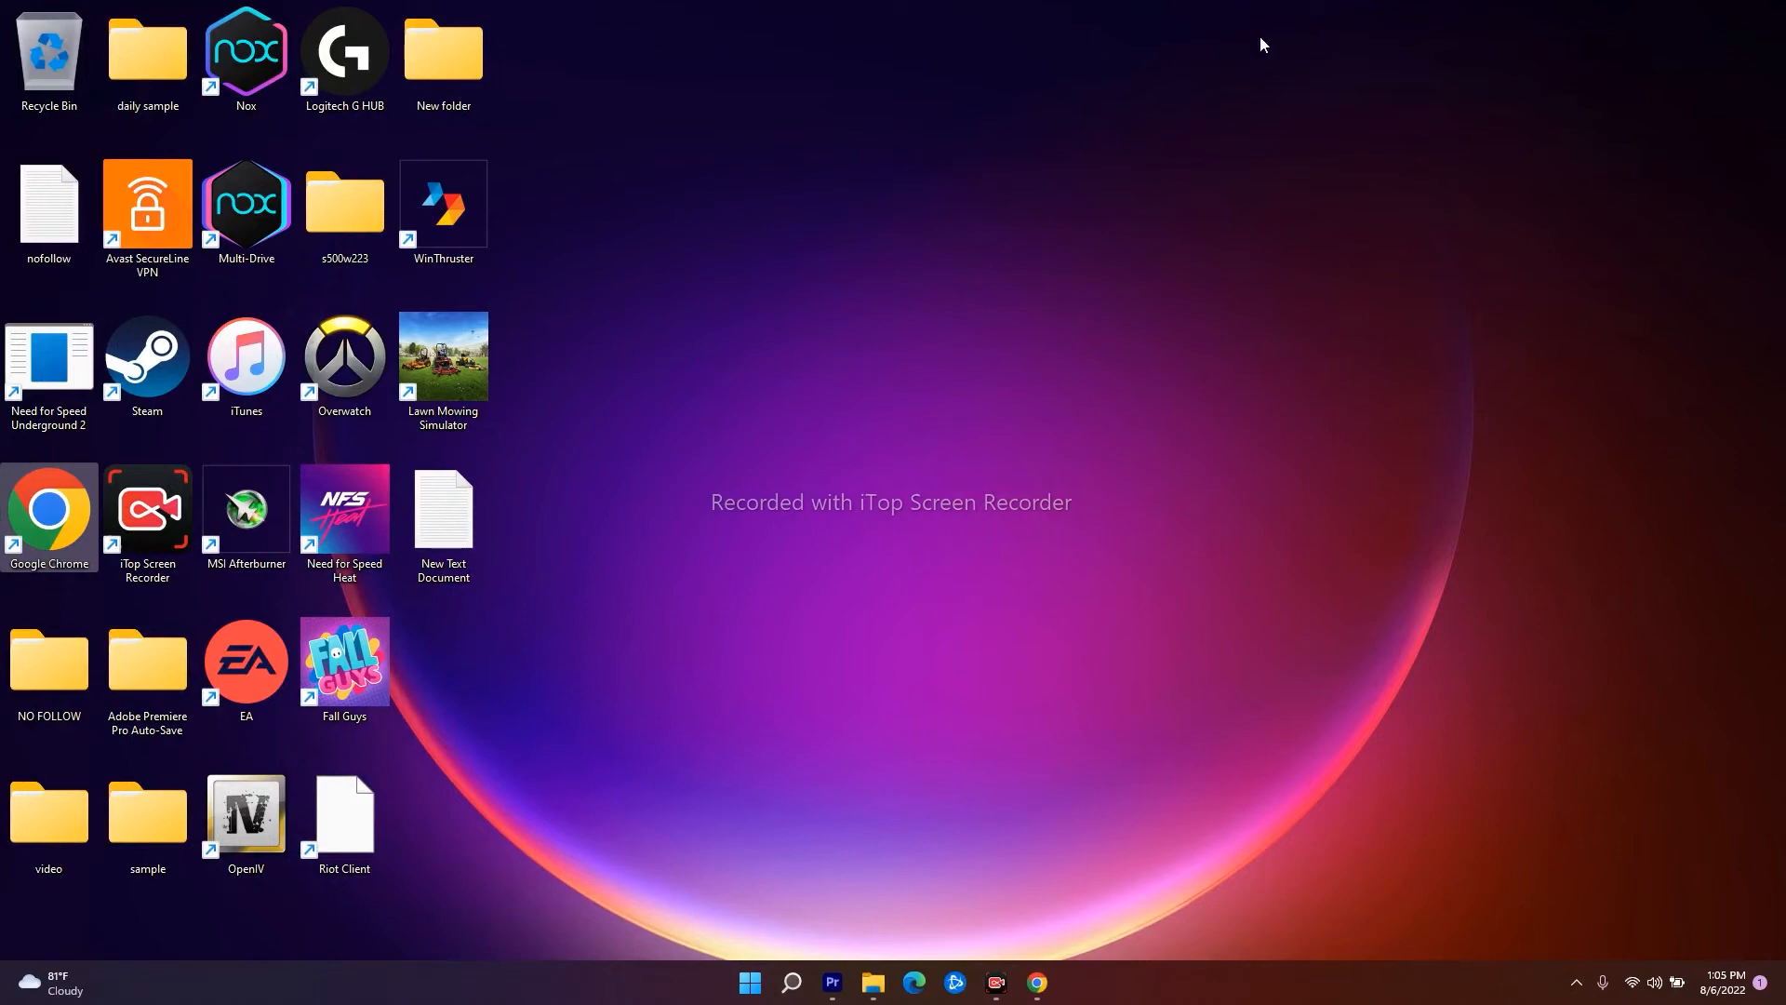
Step: Open the Properties window of the desktop folder 'New folder' via Show more options
right_click(873, 984)
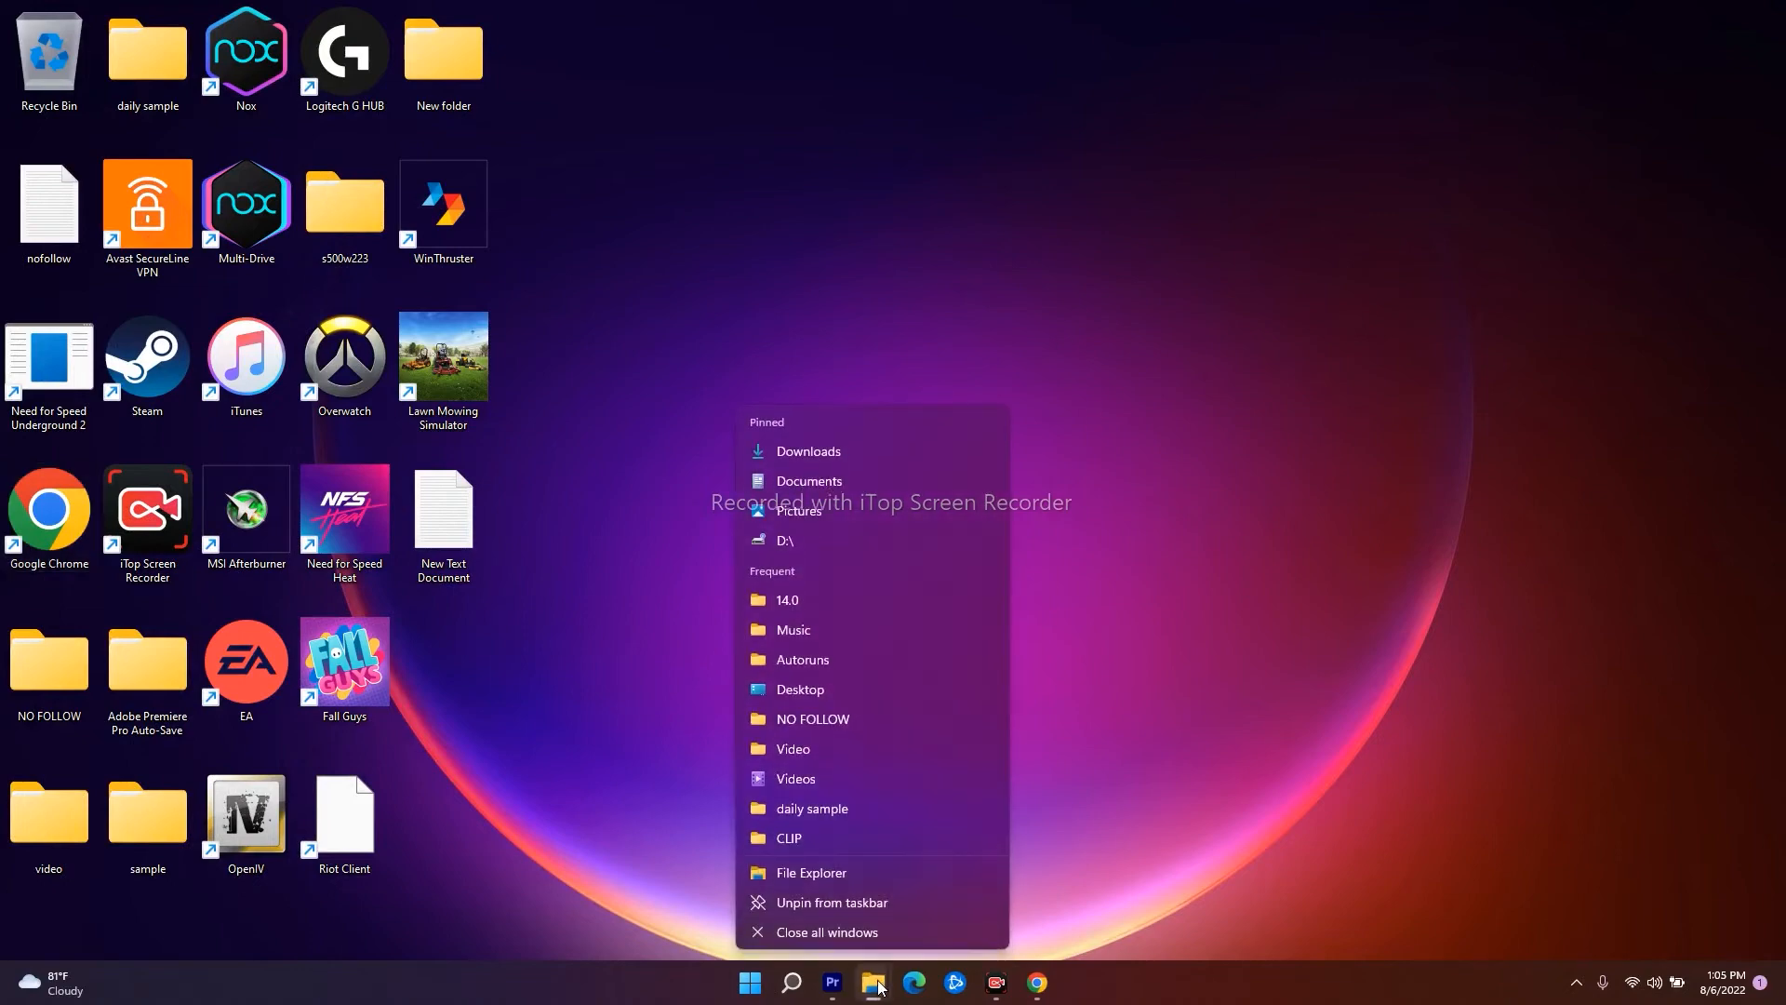
right_click(442, 51)
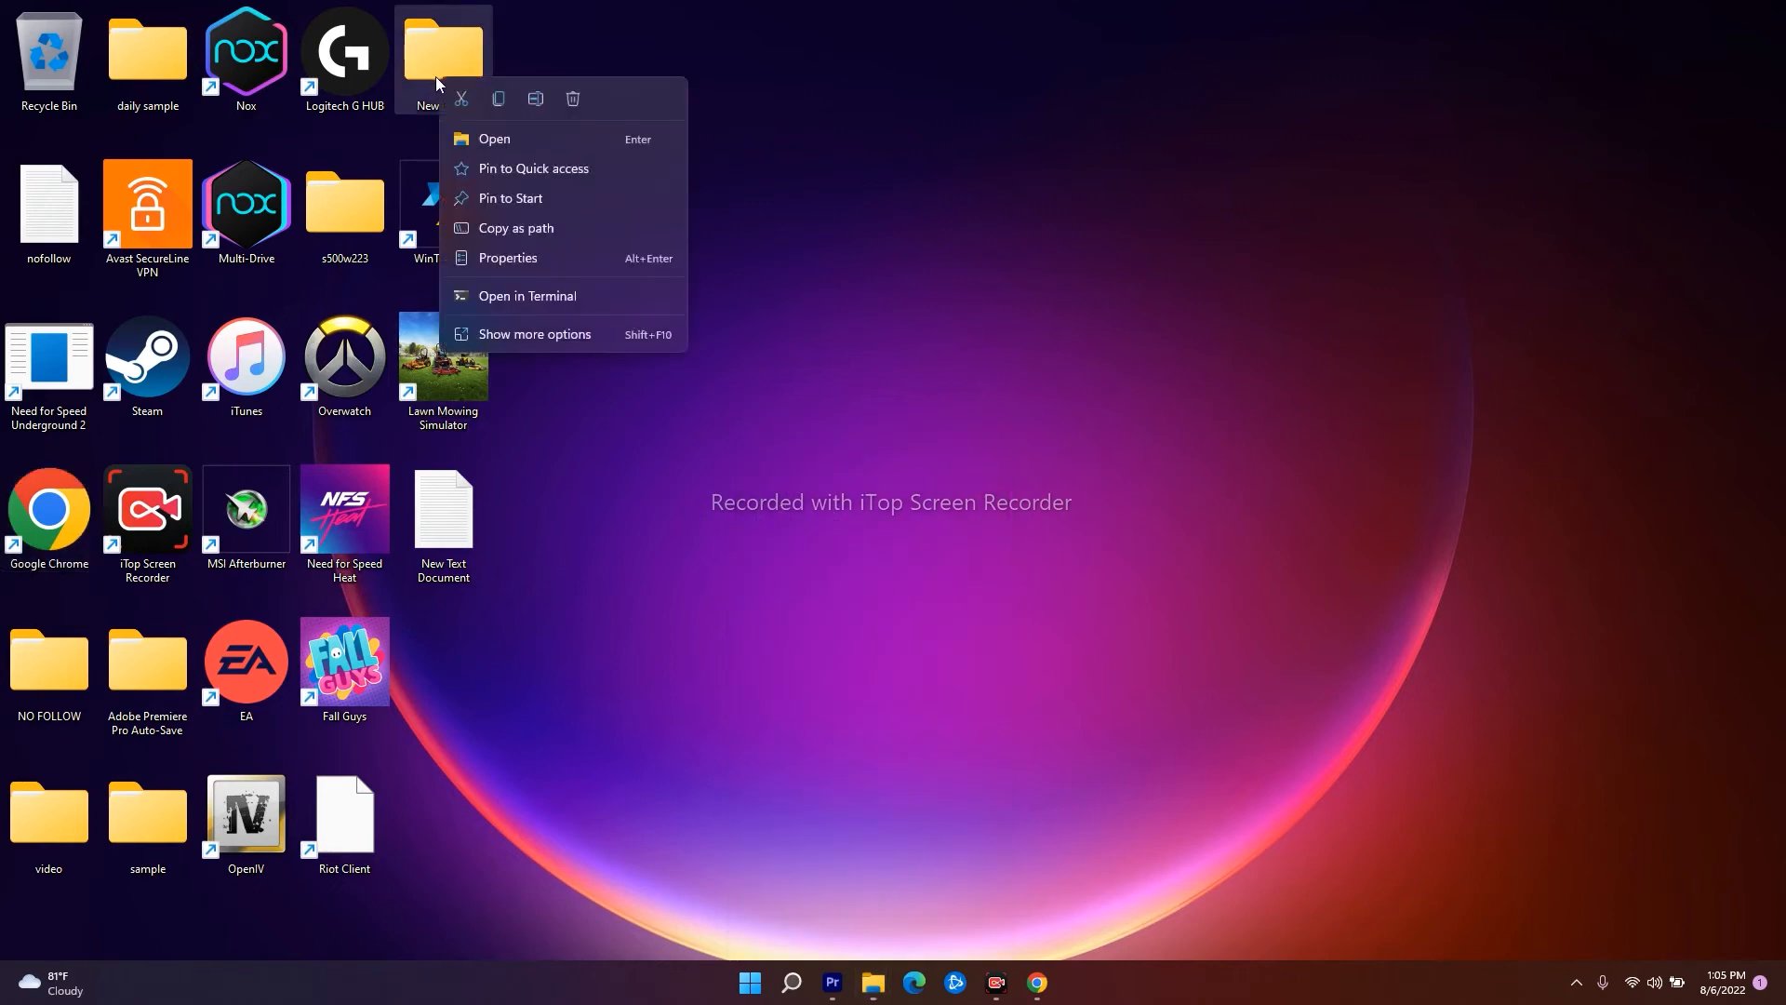
left_click(535, 334)
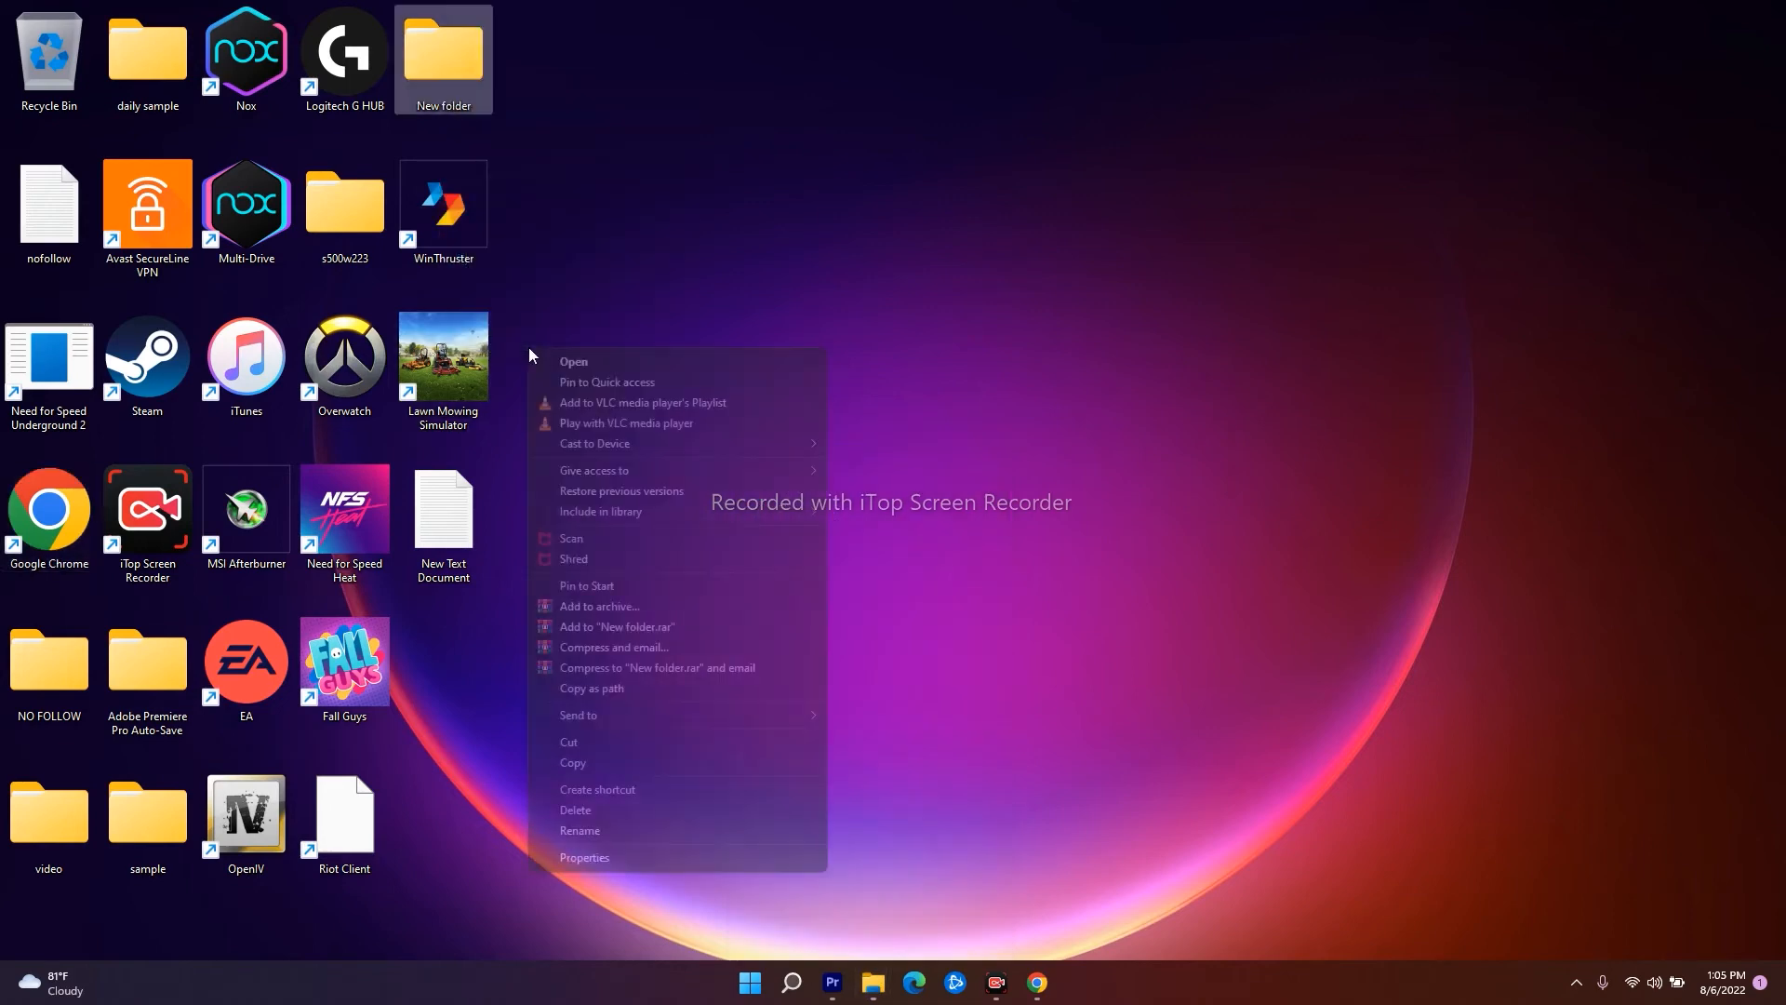
left_click(584, 856)
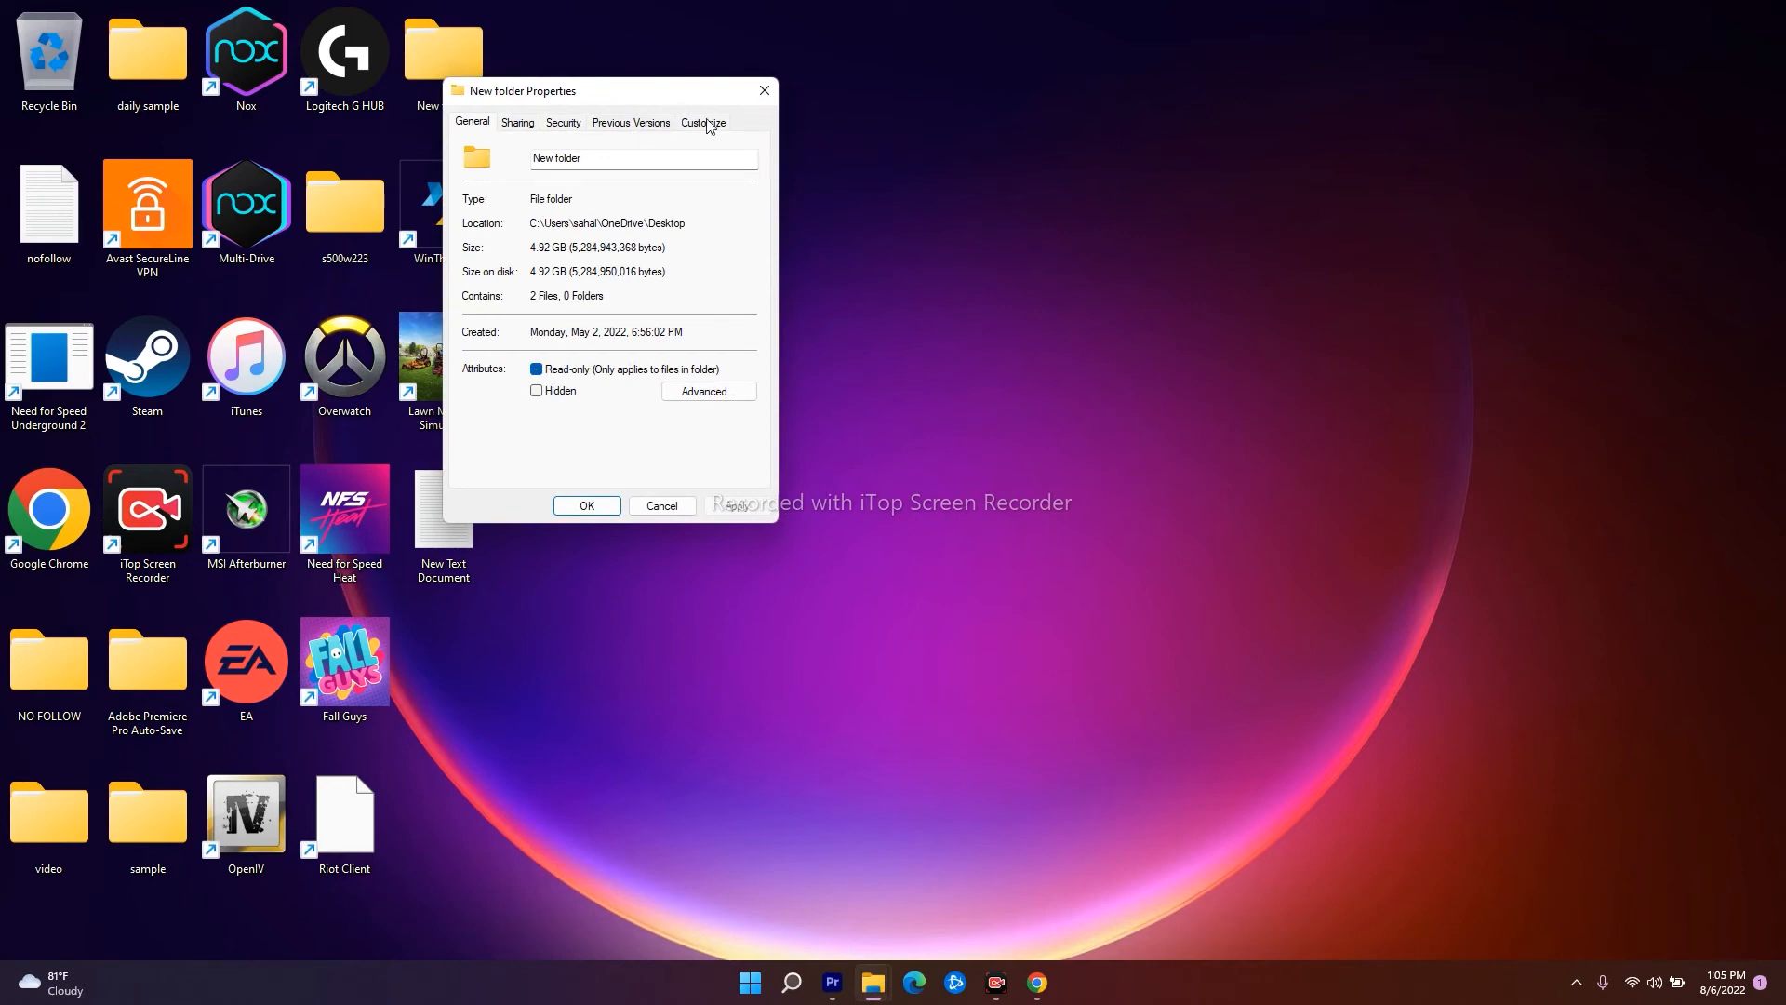
mouse_move(693, 175)
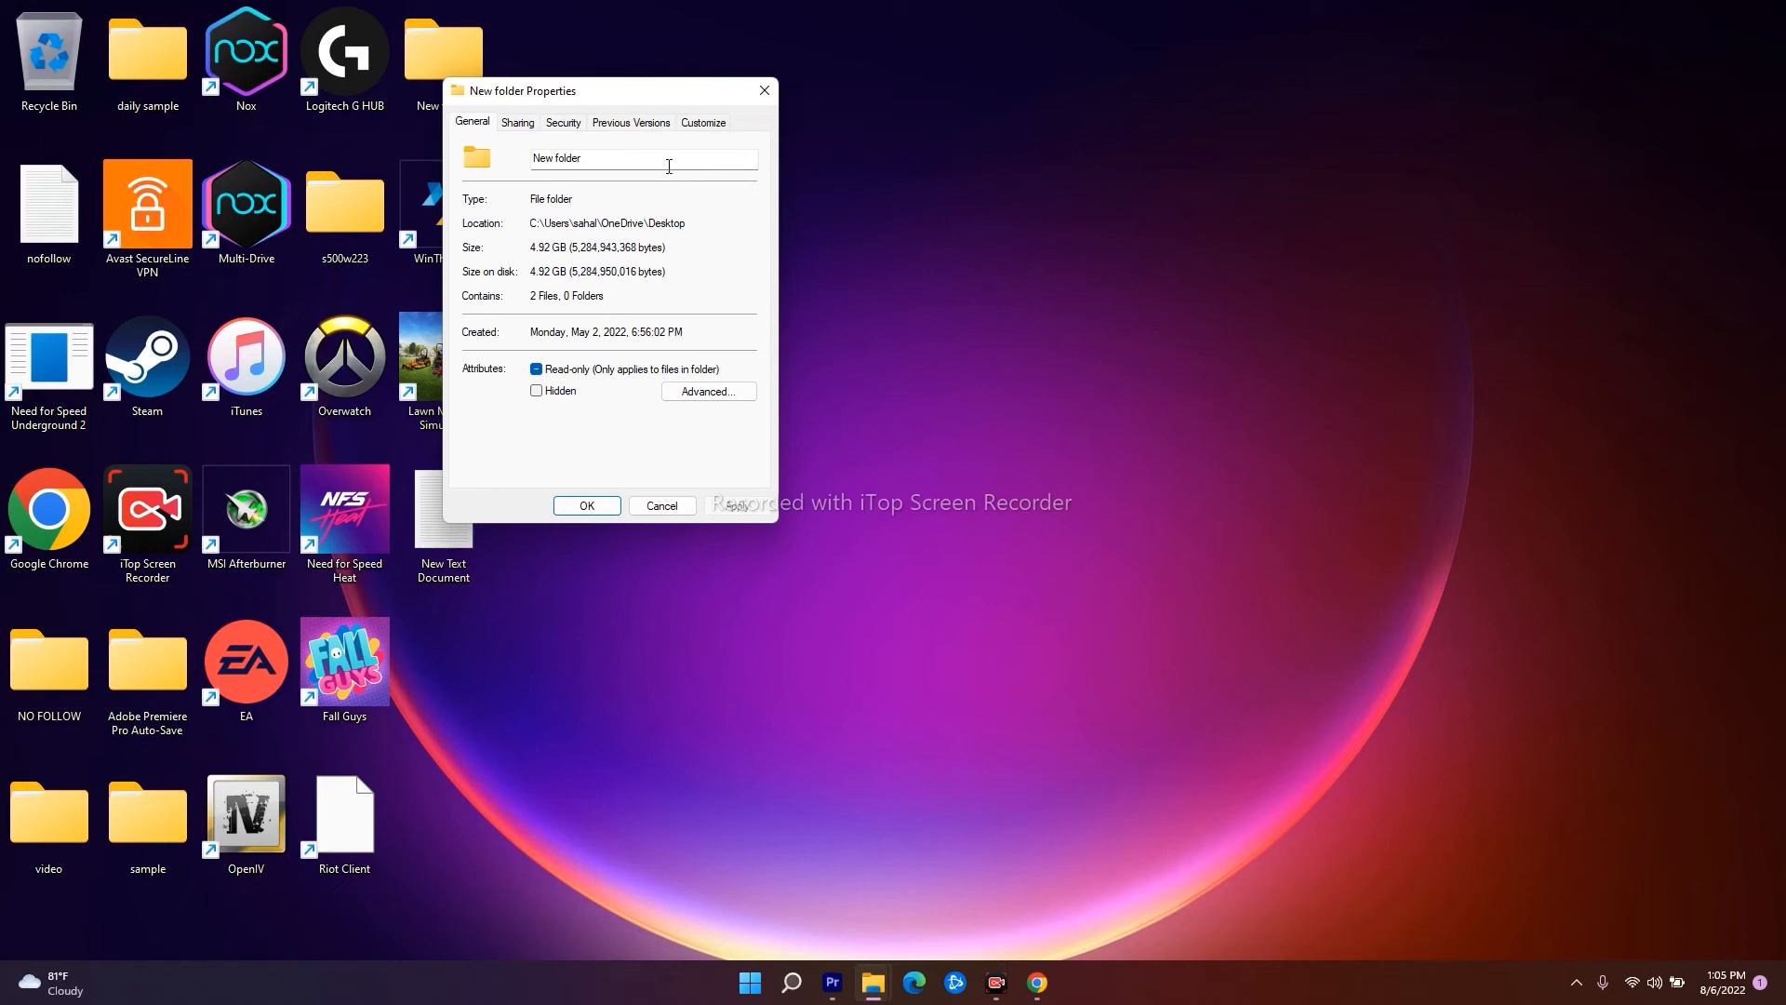
Step: On the Customize tab, choose General items, tick apply to all subfolders, and click OK
left_click(703, 122)
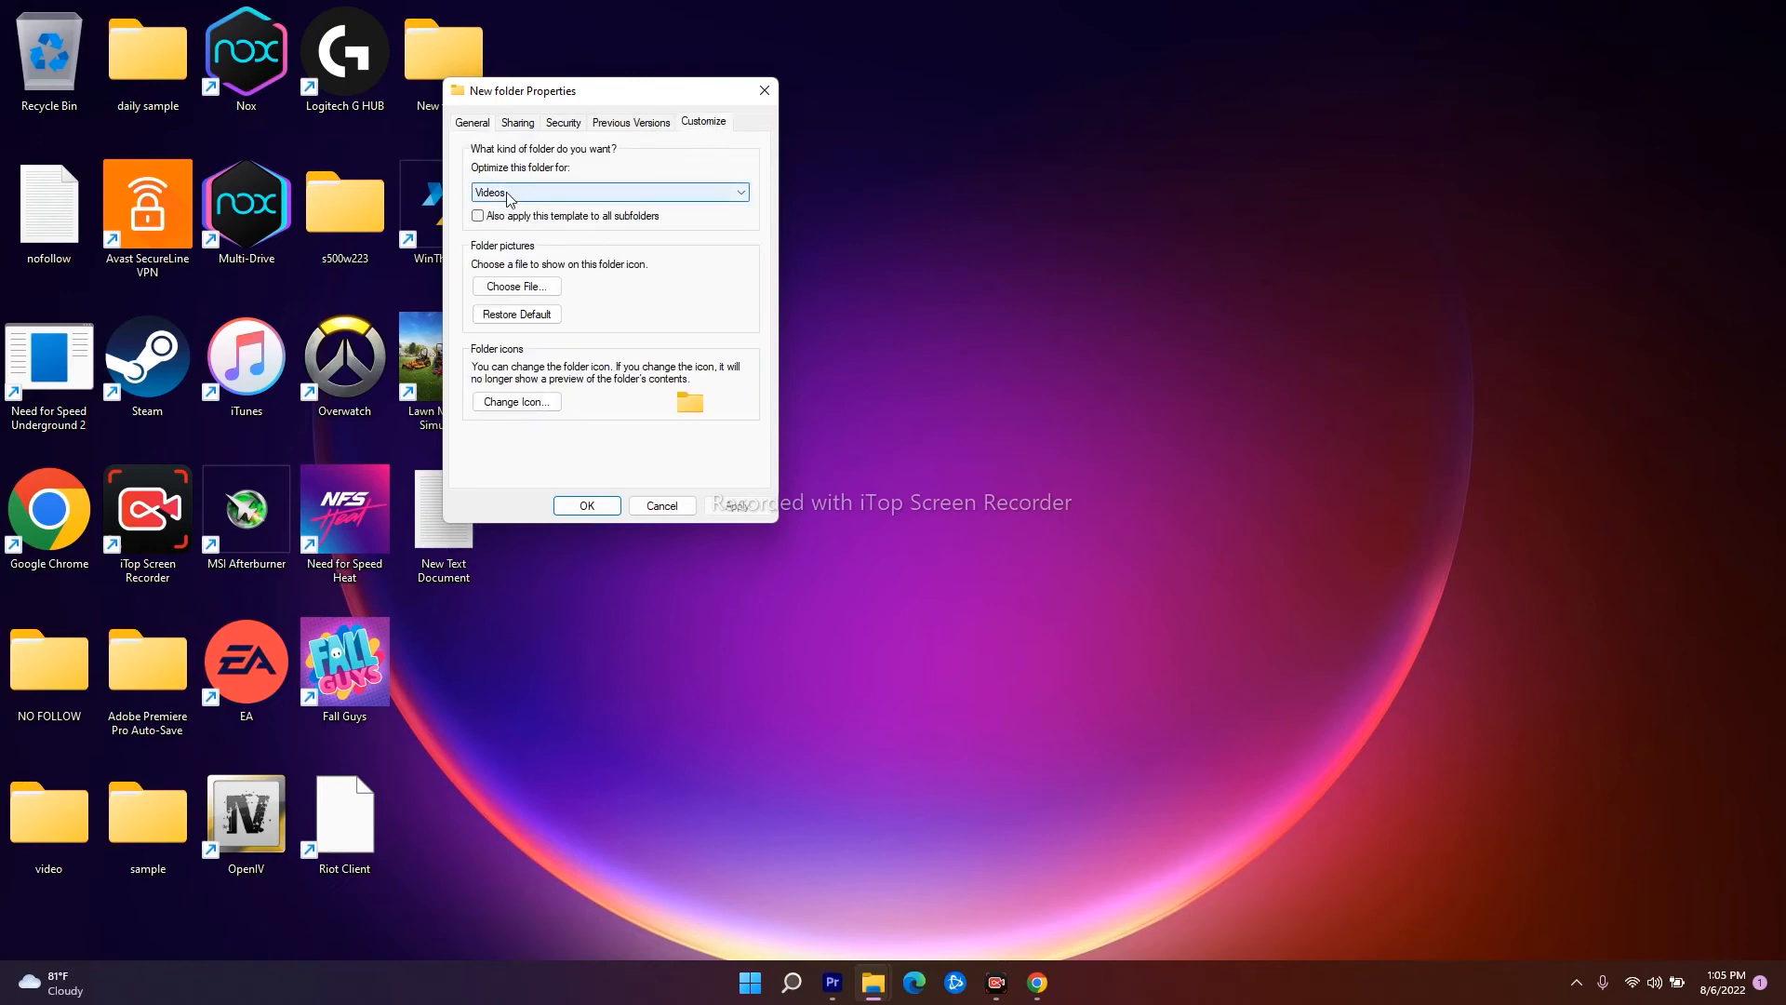
left_click(609, 193)
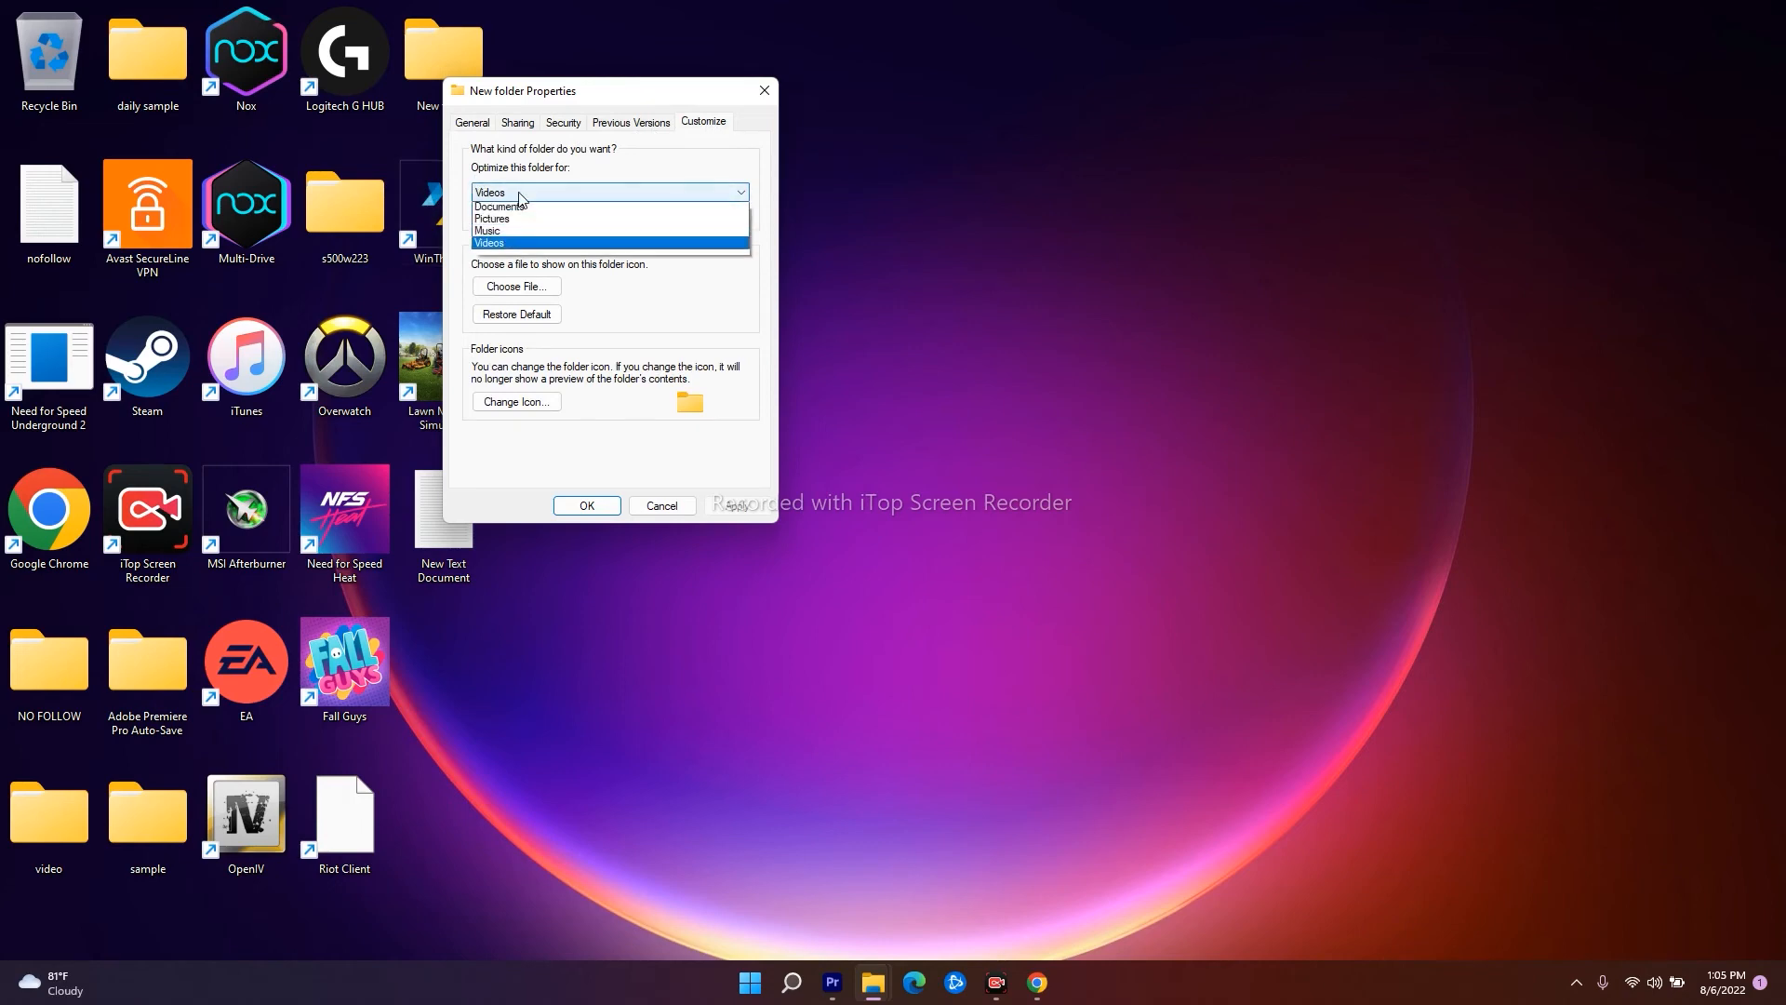
left_click(507, 206)
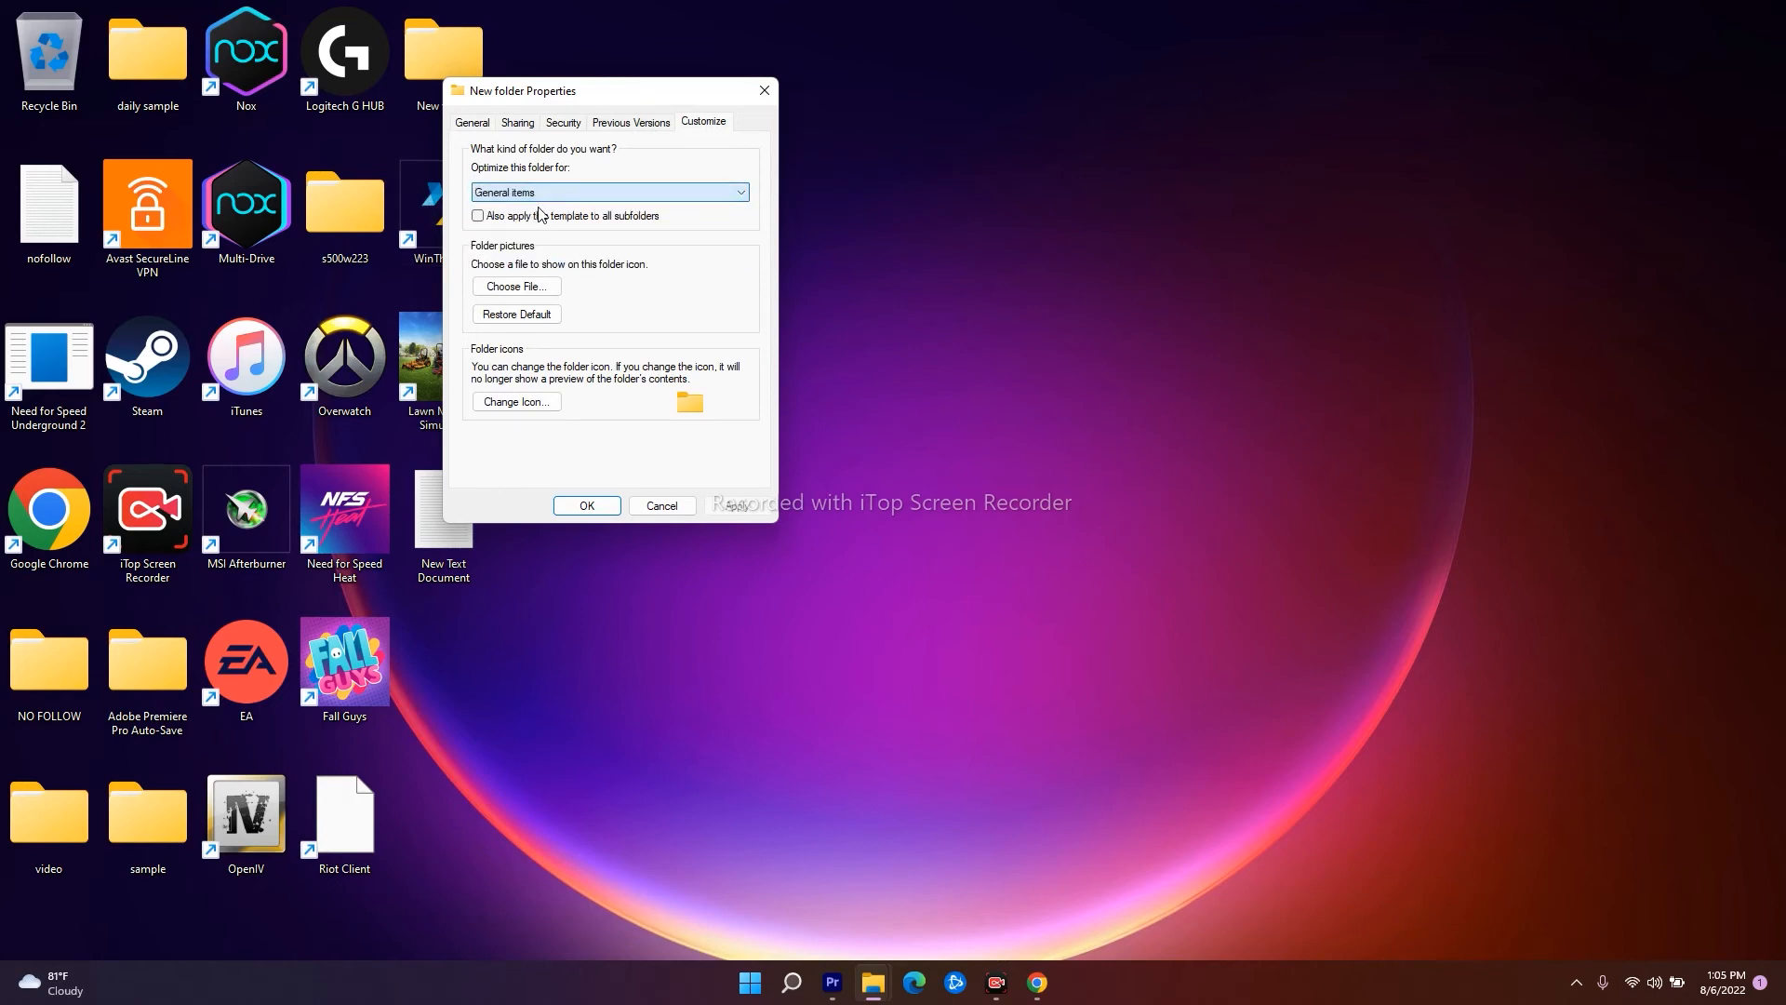
left_click(477, 215)
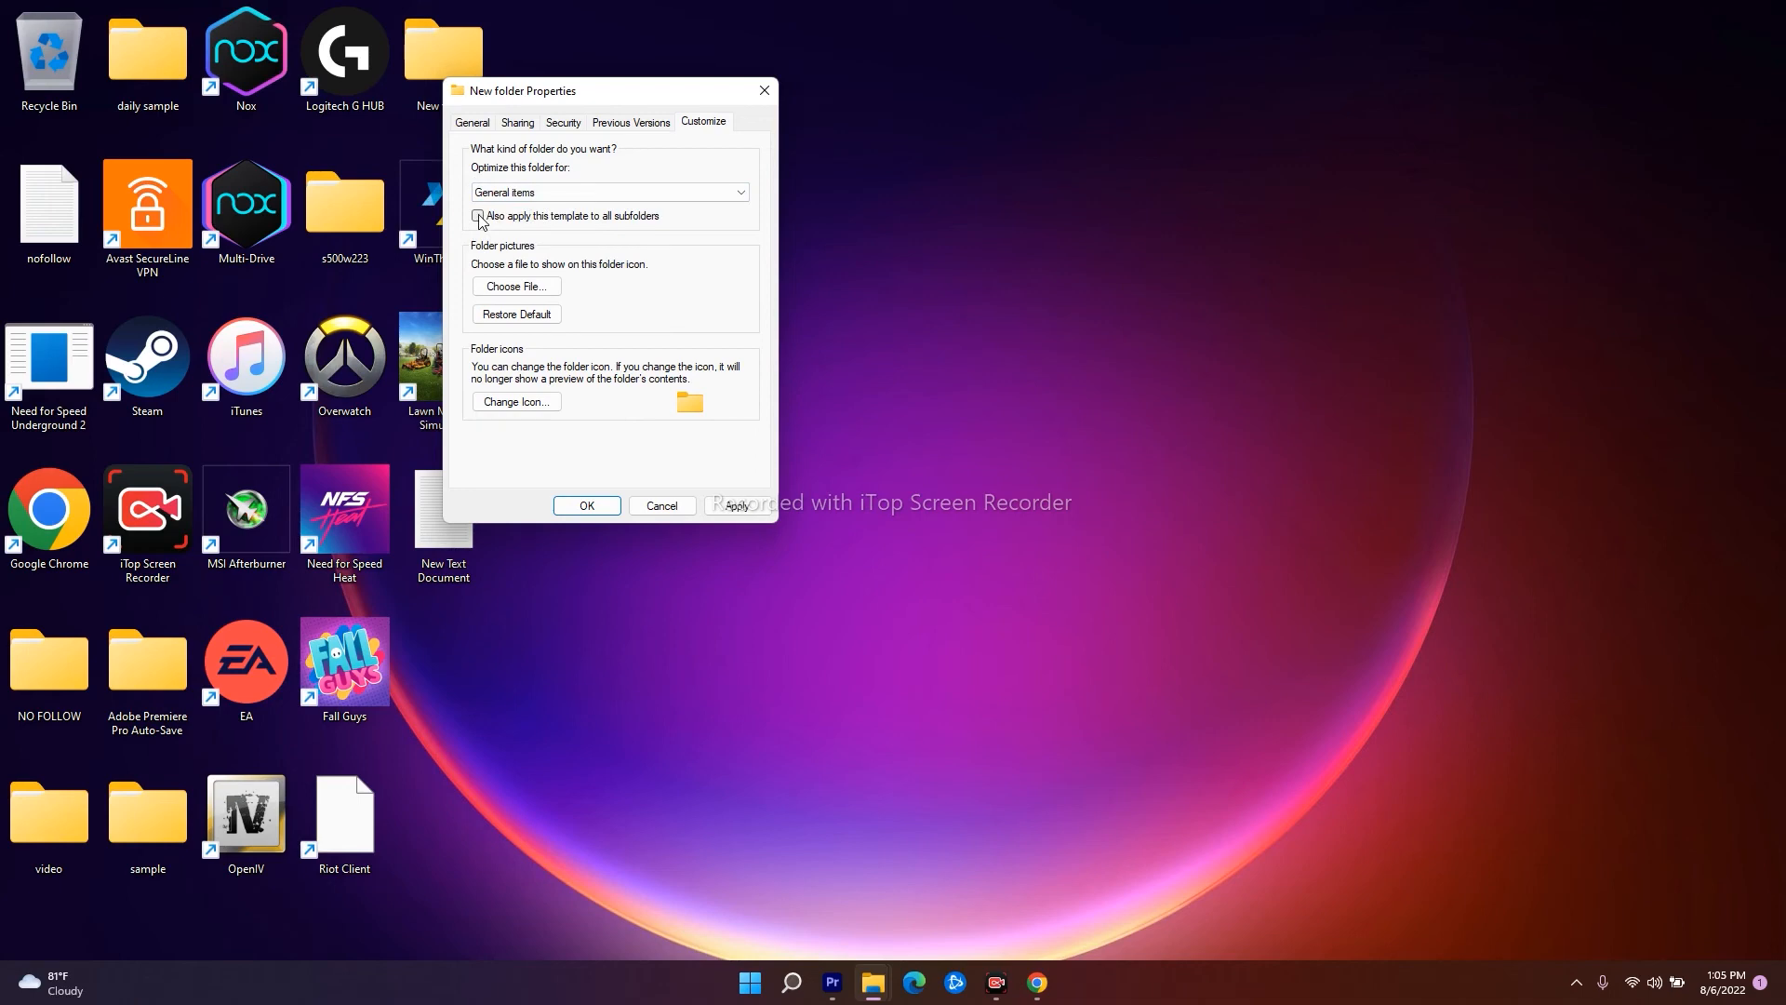
left_click(478, 216)
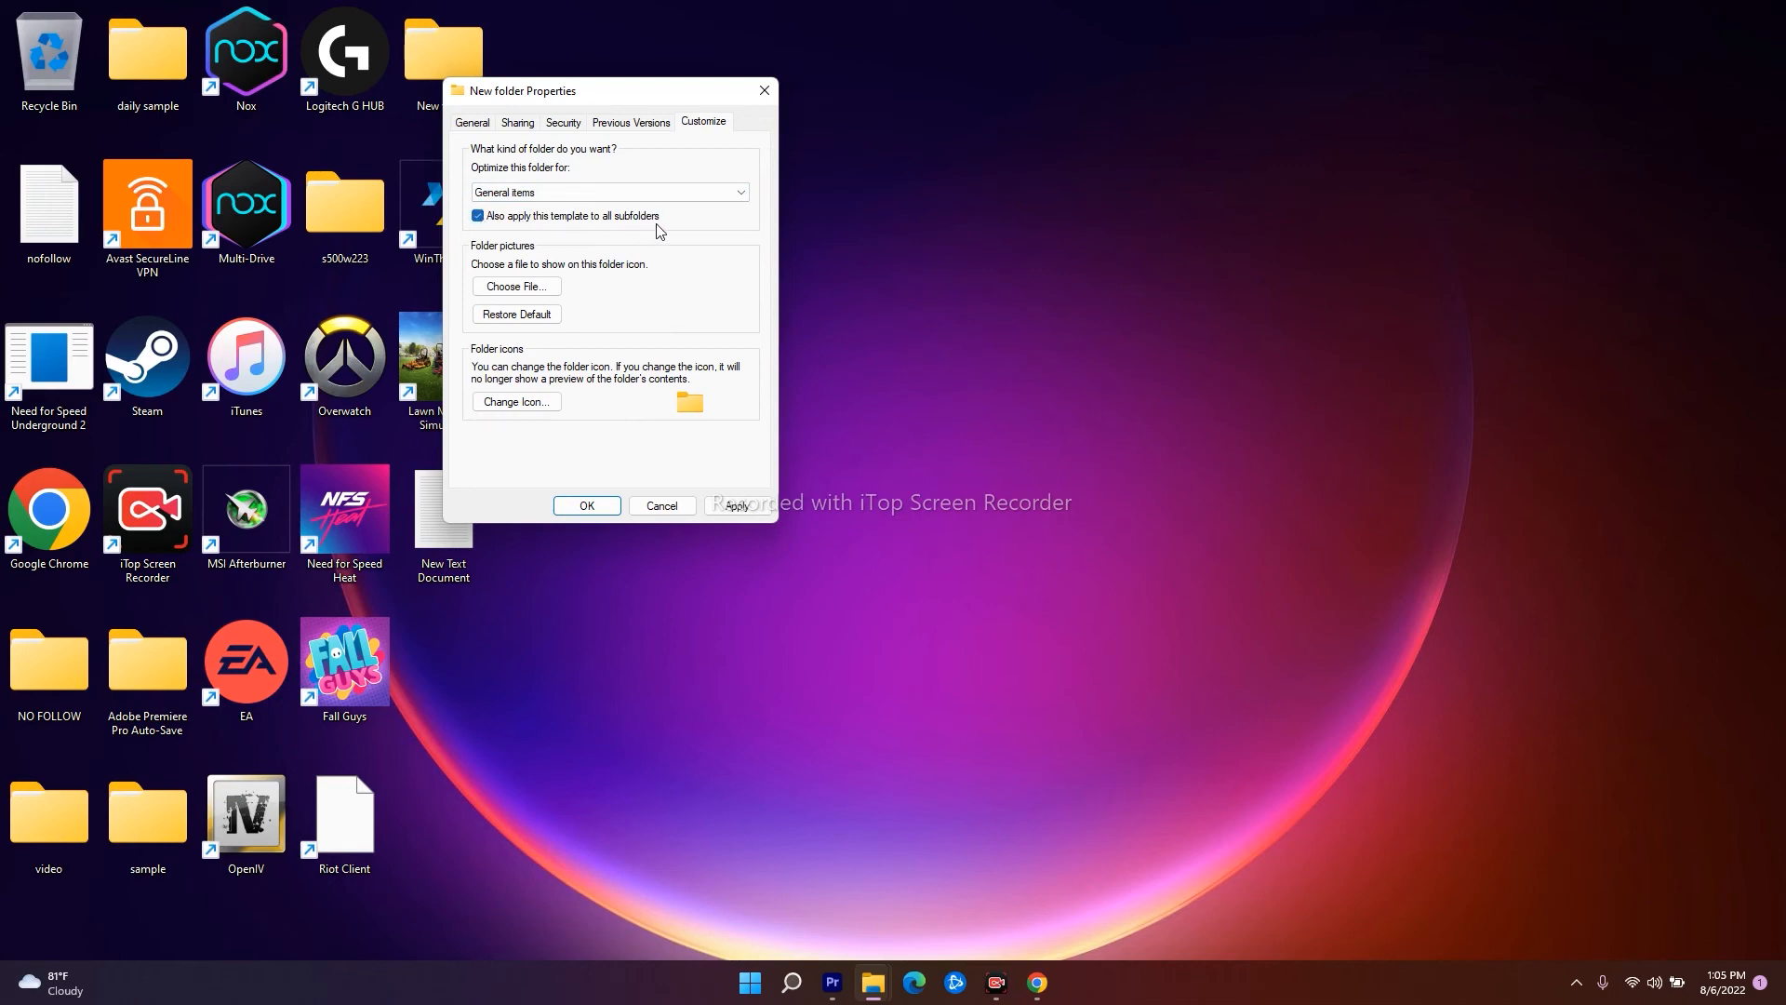
mouse_move(744, 498)
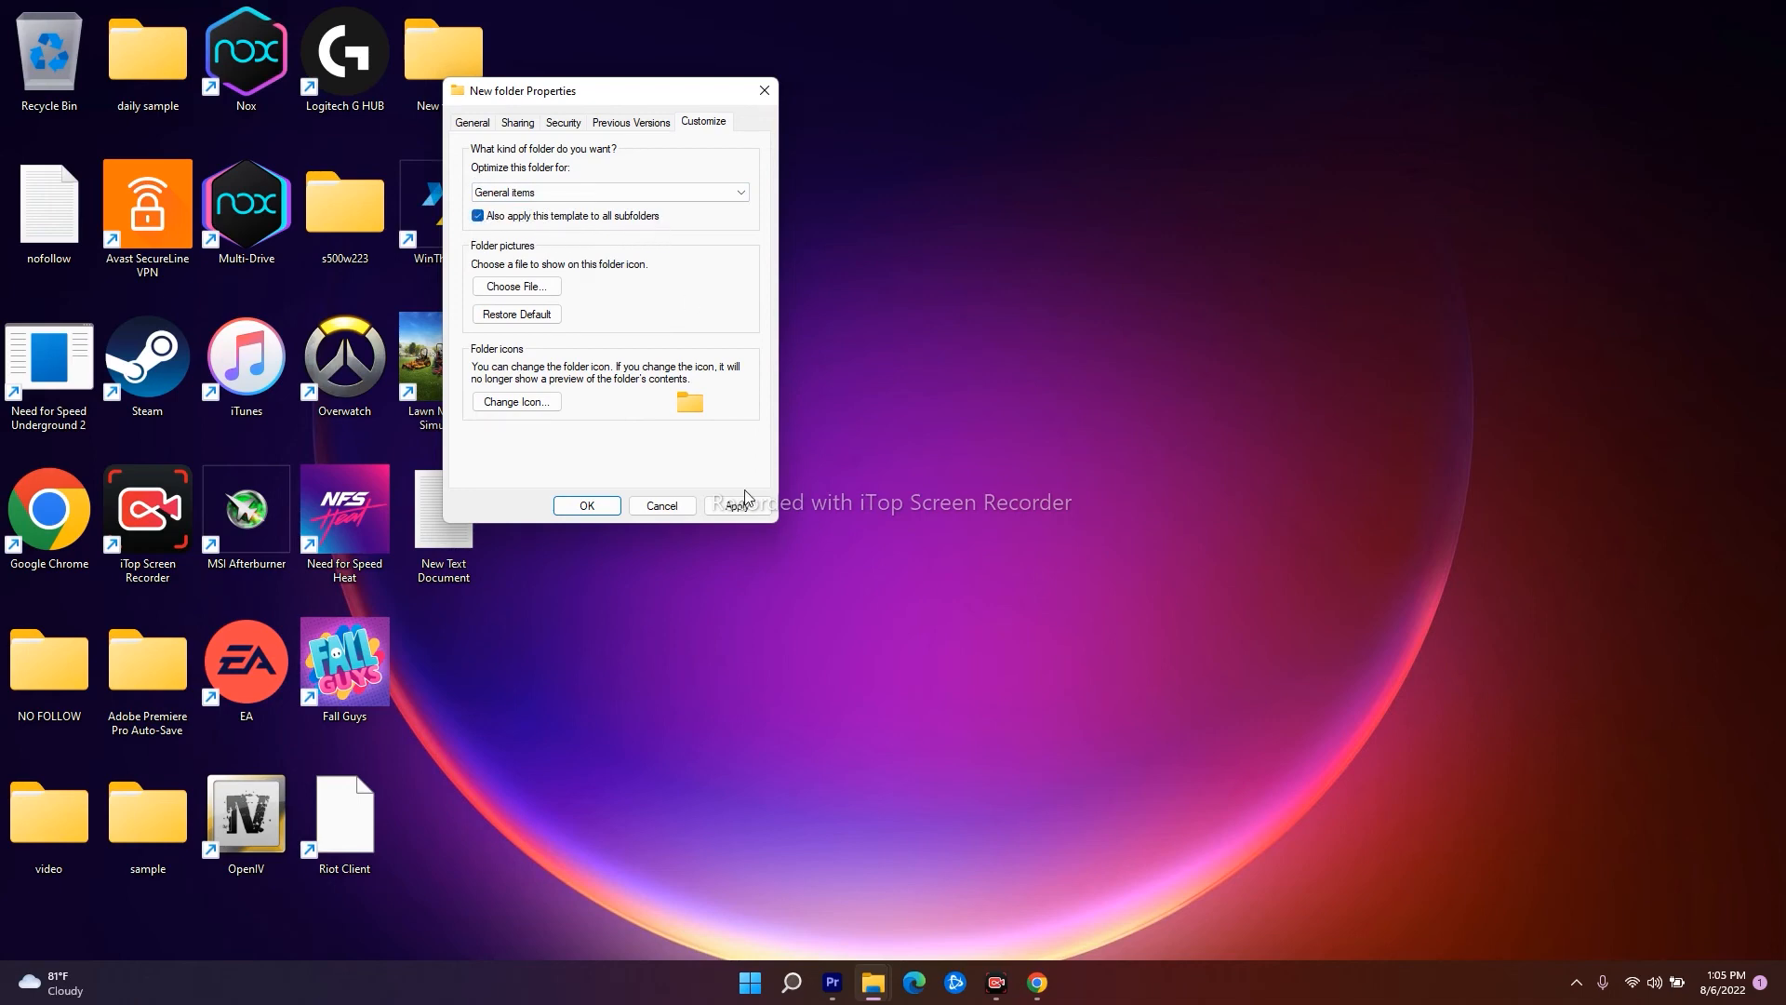
left_click(586, 505)
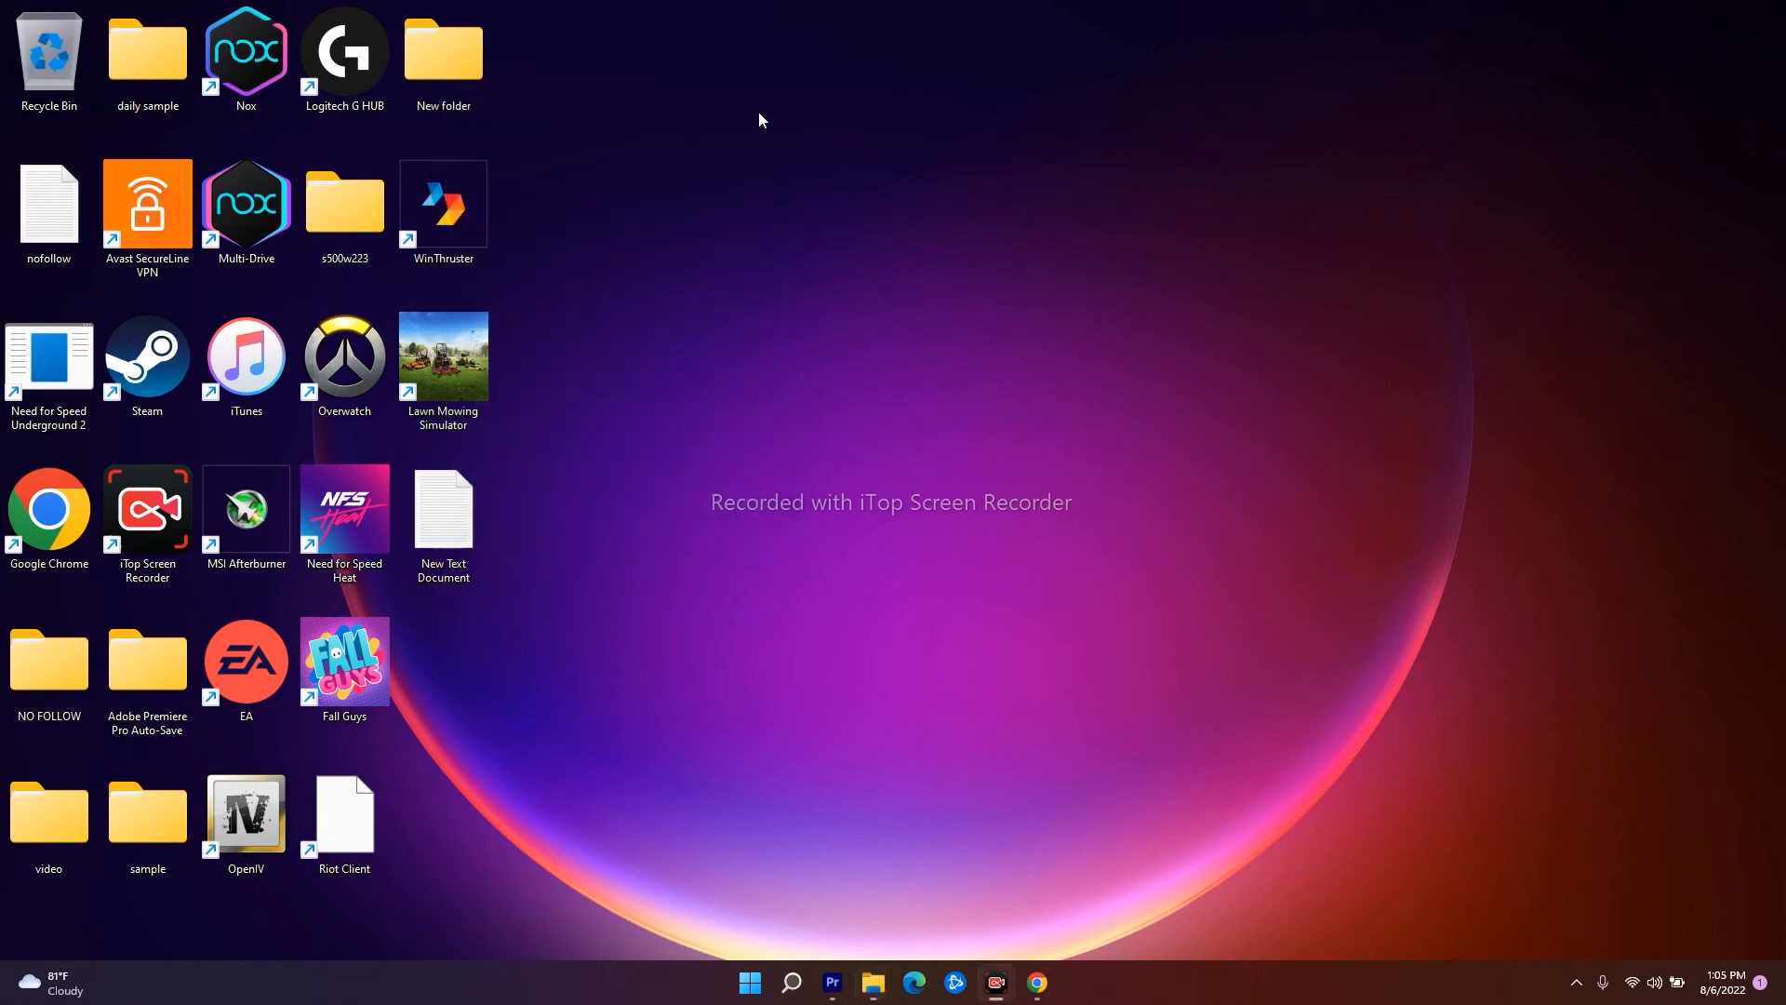
mouse_move(1016, 439)
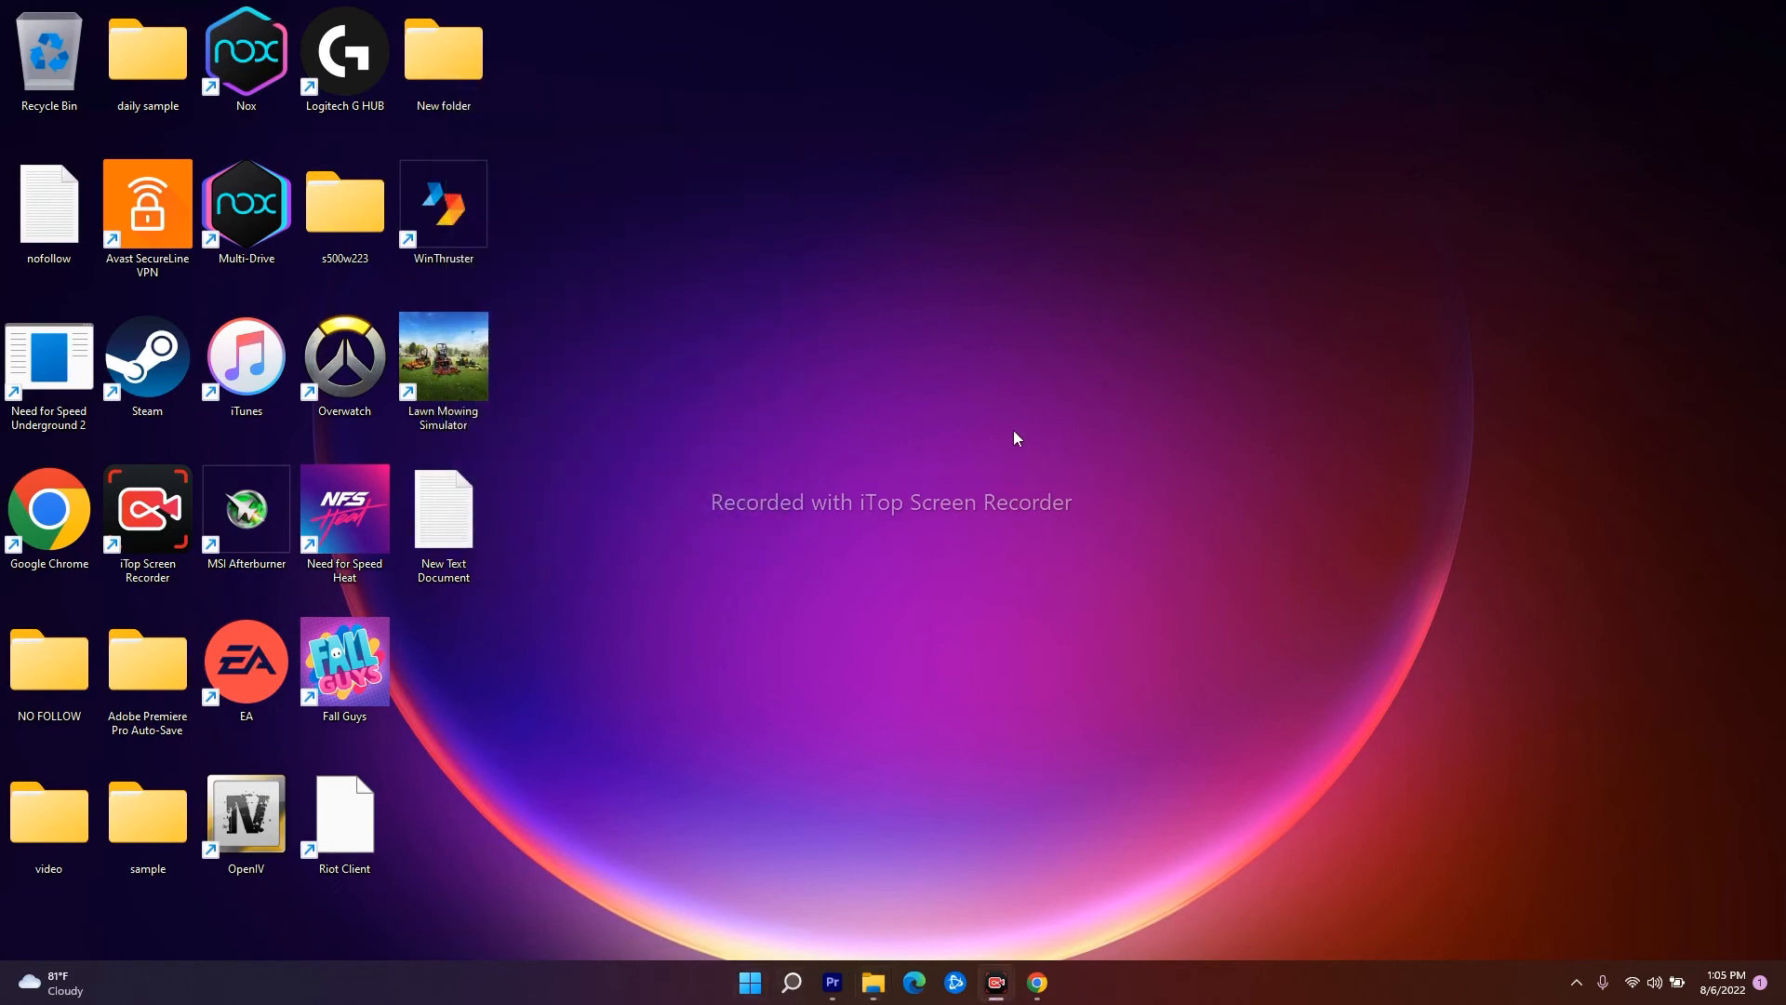
mouse_move(1057, 436)
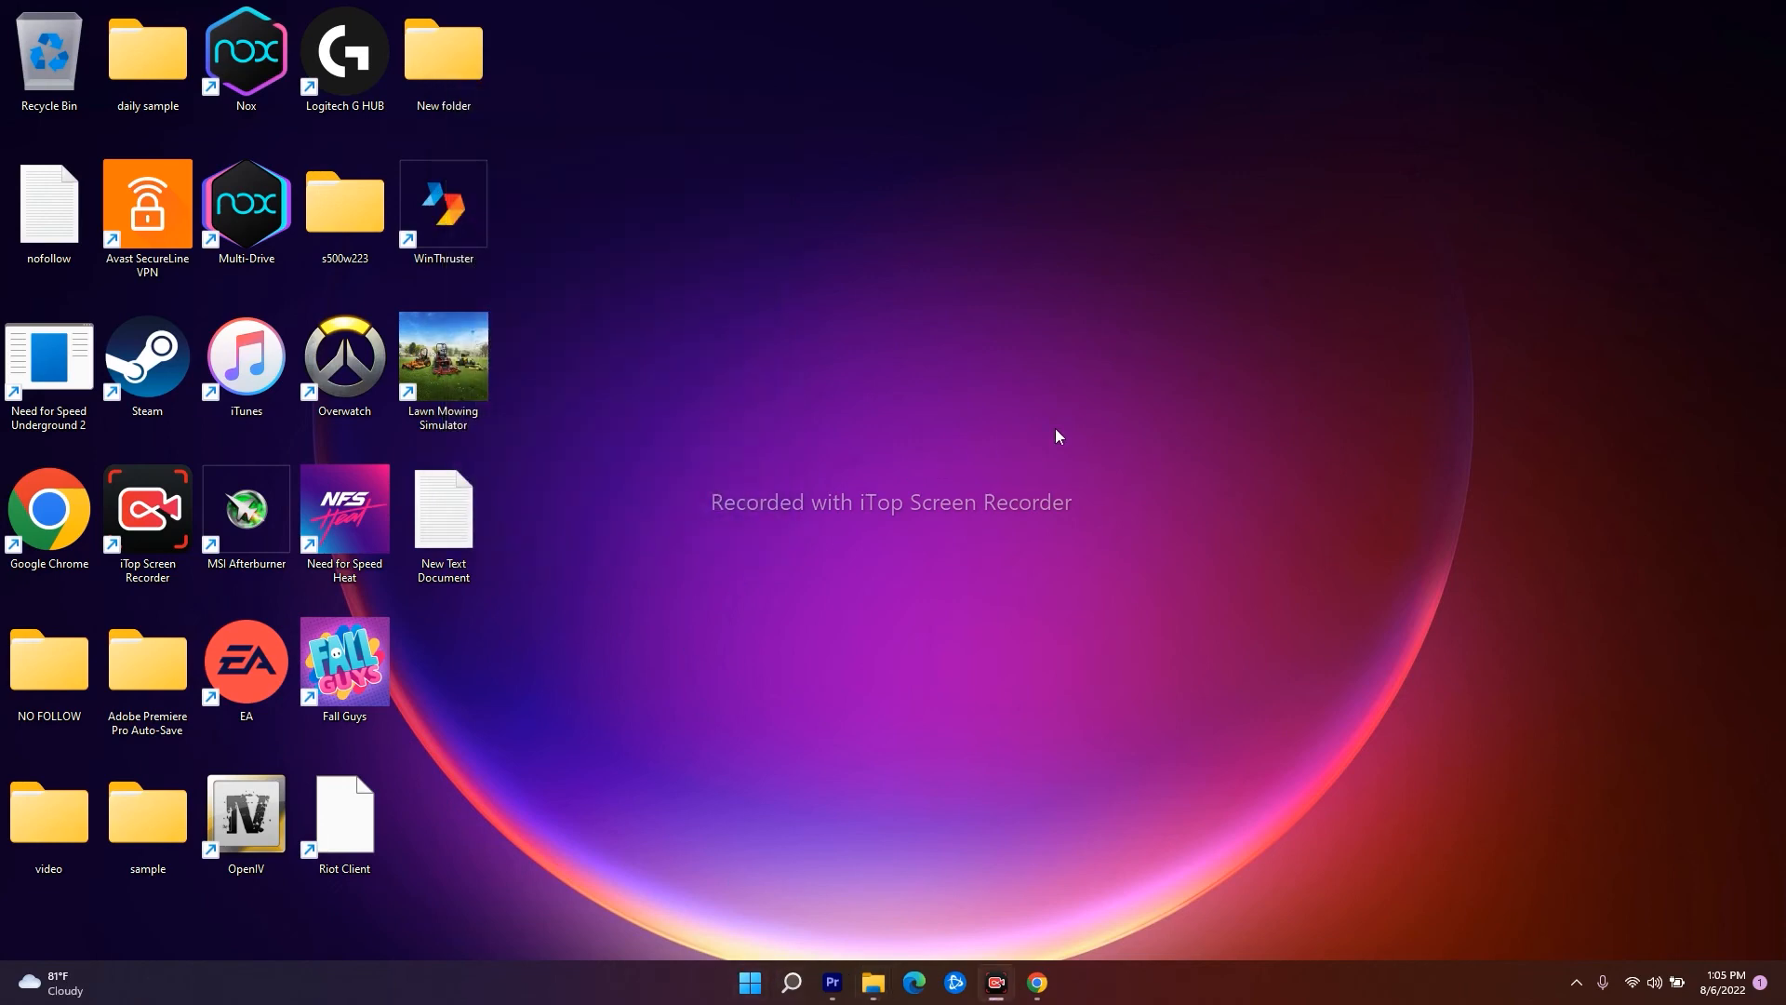